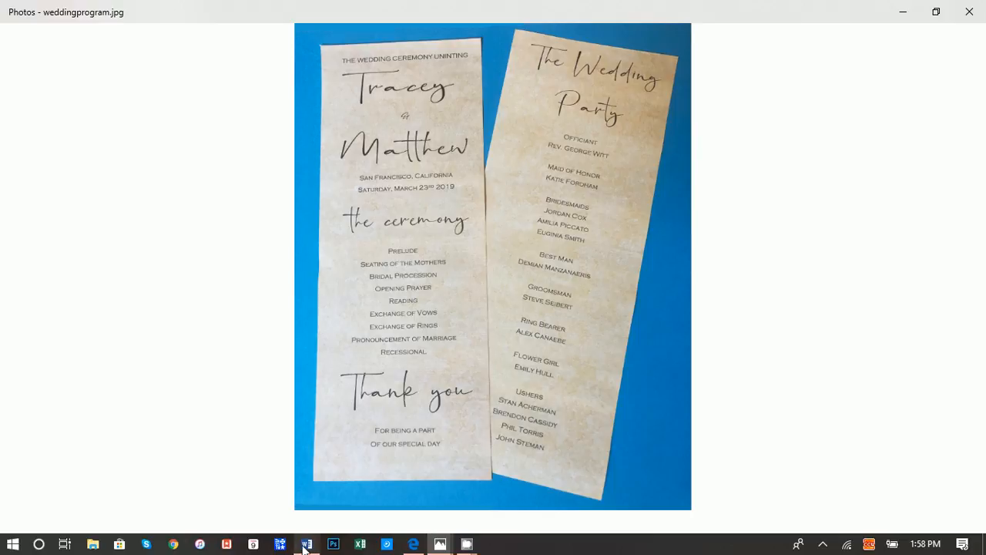
Step: Switch to the finished two-column wedding program in Word and scroll through its pages
left_click(307, 544)
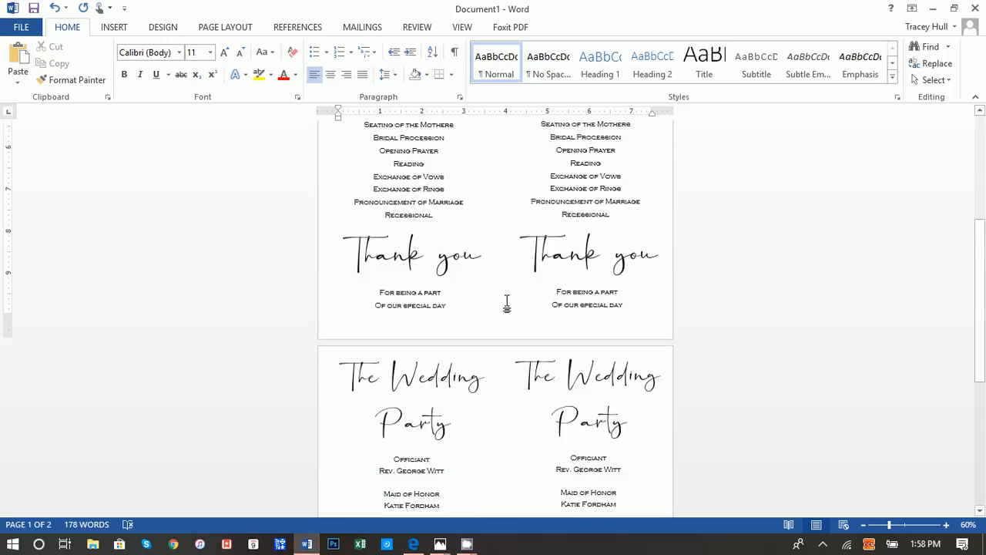
scroll("down", 3)
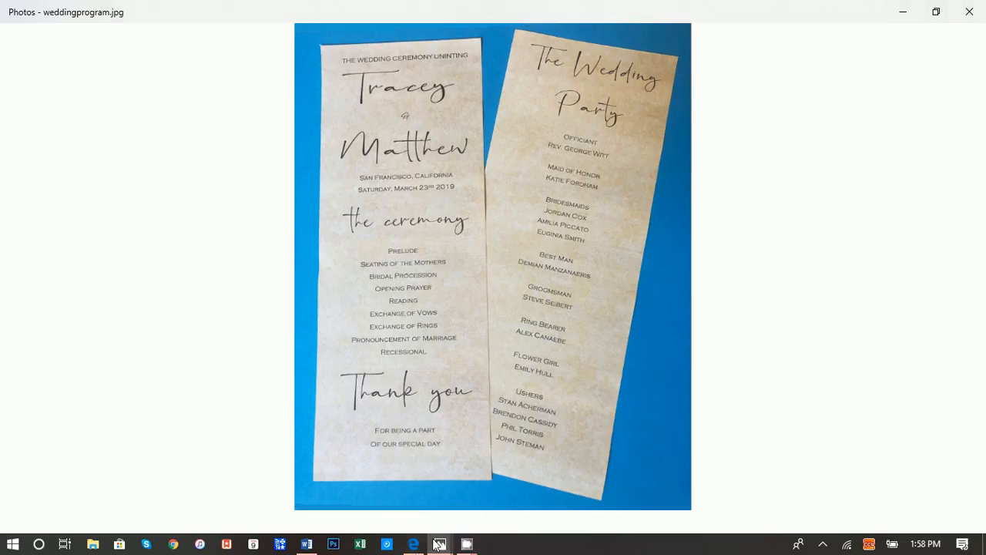
mouse_move(414, 544)
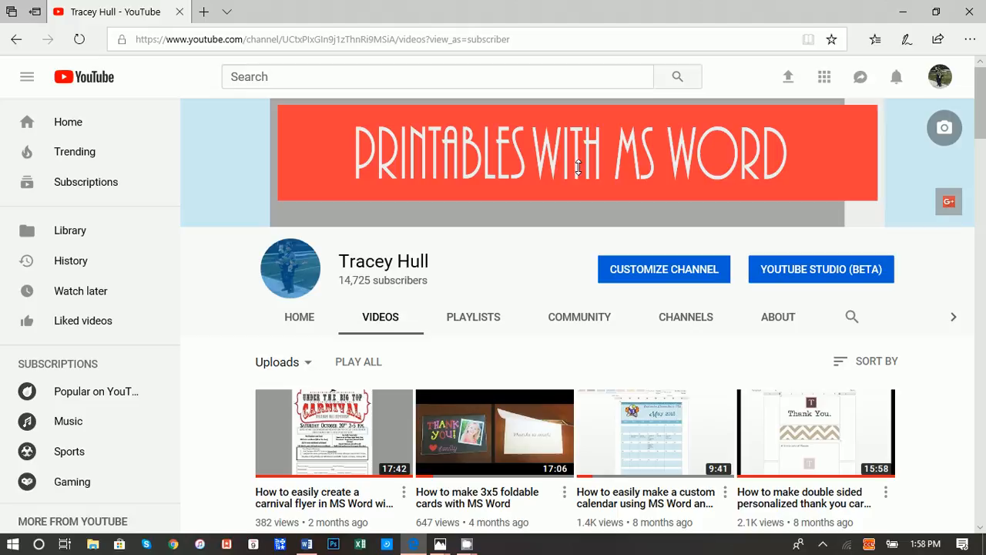
scroll("down", 3)
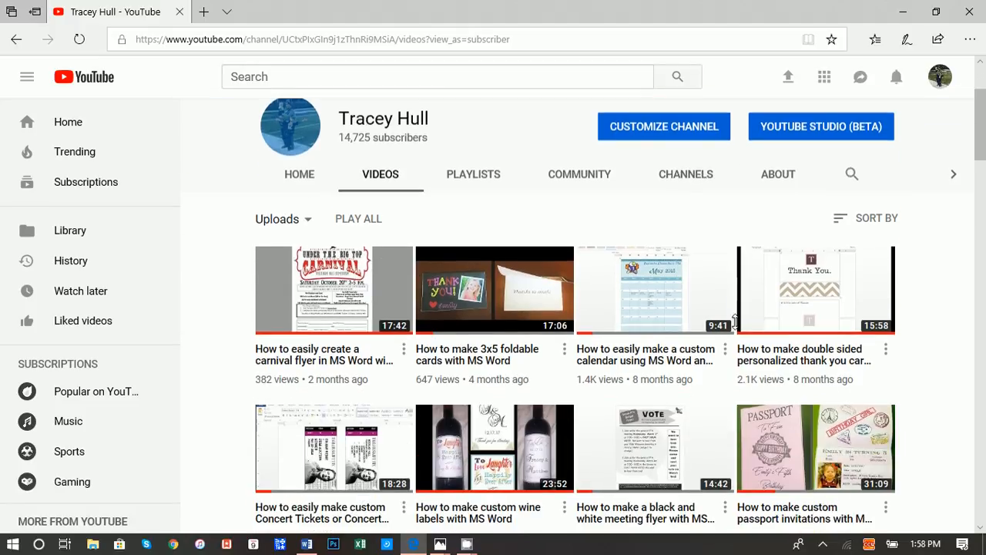
scroll("down", 3)
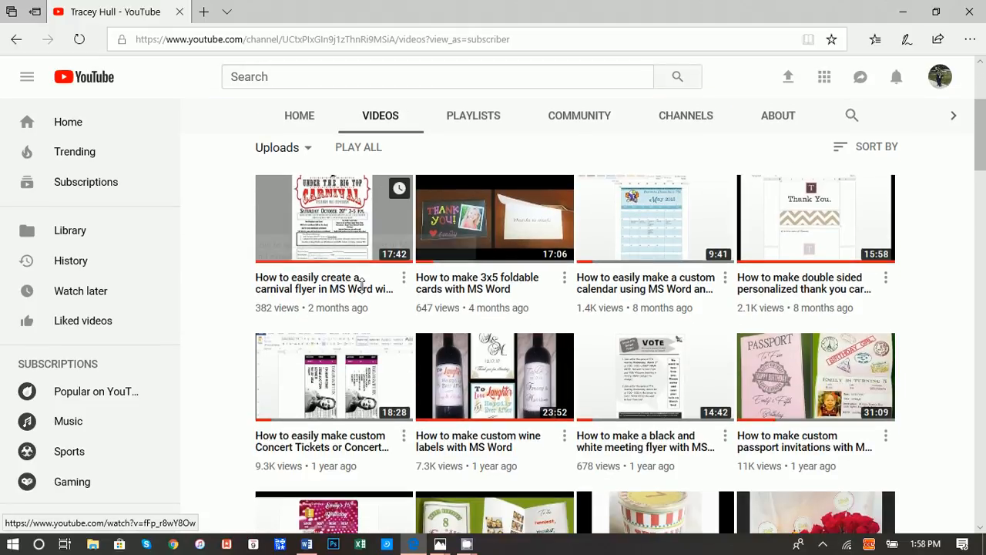
scroll("down", 3)
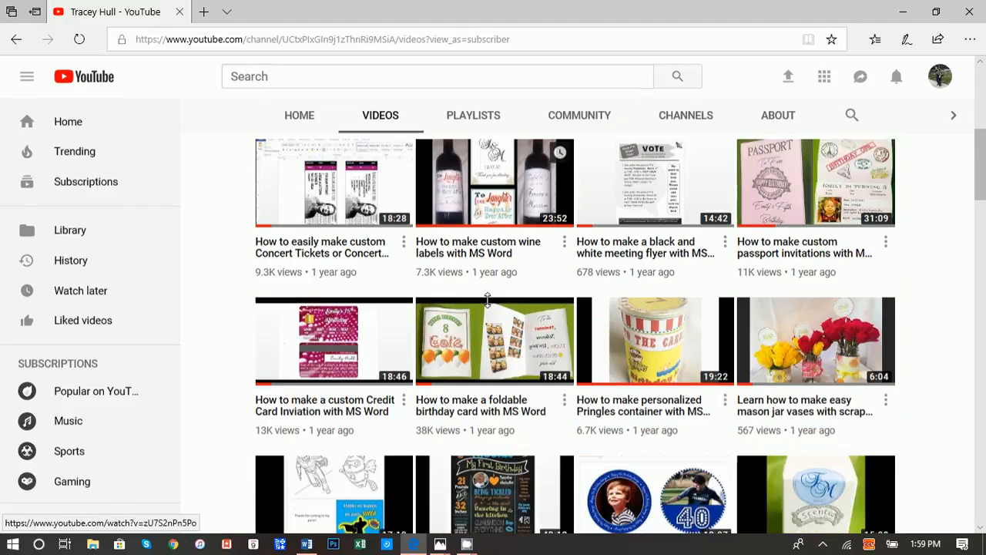
scroll("down", 3)
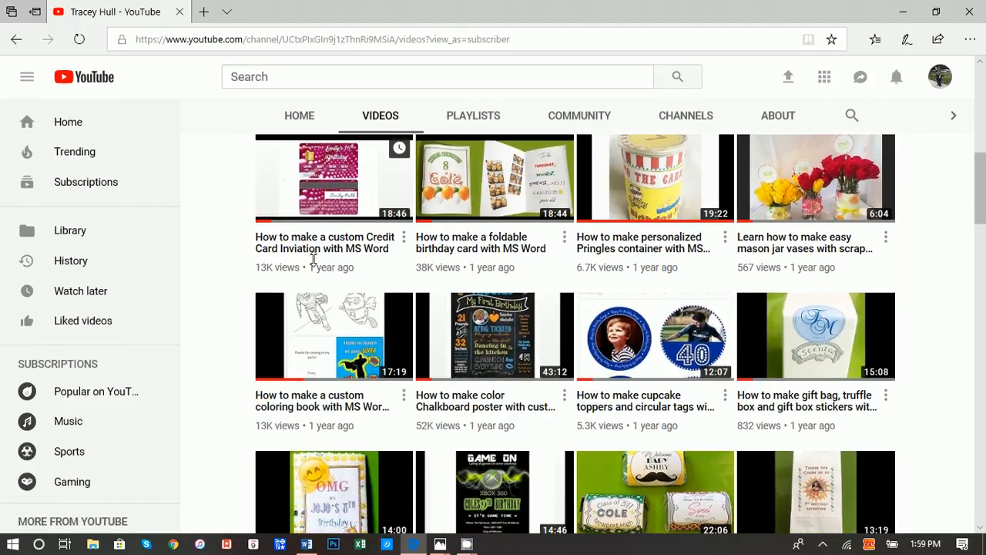
scroll("down", 3)
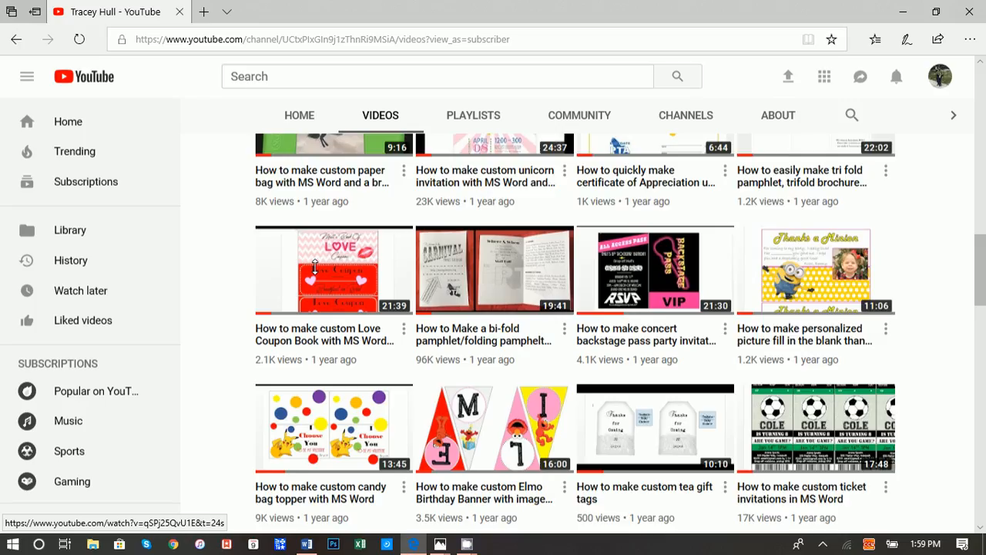
scroll("down", 3)
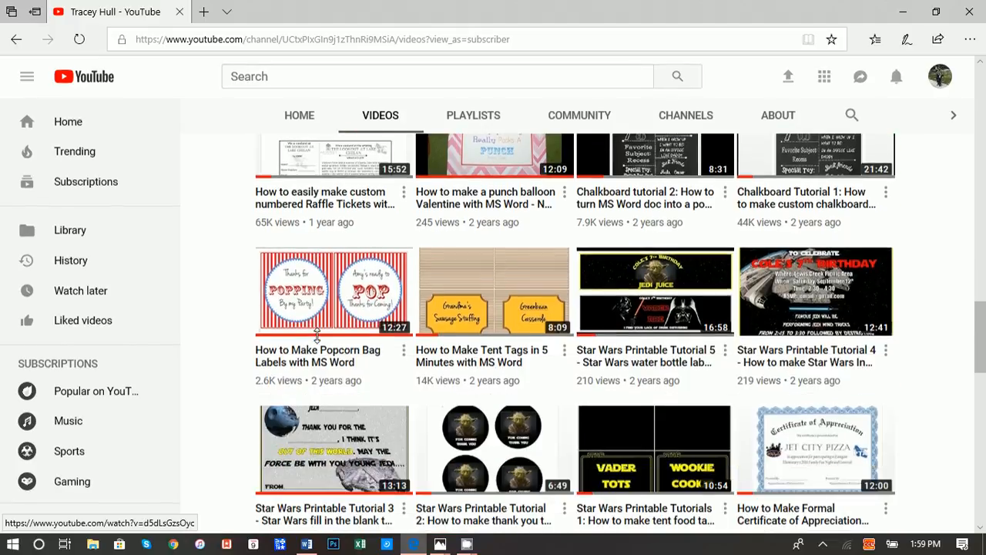
scroll("down", 3)
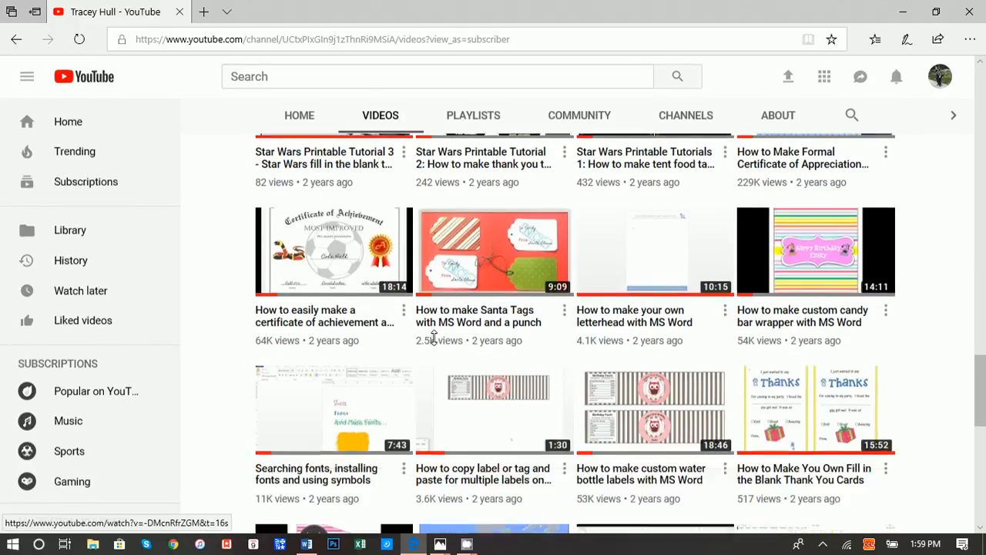
scroll("down", 3)
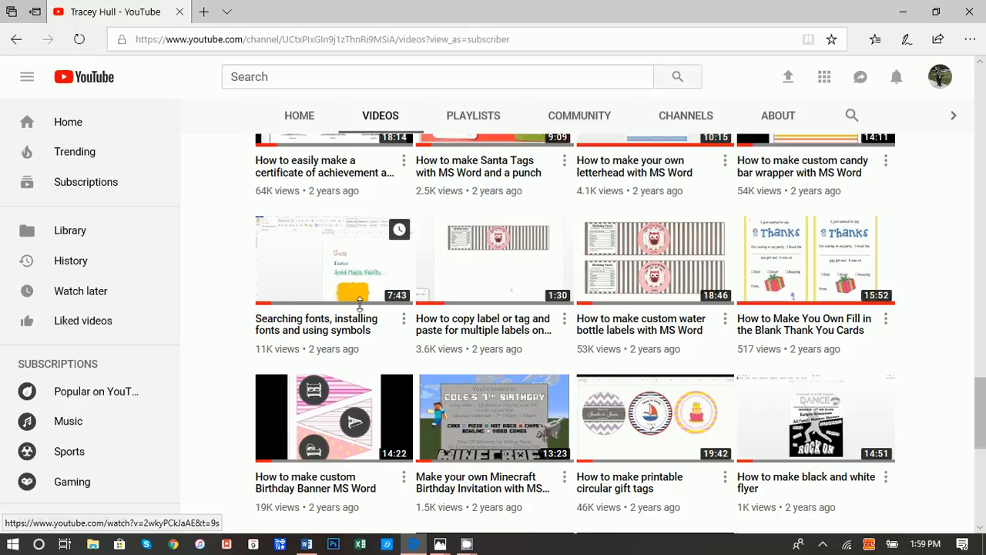
mouse_move(335, 295)
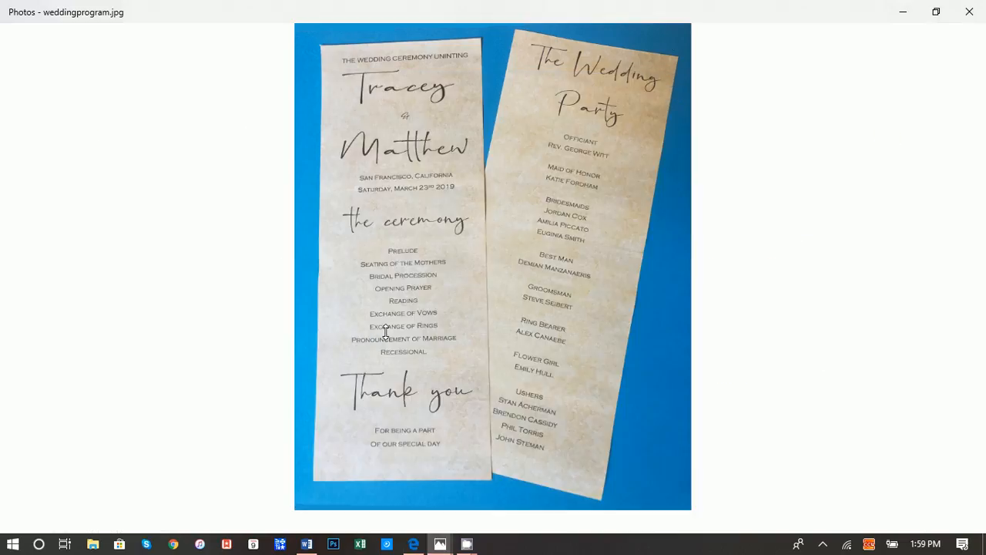
mouse_move(385, 431)
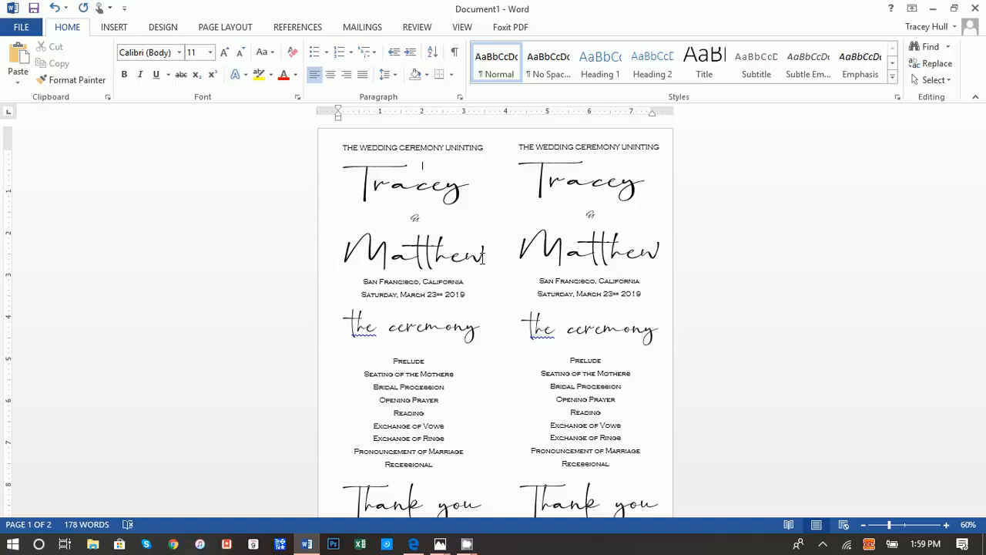
Step: Create a new blank Word document and bring it to the front
left_click(20, 26)
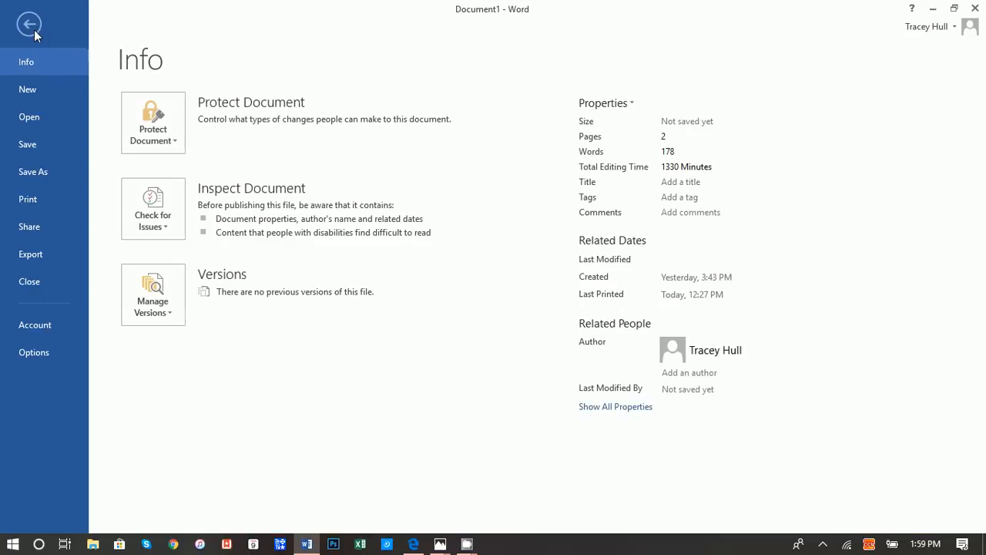
left_click(29, 23)
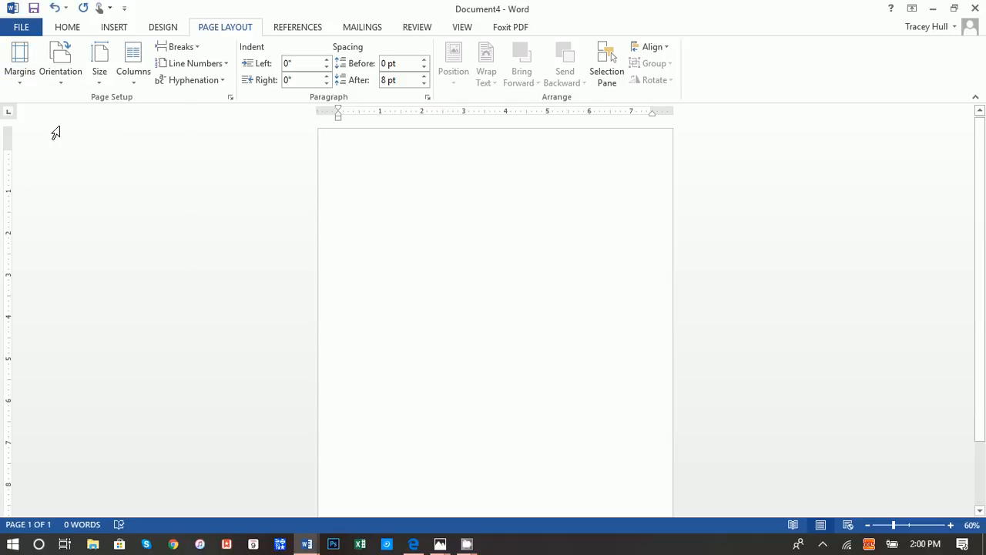
mouse_move(196, 304)
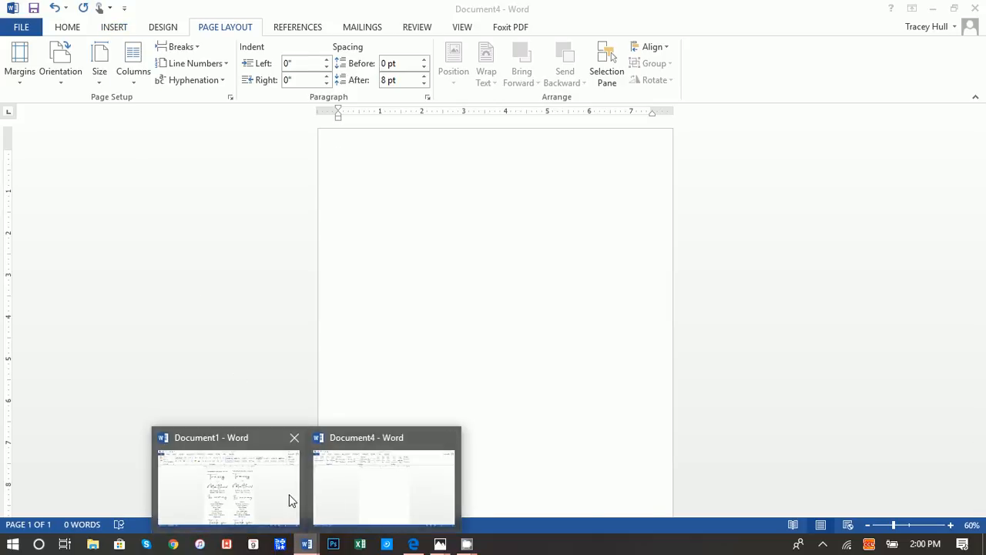
left_click(227, 486)
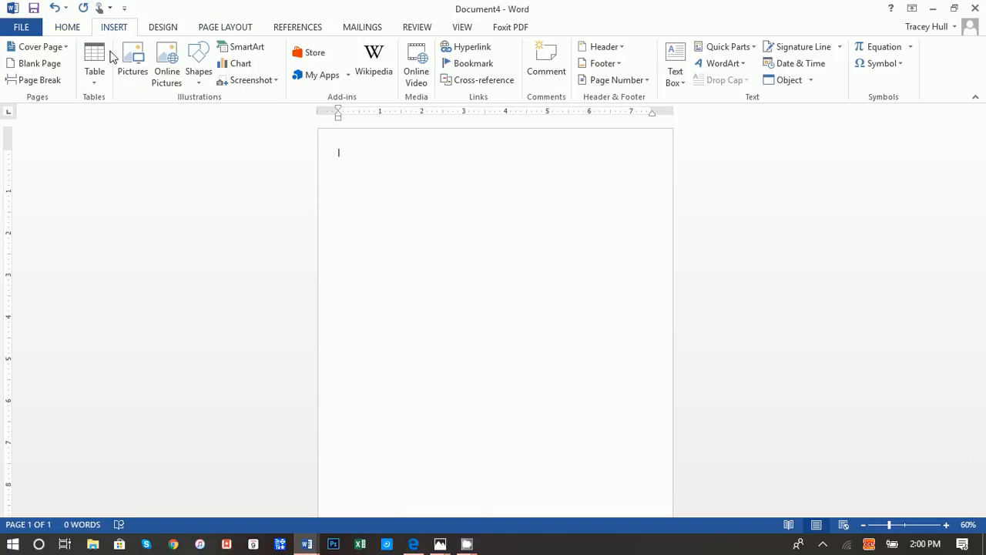
Step: Draw a rectangle, make it 11 inches tall, and move it to the page's top-left corner
left_click(198, 63)
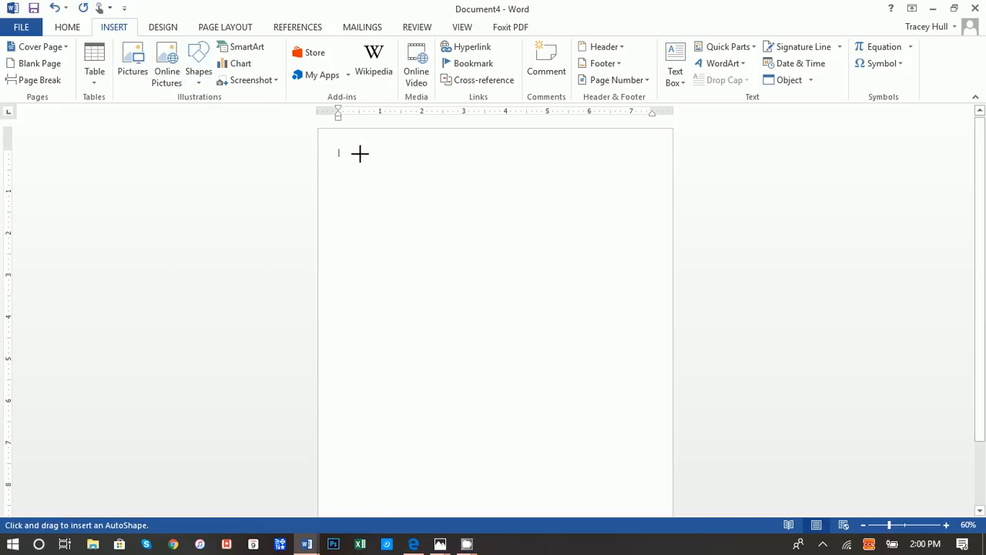
left_click_drag(349, 152, 392, 194)
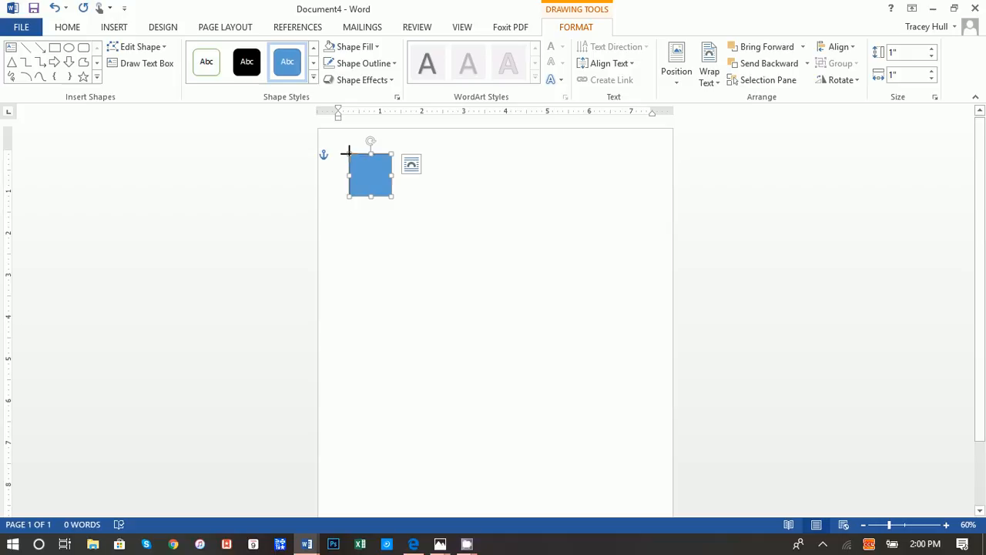
left_click(908, 52)
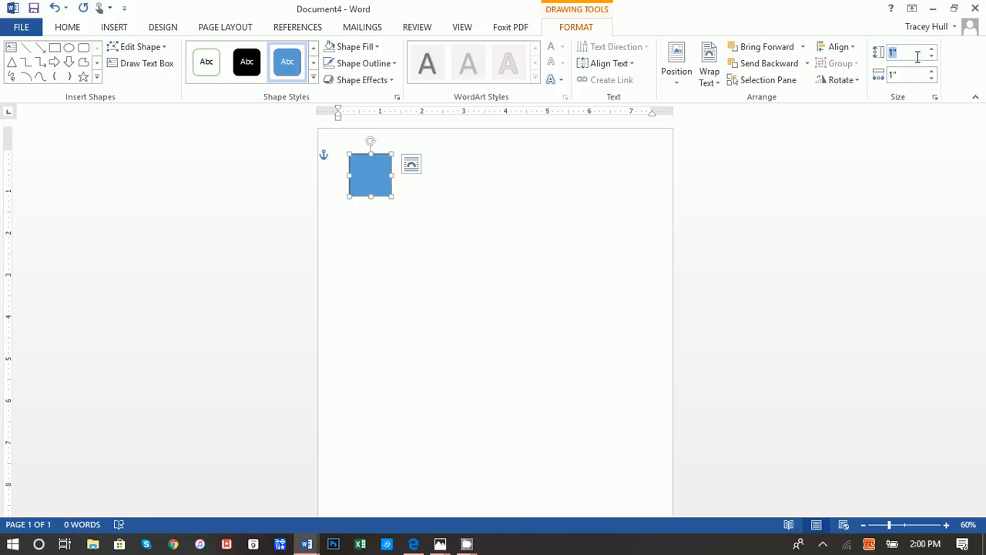
type("11")
left_click(912, 74)
type("4.2")
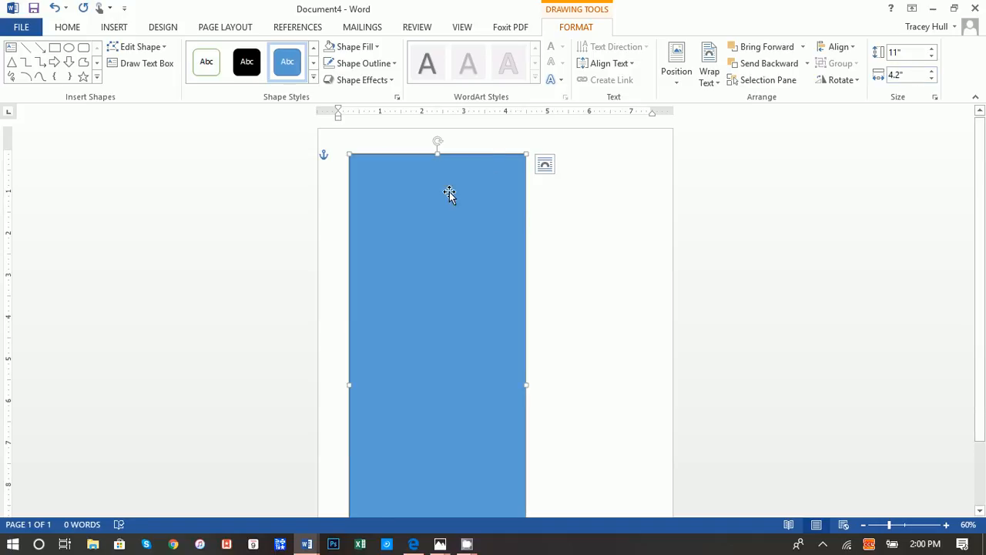
left_click_drag(449, 193, 399, 224)
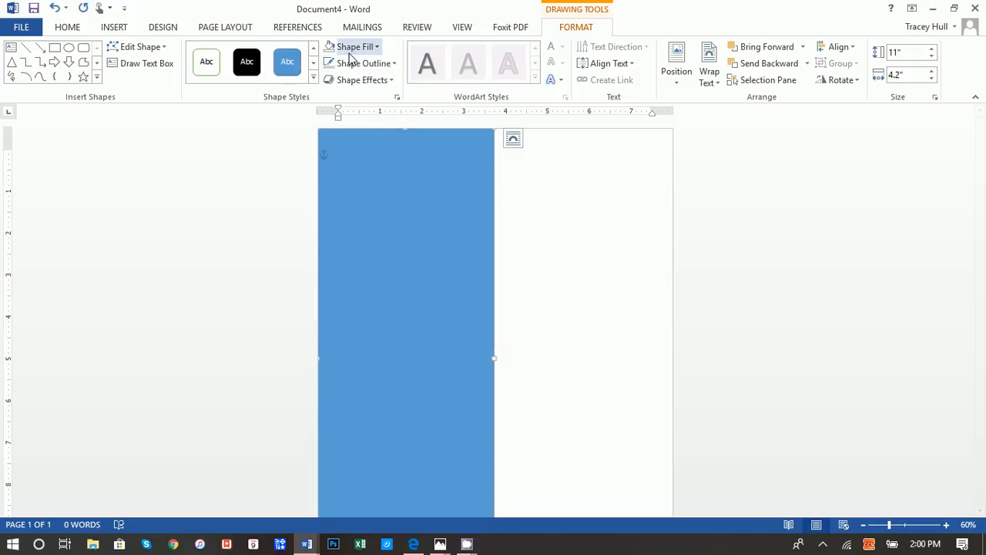
Step: Set the rectangle's fill to No Fill, leaving only its outline
left_click(355, 46)
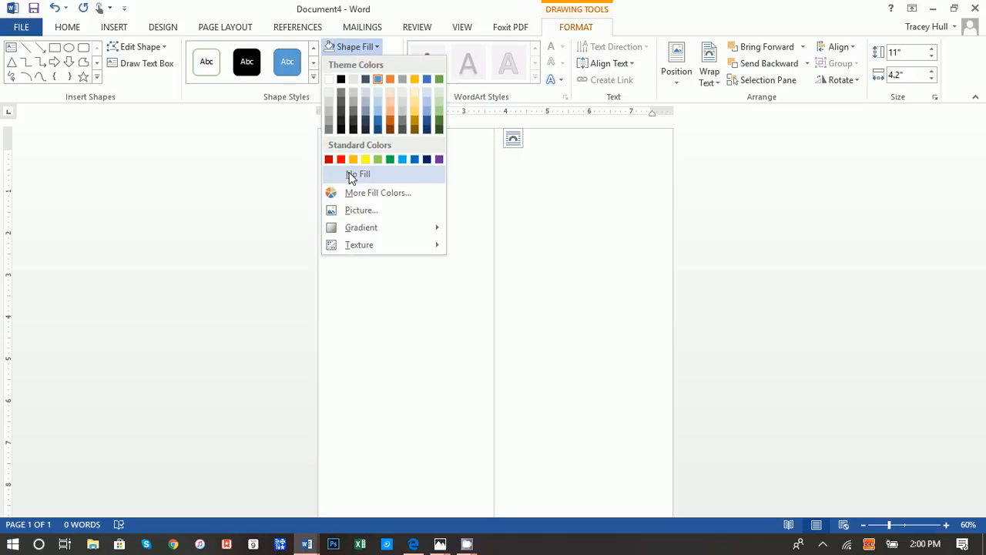
left_click(358, 174)
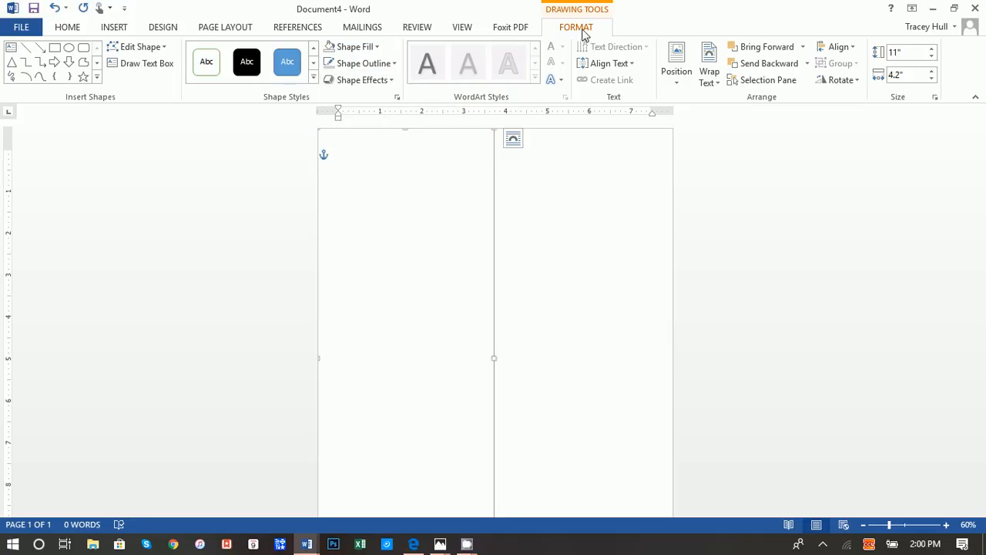
mouse_move(307, 366)
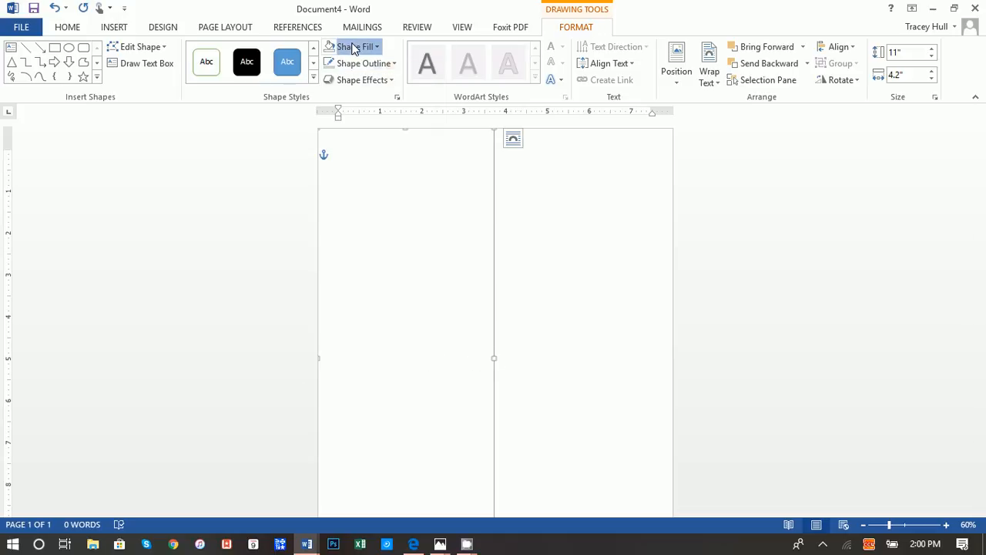
mouse_move(365, 79)
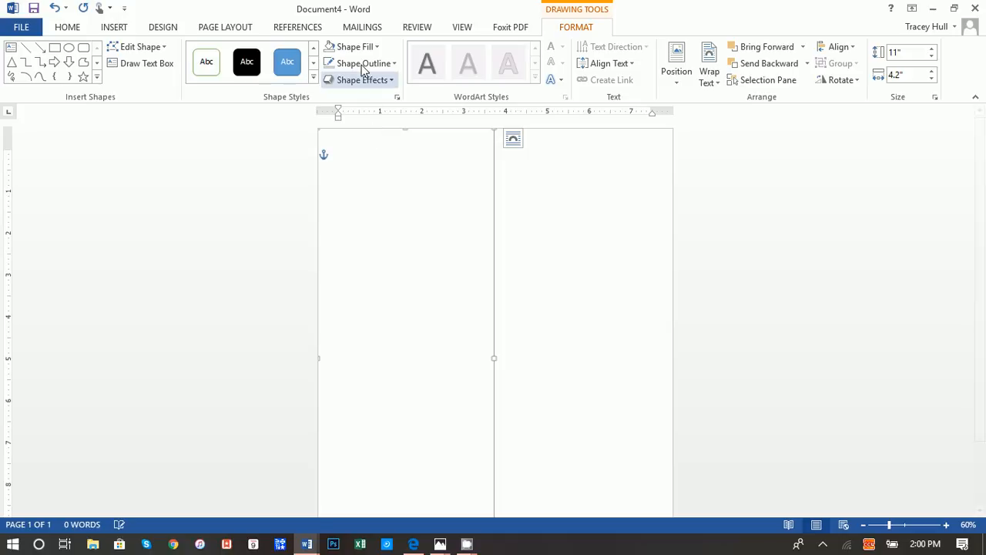
left_click(554, 313)
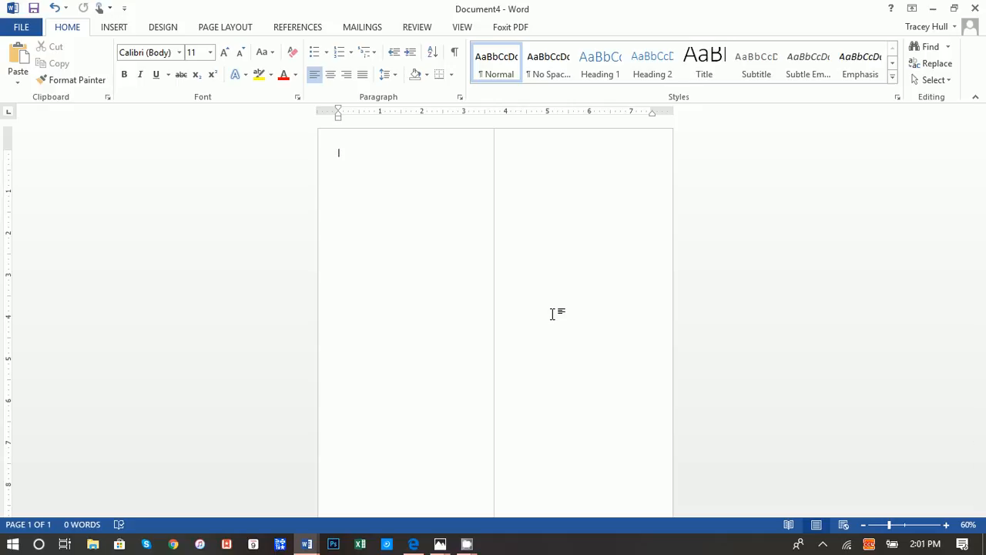
Step: Draw a text box atop the left panel reading 'THE WEDDING CEREMONY UNITING'
left_click(114, 27)
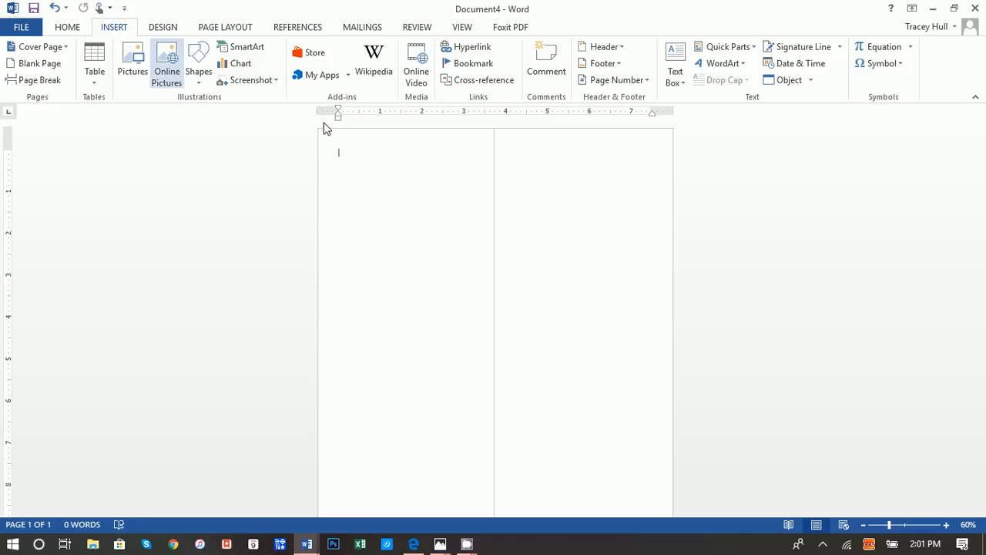
left_click(675, 63)
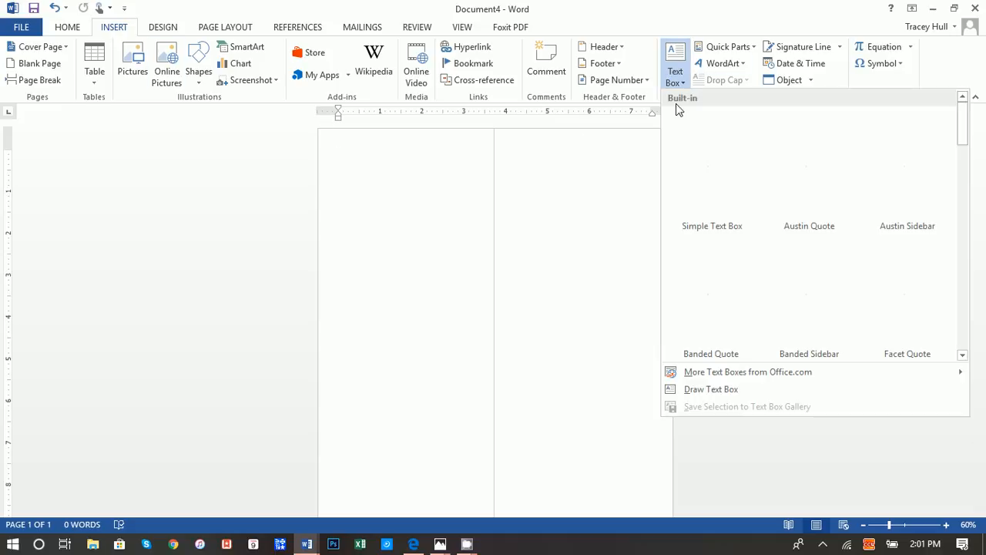
left_click(710, 388)
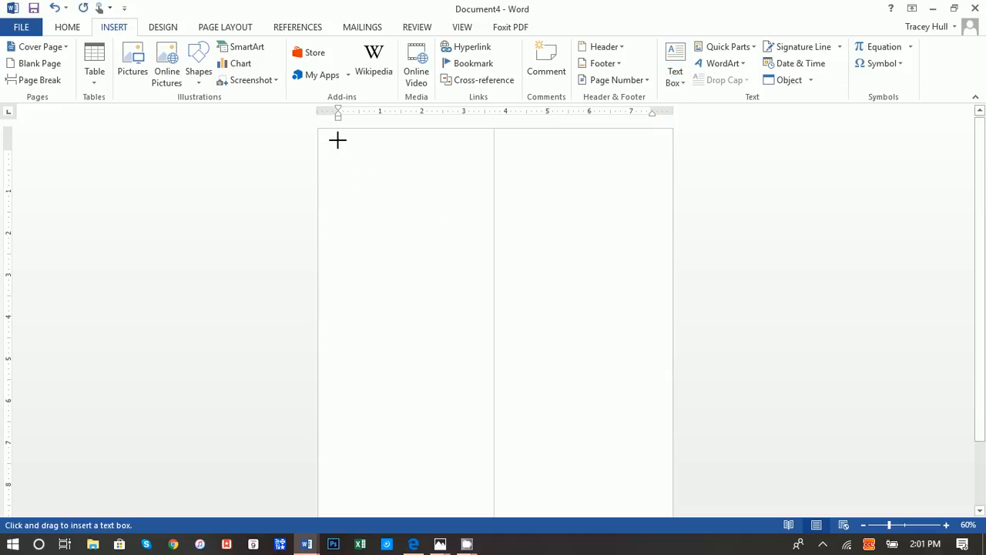
left_click_drag(338, 141, 472, 165)
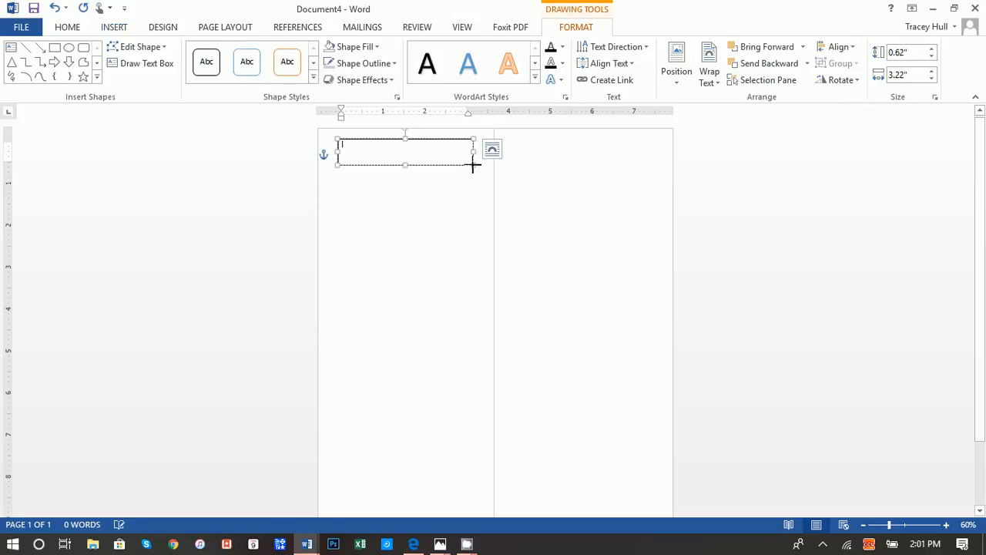
type("The")
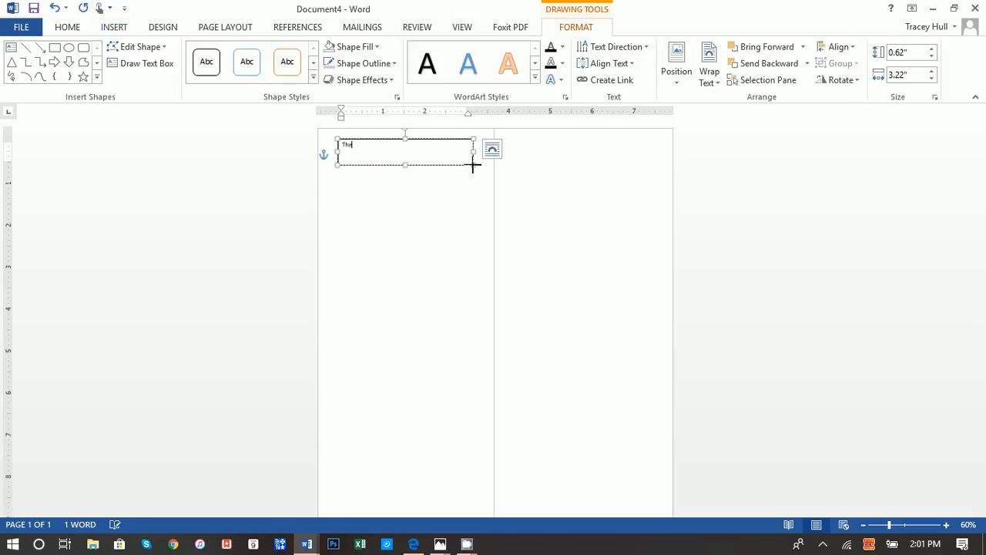
key("backspace")
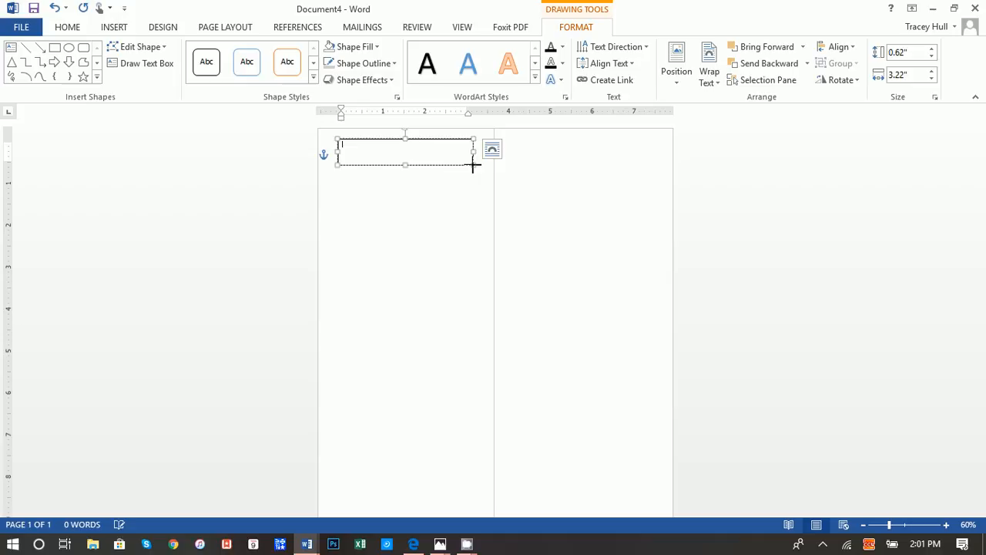
type("THE WEDDING CE")
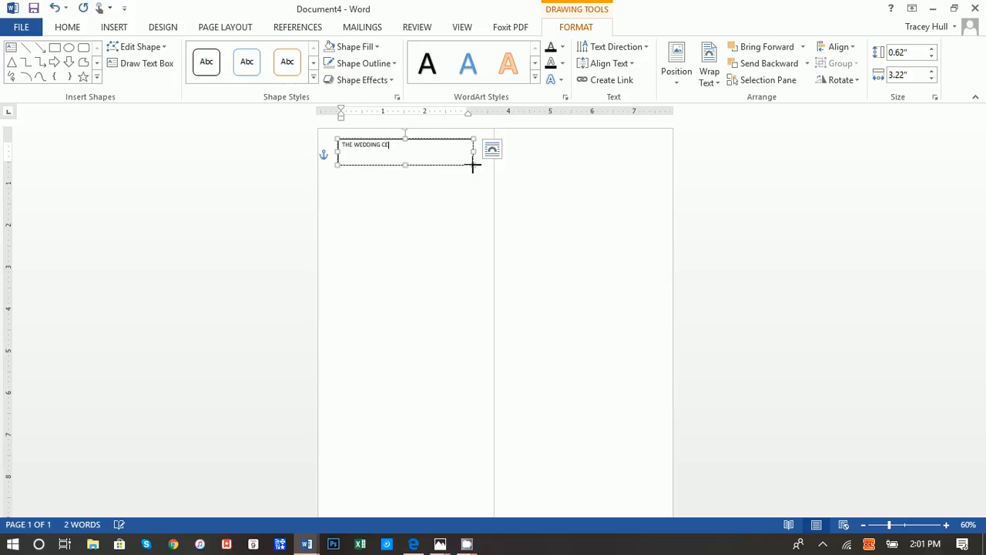
type("REMONY UNITING")
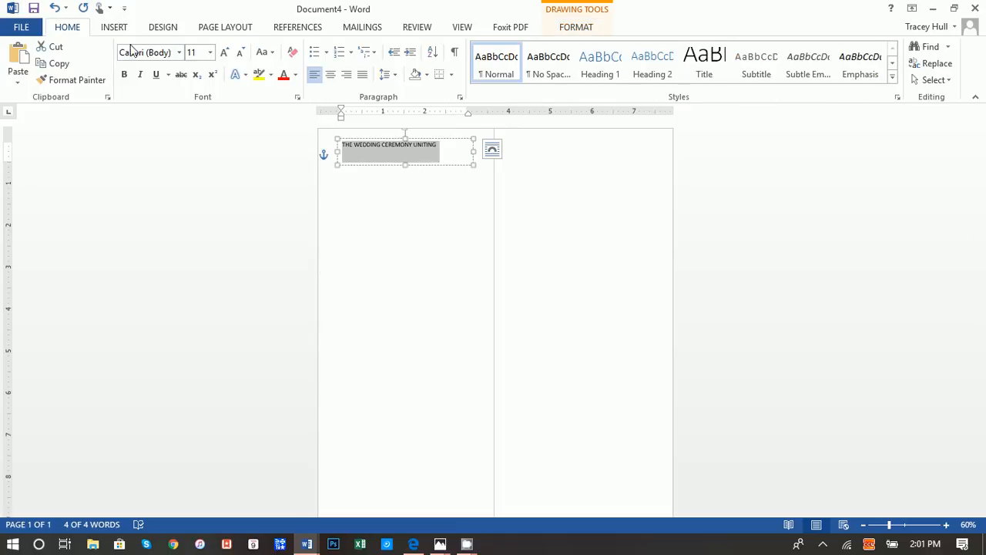
mouse_move(147, 52)
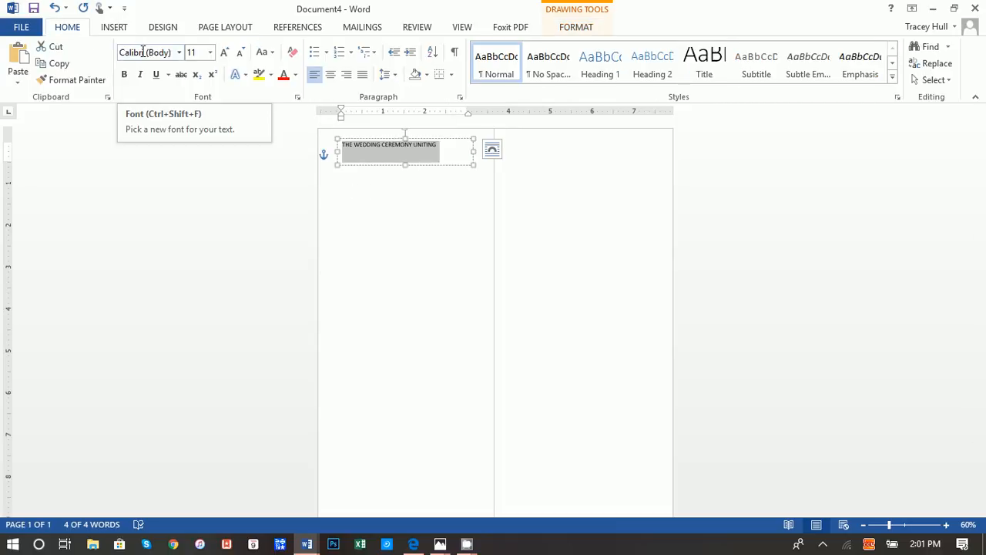
Step: Format the heading in Copperplate Gothic Light at 12 pt, centred, and nudge the box lower
left_click(179, 53)
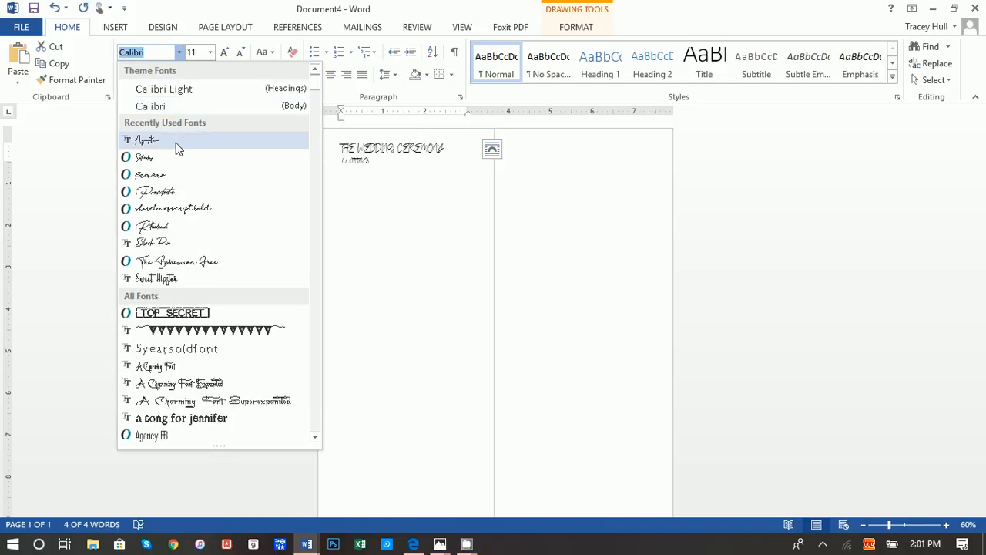
scroll("down", 3)
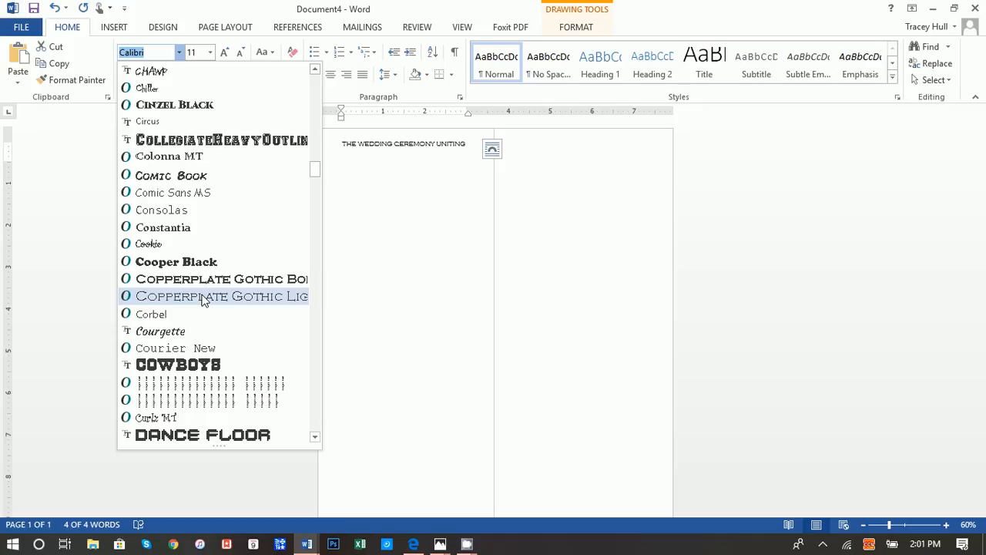
left_click(223, 296)
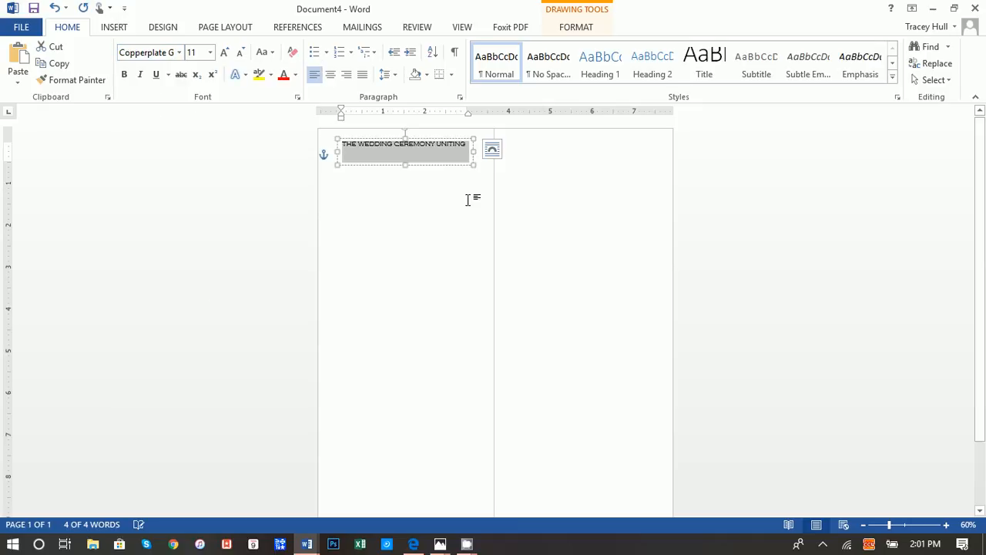
mouse_move(449, 167)
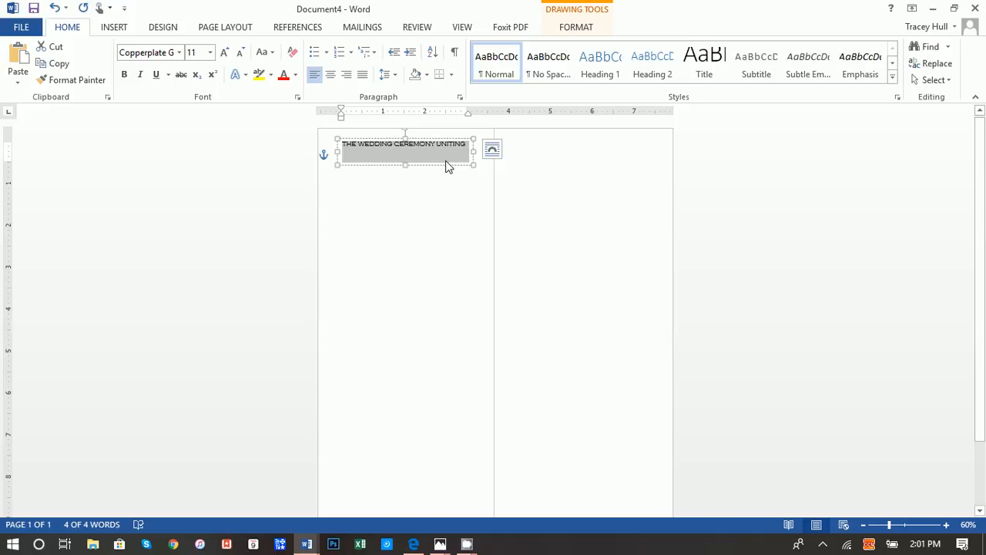
left_click(191, 53)
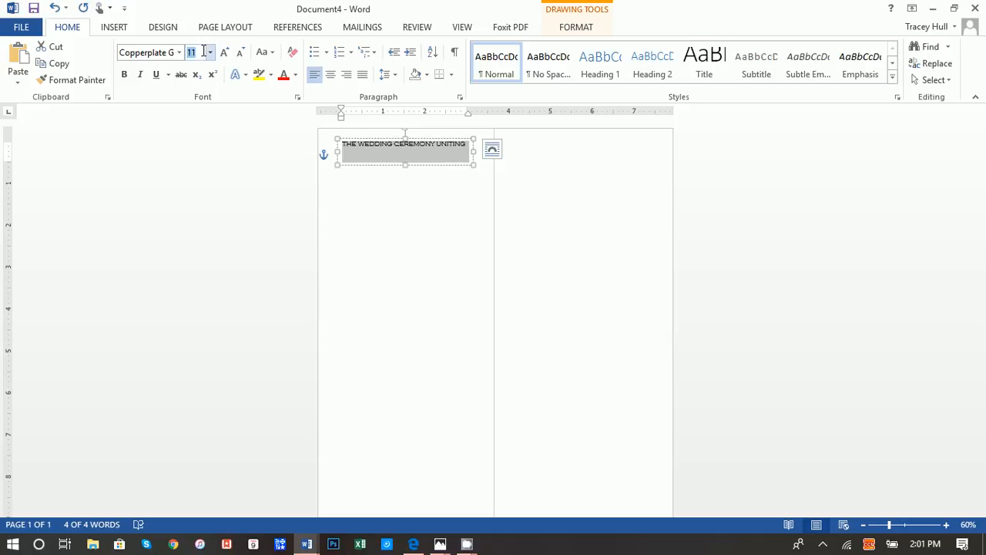
type("12")
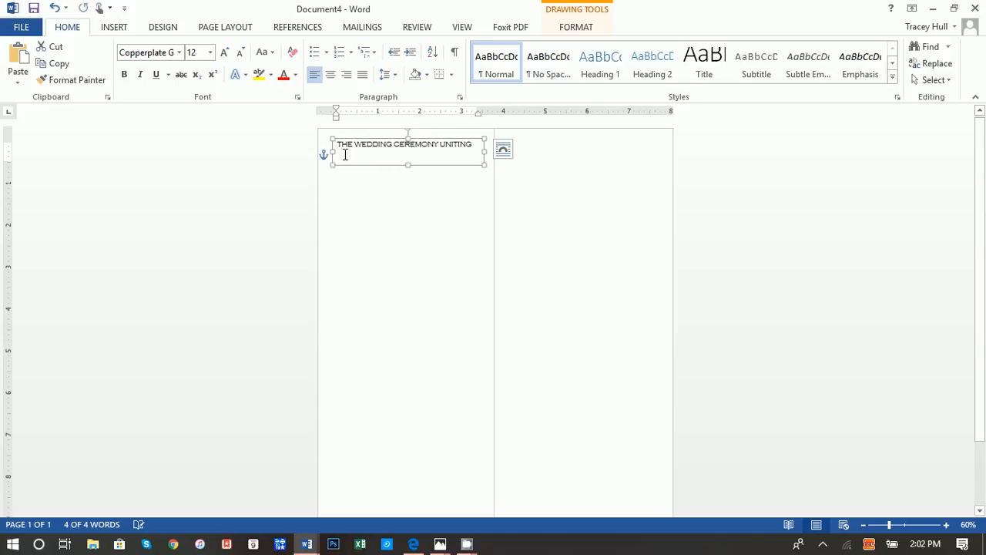
left_click(330, 74)
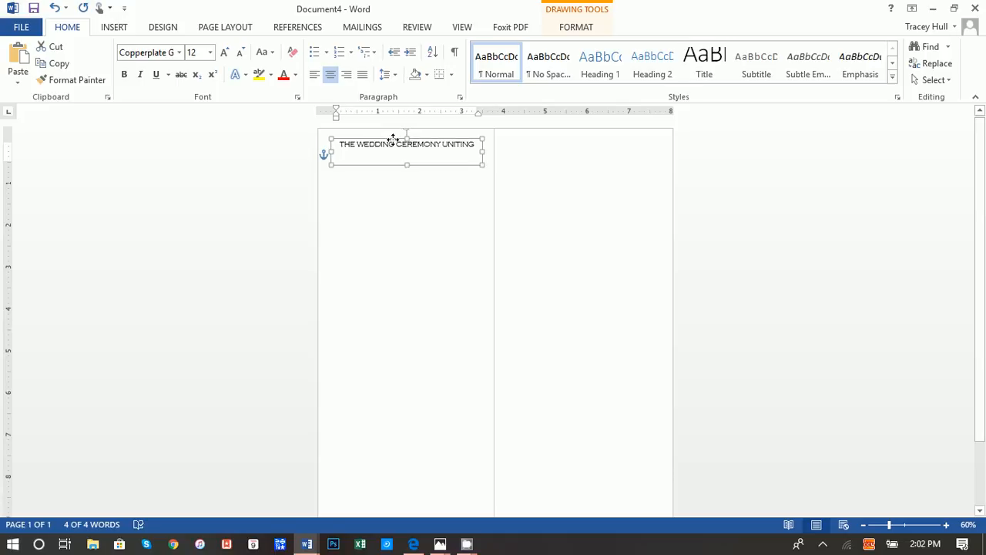
left_click_drag(407, 144, 407, 149)
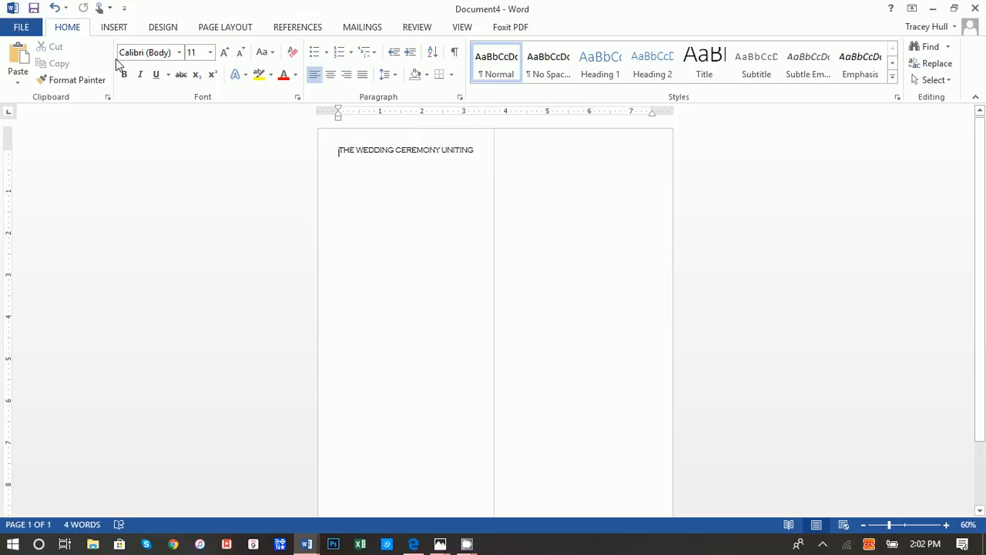
Step: Add a text box below the heading with Tracey, &, and Matthew on separate lines
left_click(114, 27)
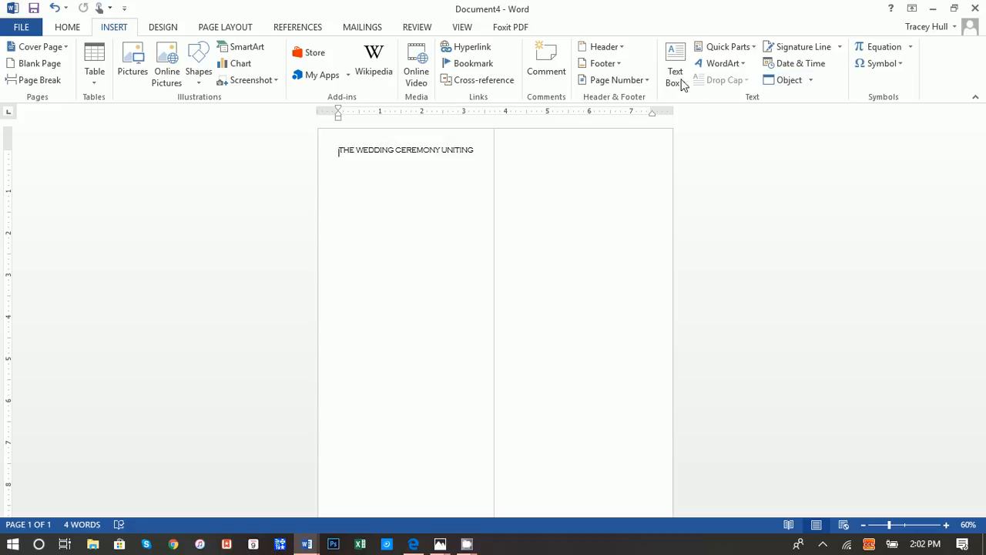
left_click(675, 69)
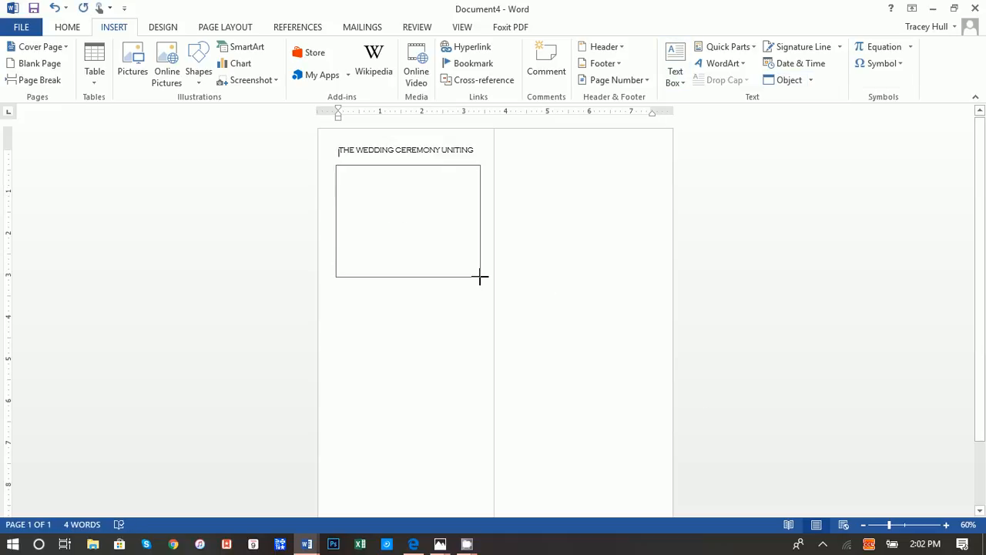
type("tRACEY")
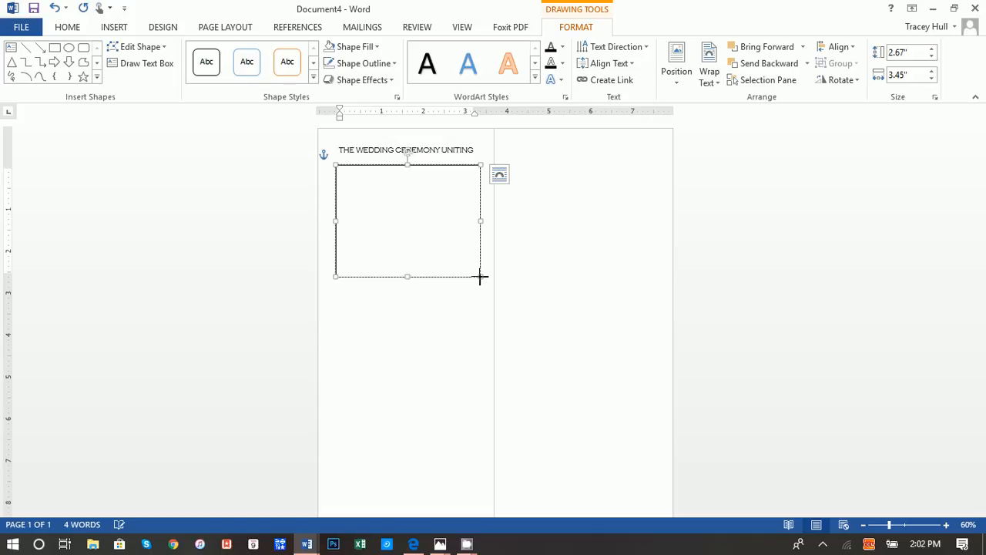
left_click(339, 170)
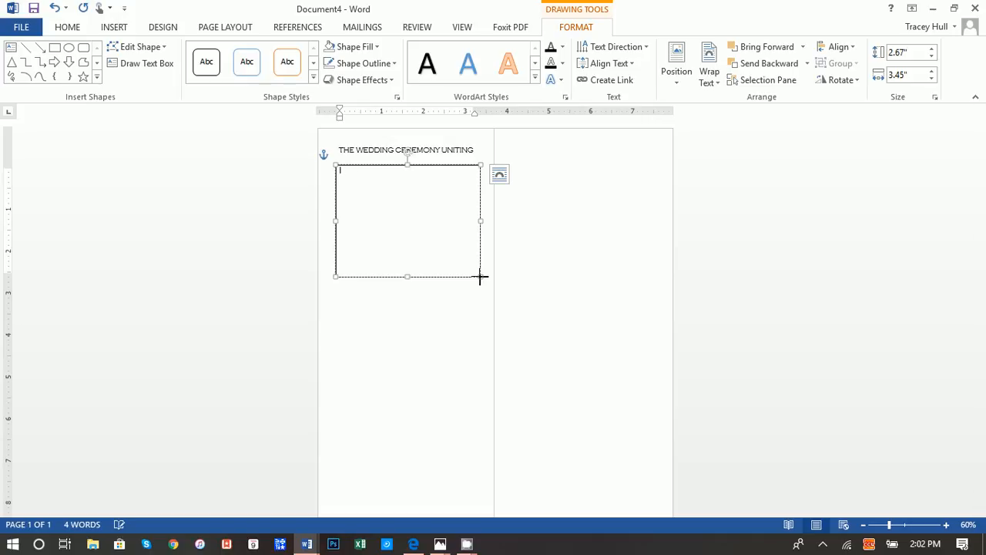
type("Tracey")
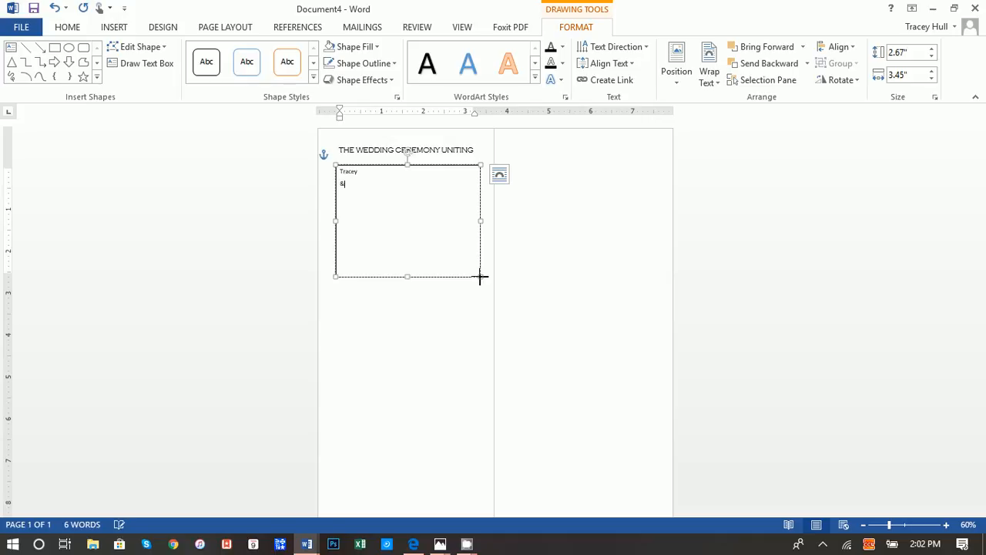
type("Matthew")
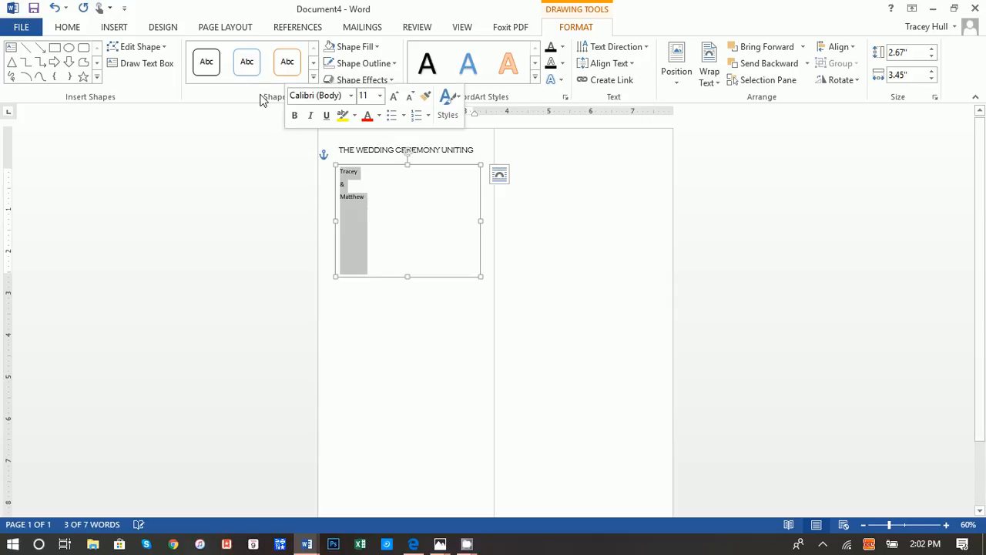
left_click(67, 27)
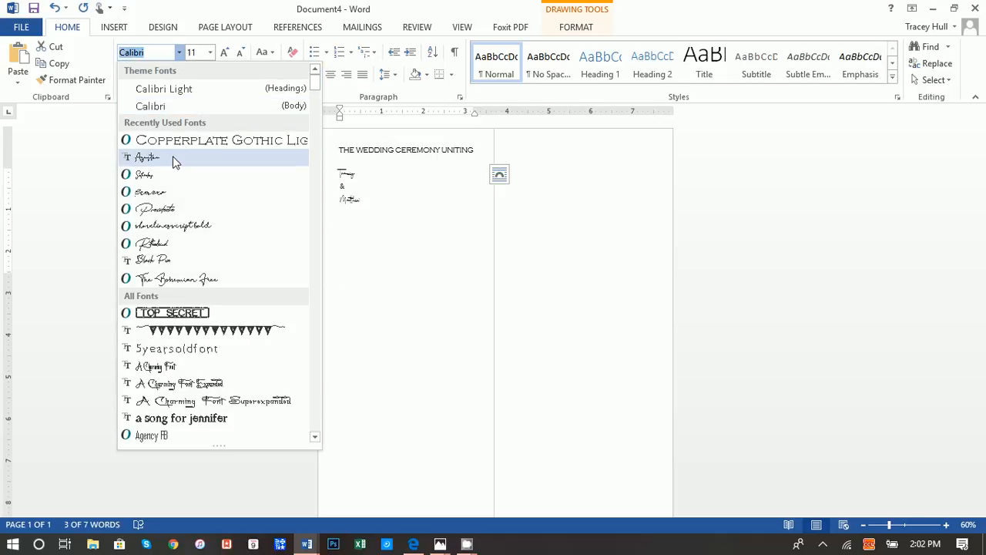
Step: Style the couple's names in the Ayustina script font at 28 pt
left_click(148, 157)
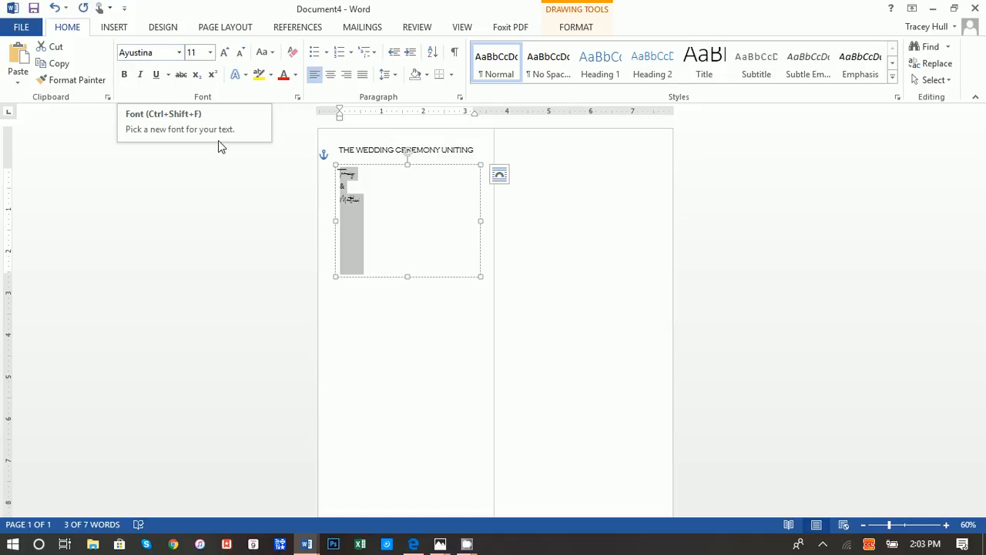
mouse_move(214, 58)
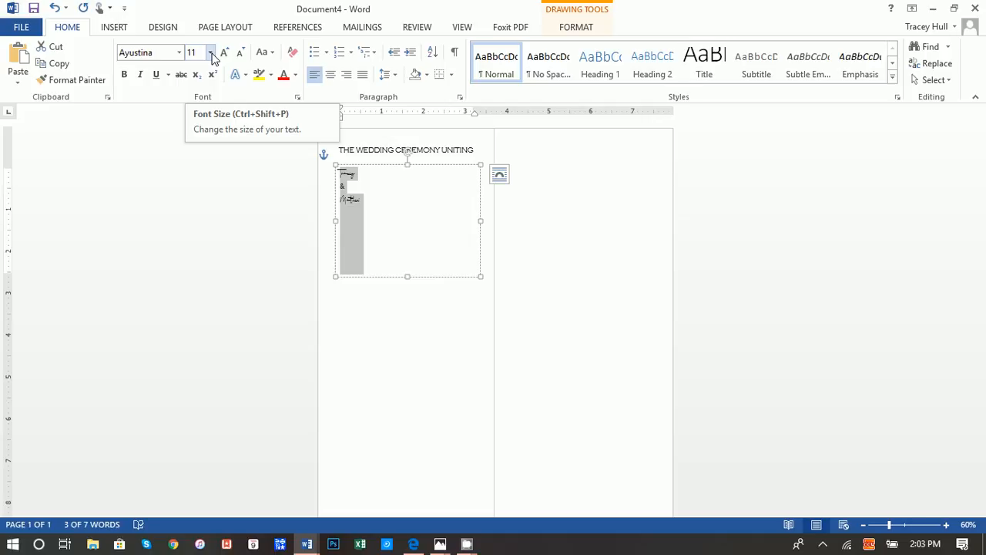
left_click(191, 51)
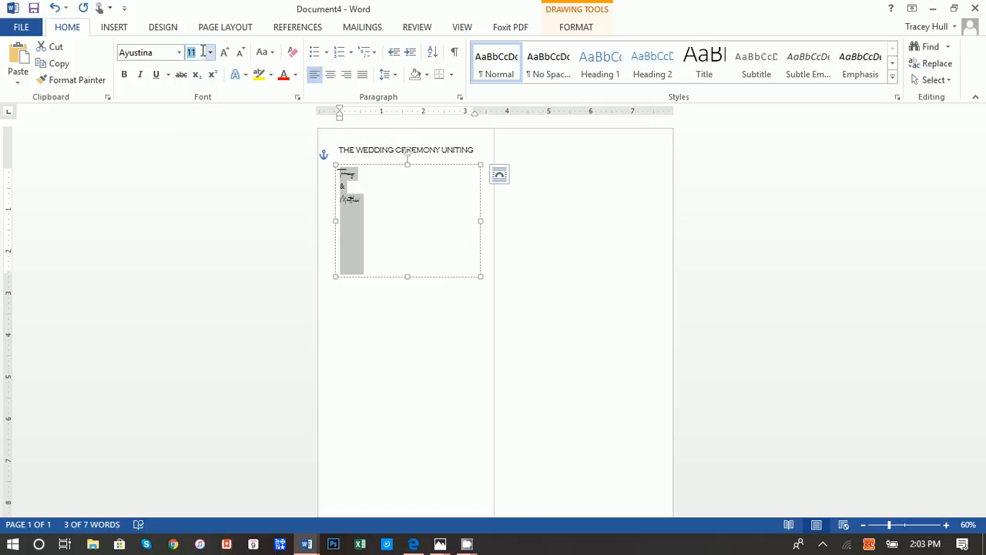
left_click(210, 52)
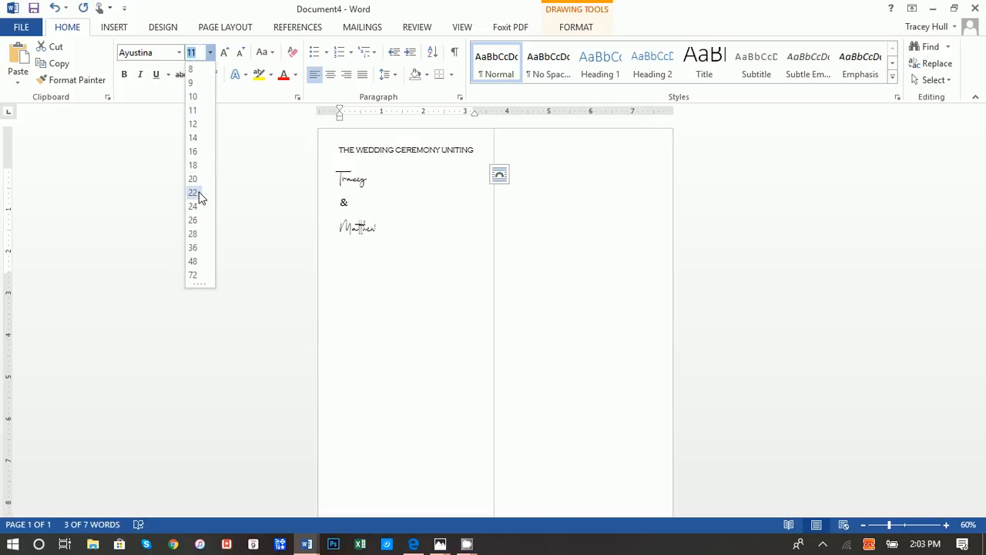
left_click(193, 234)
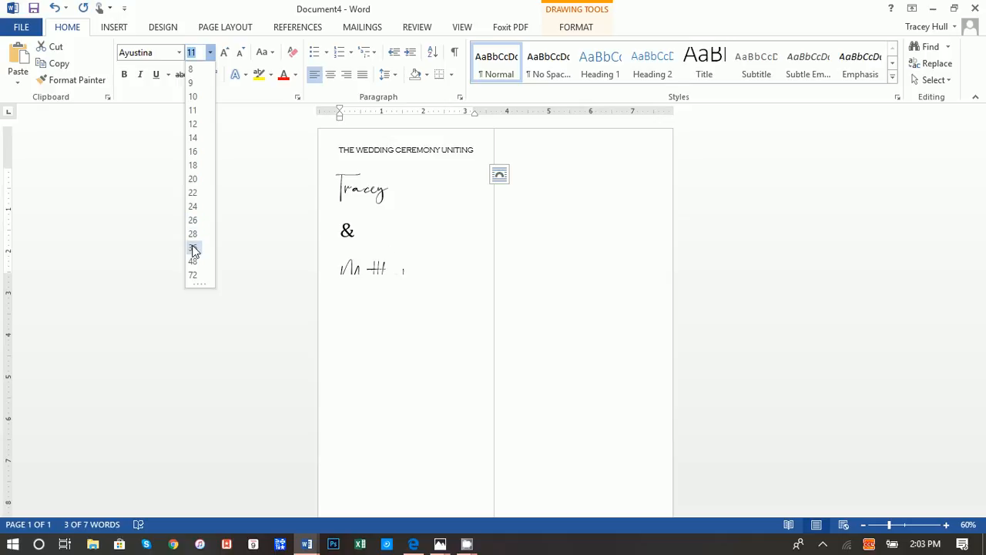
left_click(193, 247)
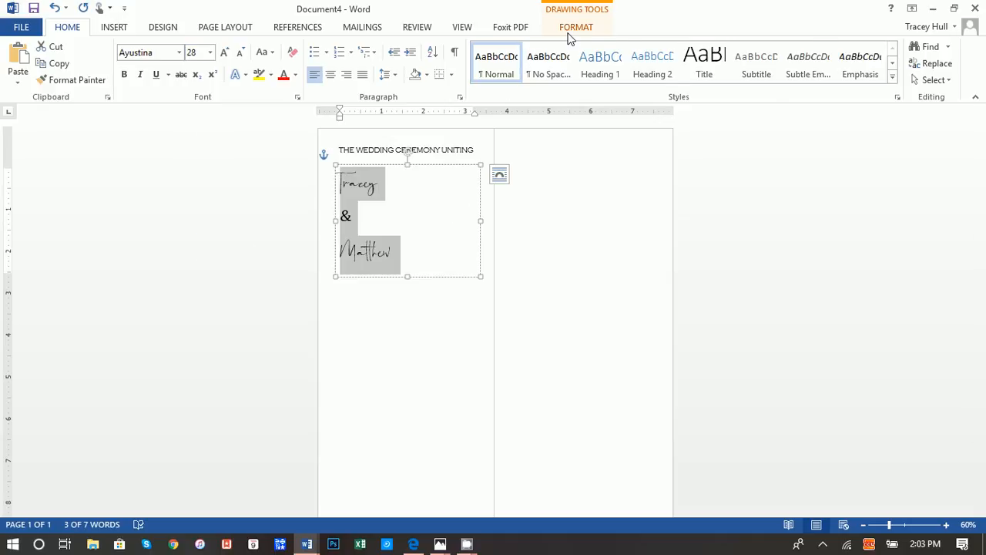
Step: Change the names' text effect options, which hides the ampersand
left_click(551, 79)
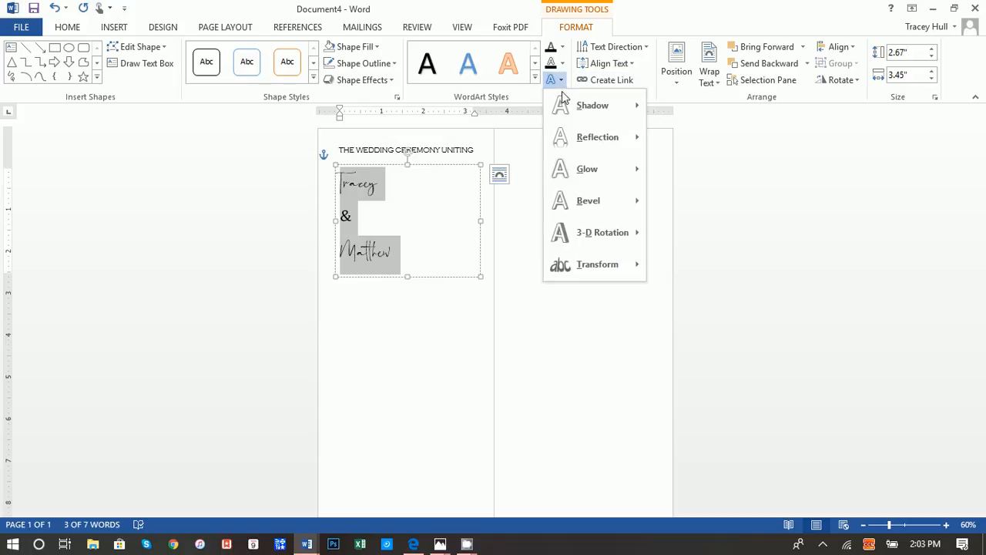
left_click(597, 264)
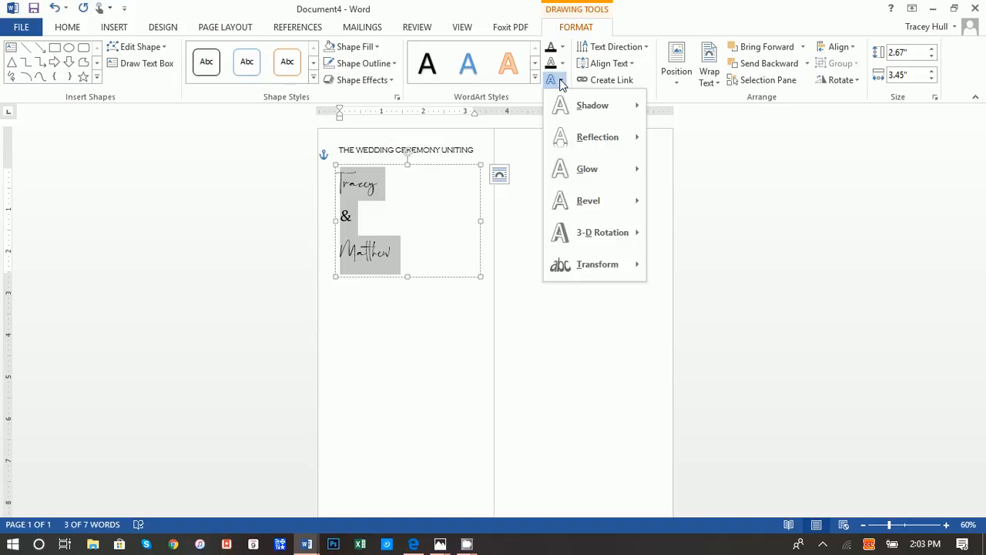
left_click(597, 264)
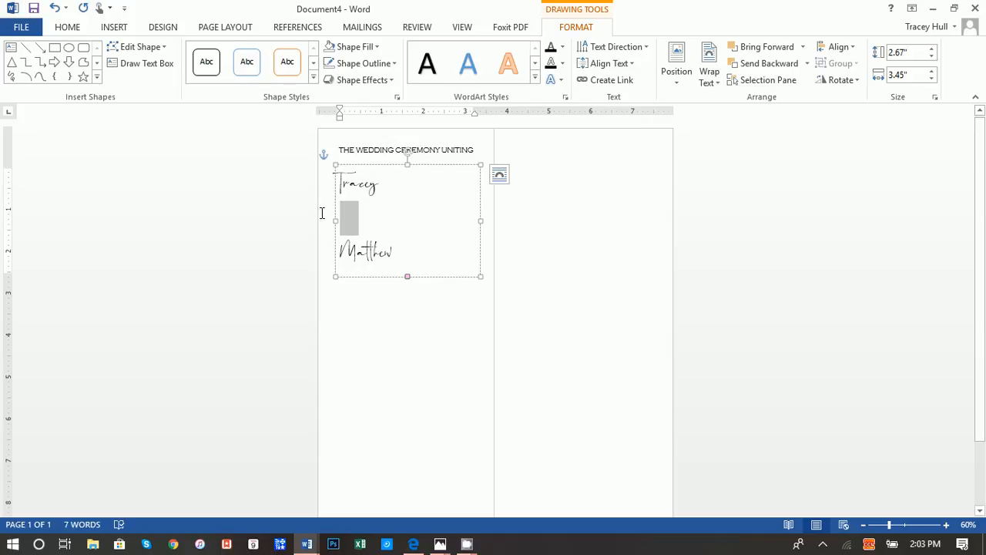
Step: Apply a different script font to the ampersand between Tracey and Matthew
left_click(67, 27)
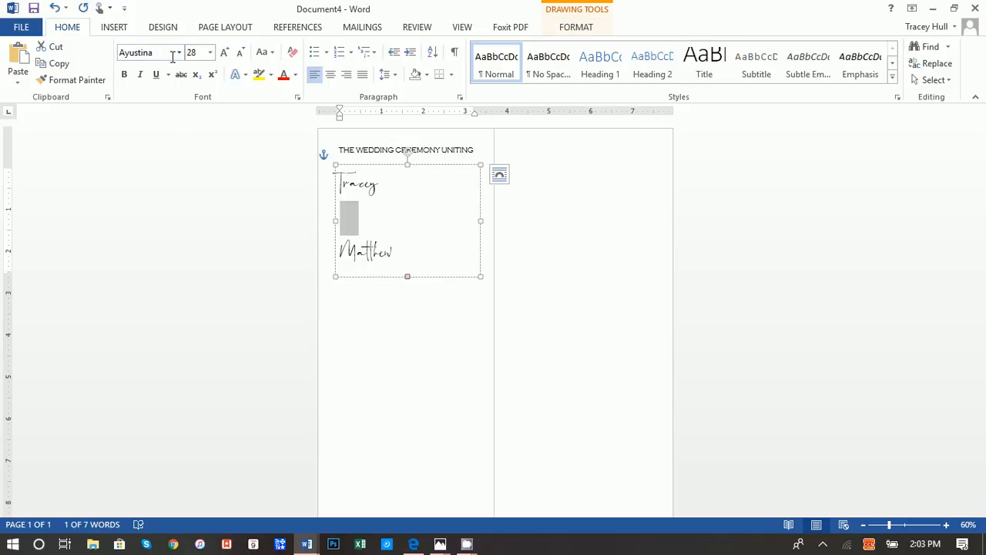
left_click(179, 53)
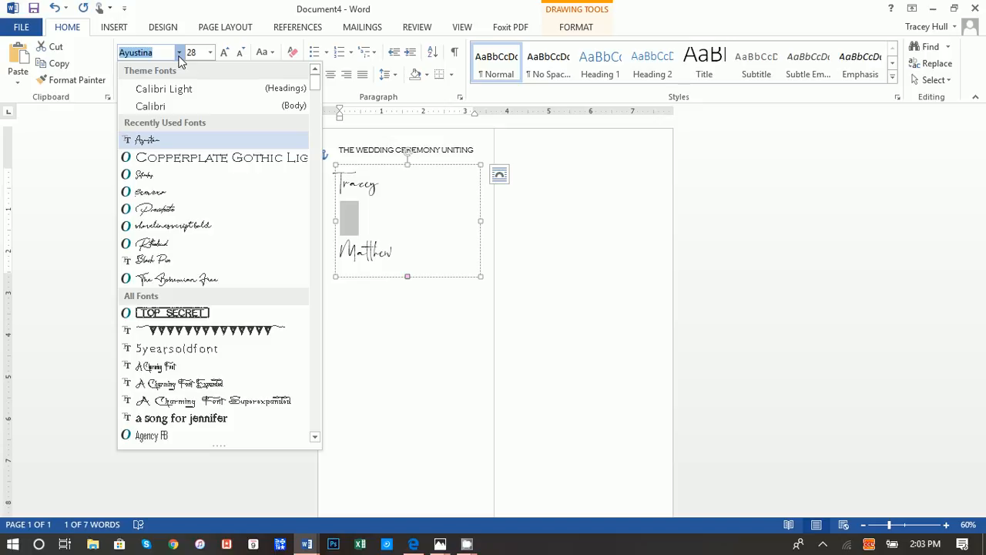
mouse_move(177, 209)
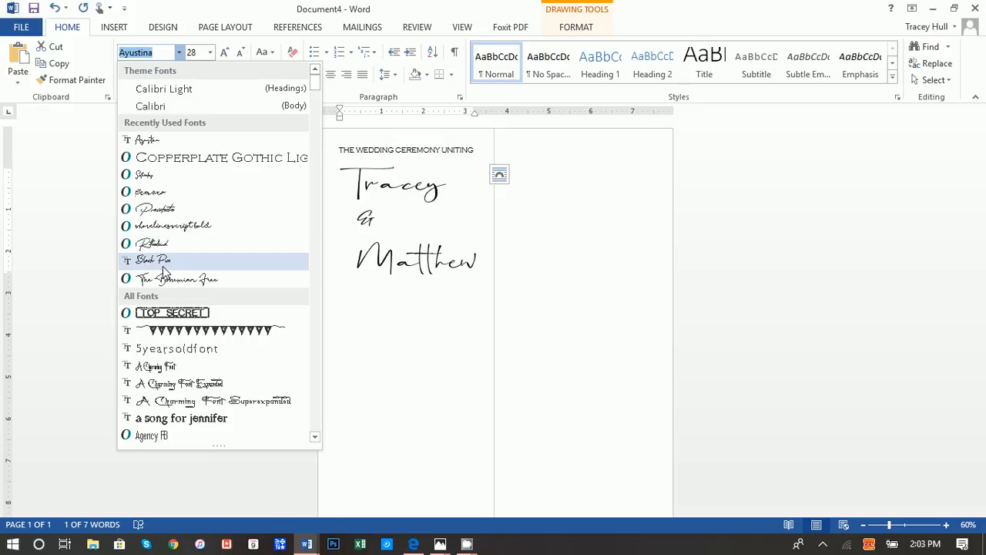
left_click(152, 260)
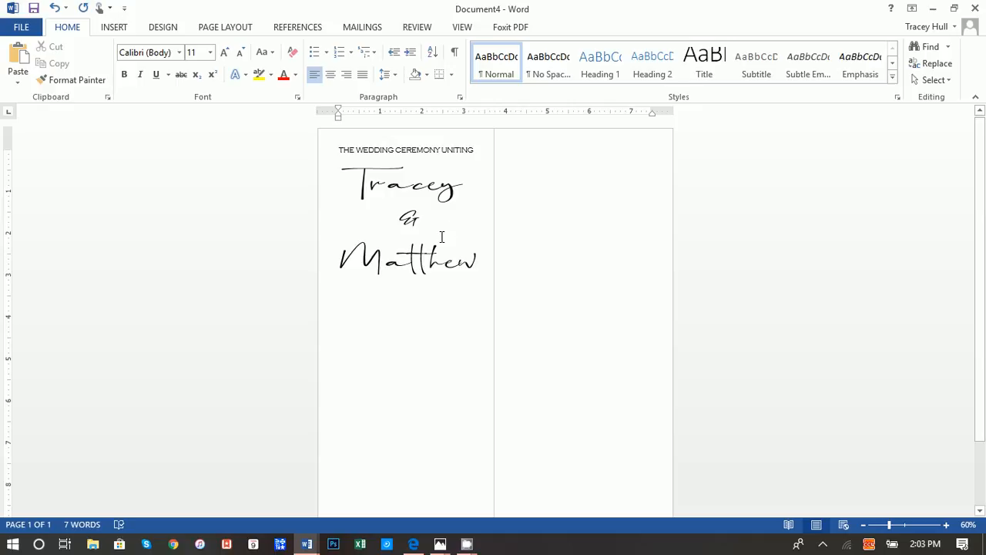
mouse_move(475, 129)
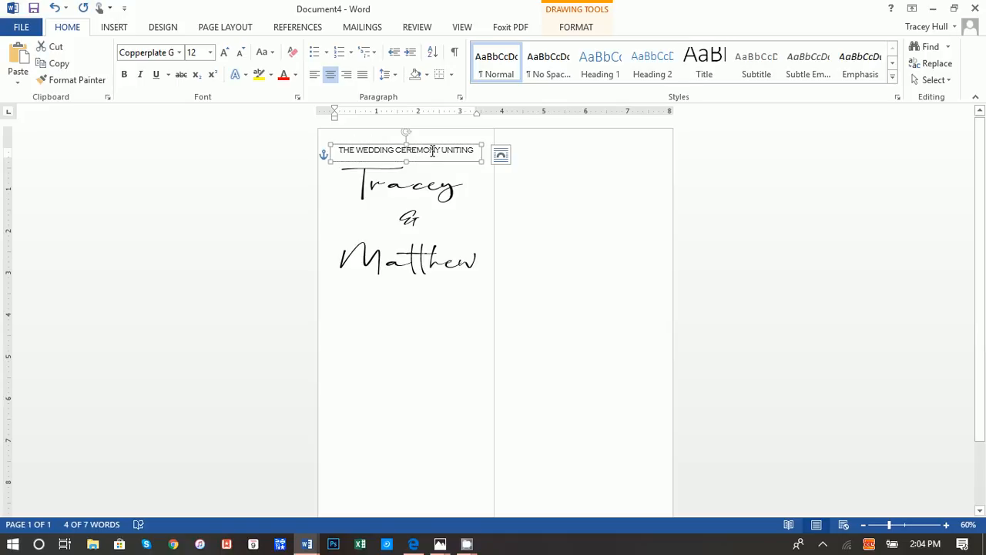
Step: Copy the wedding ceremony heading box and place the duplicate just below Matthew
right_click(432, 150)
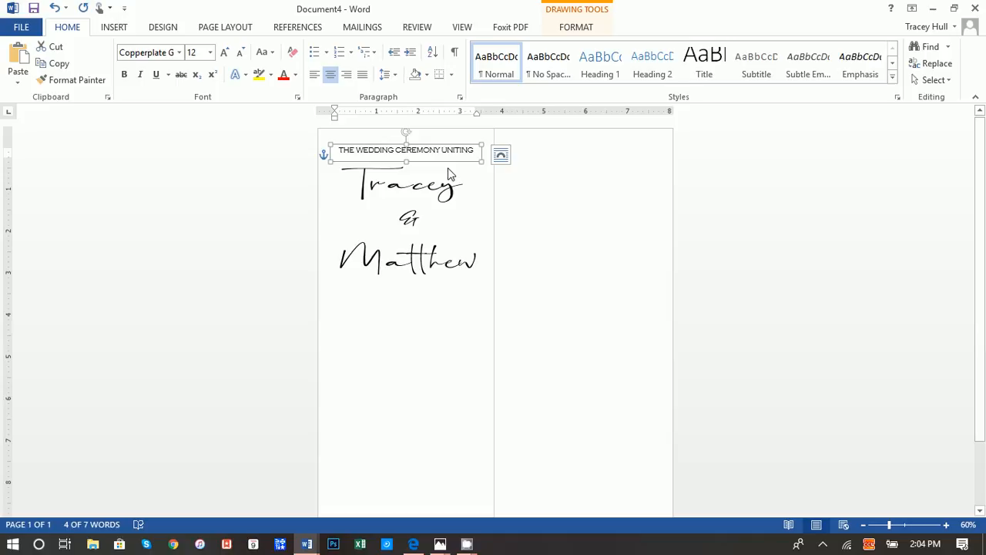
right_click(438, 297)
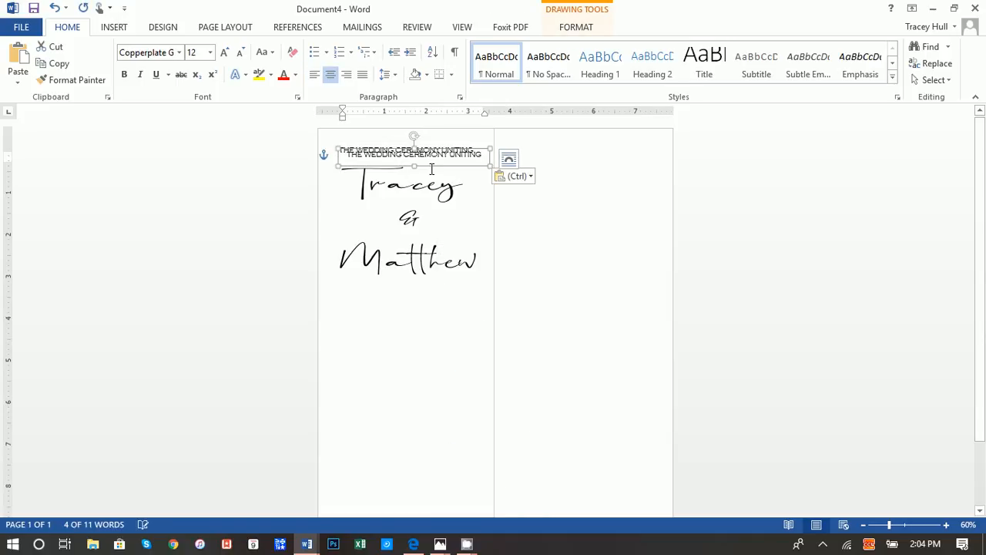
left_click_drag(412, 154, 407, 293)
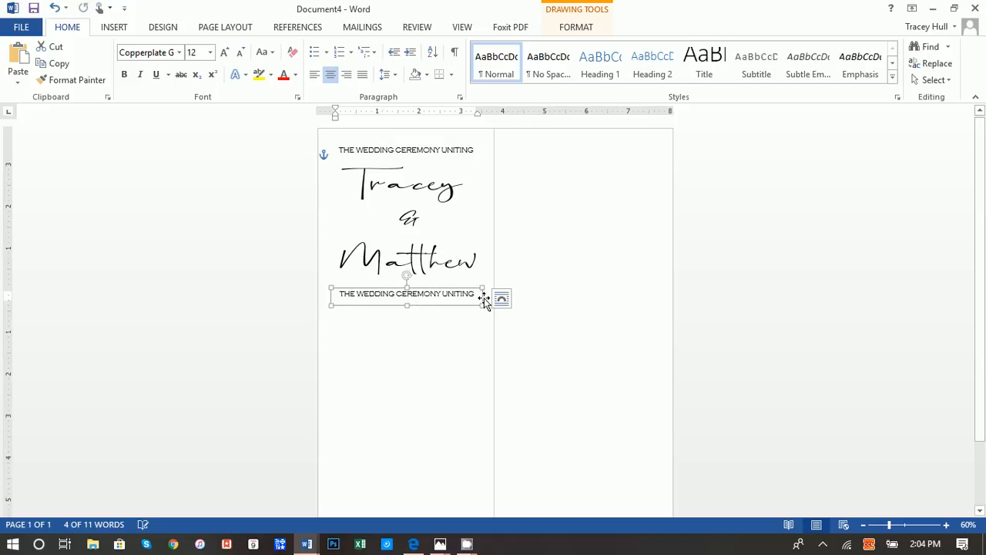
left_click_drag(483, 304, 479, 339)
type("San F")
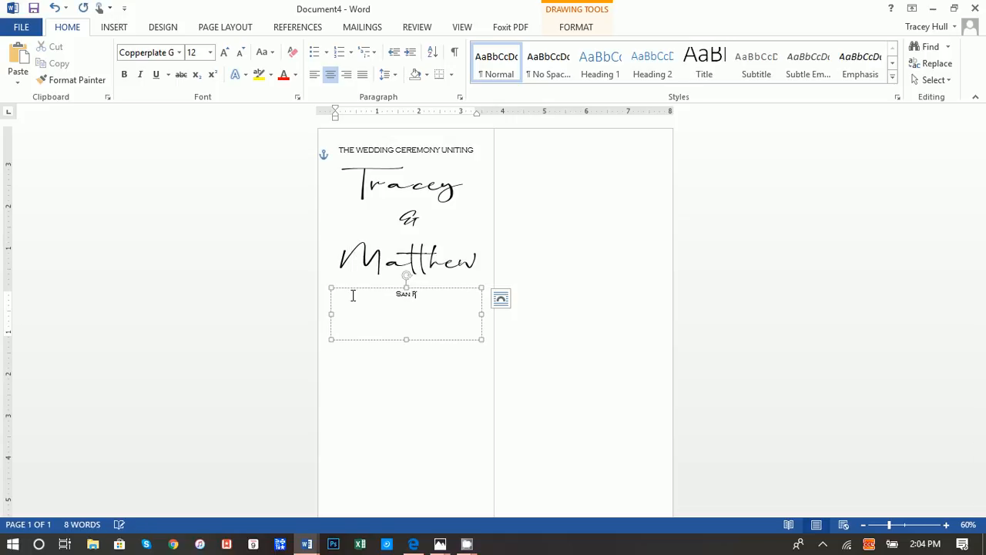
Step: Type 'San Francisco, California' and 'Saturday, March 23rd 2019' into the copied box, then zoom out
type("rancis")
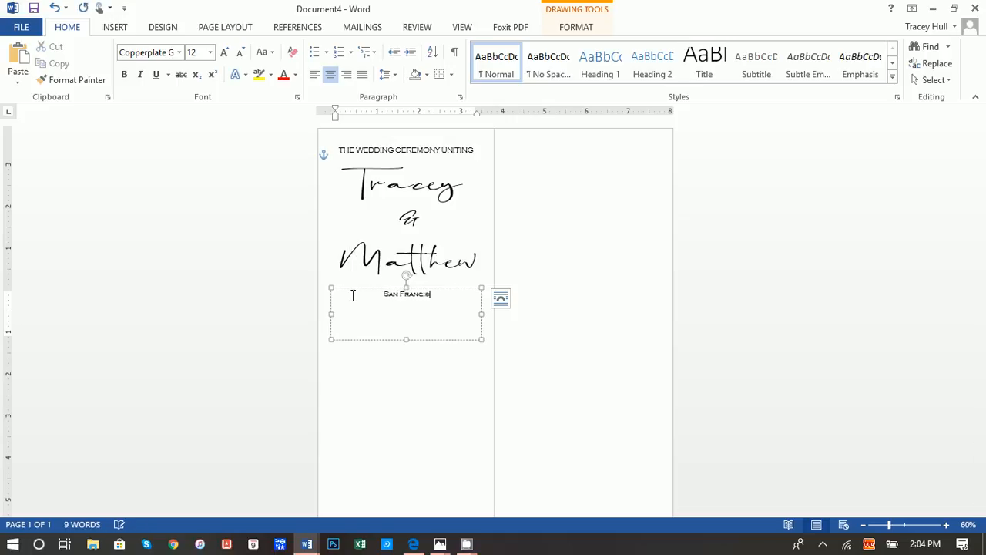
type("co, Califor")
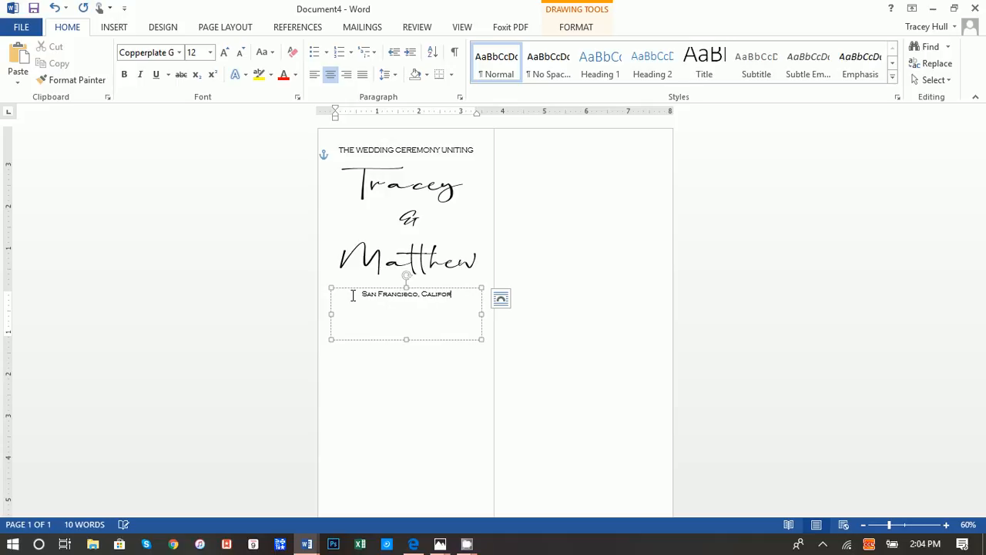
type("nia")
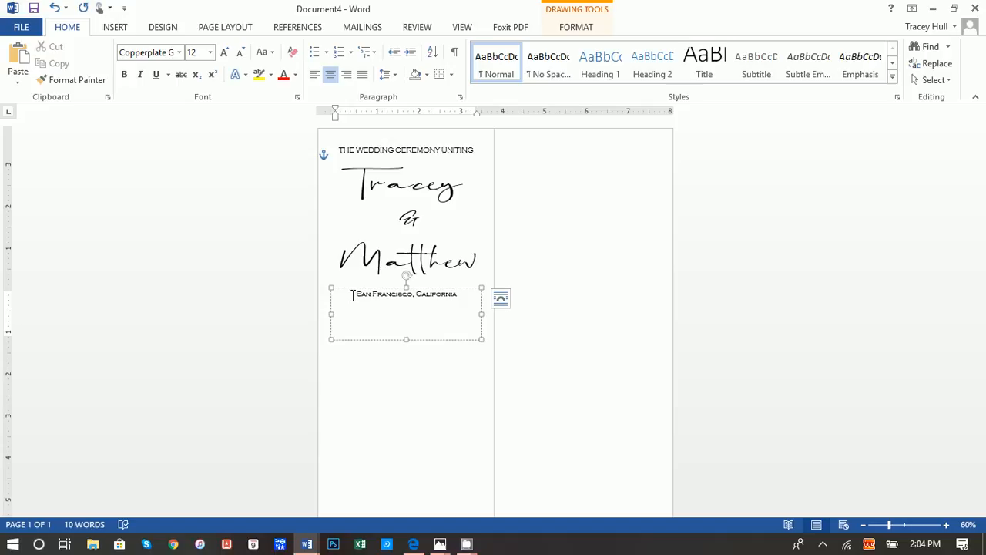
type("Saturday, March")
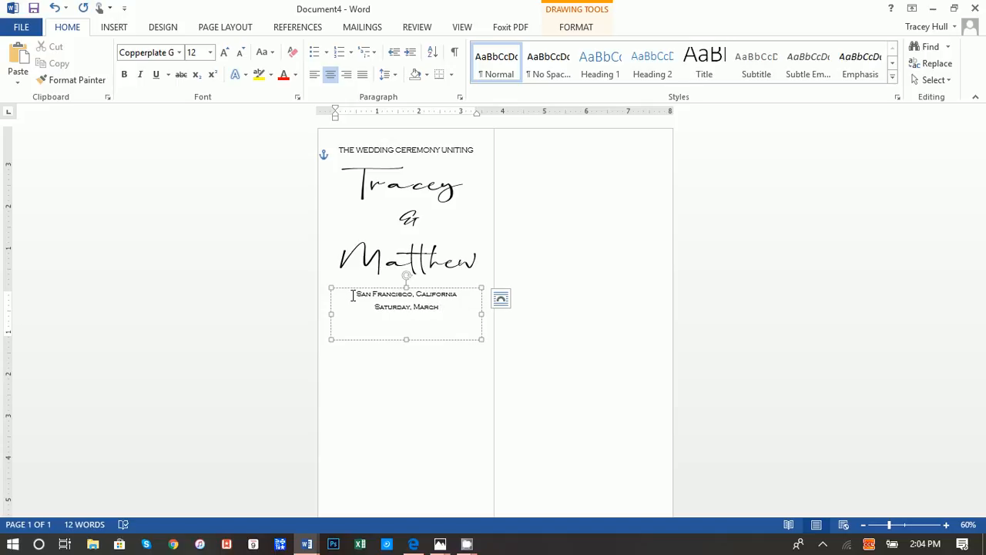
type("23rd 2019")
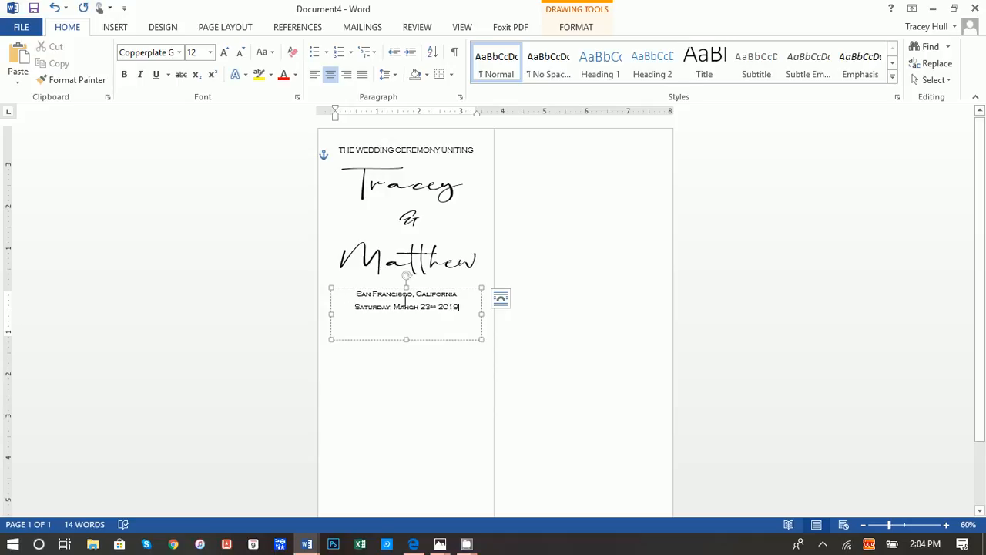
mouse_move(441, 332)
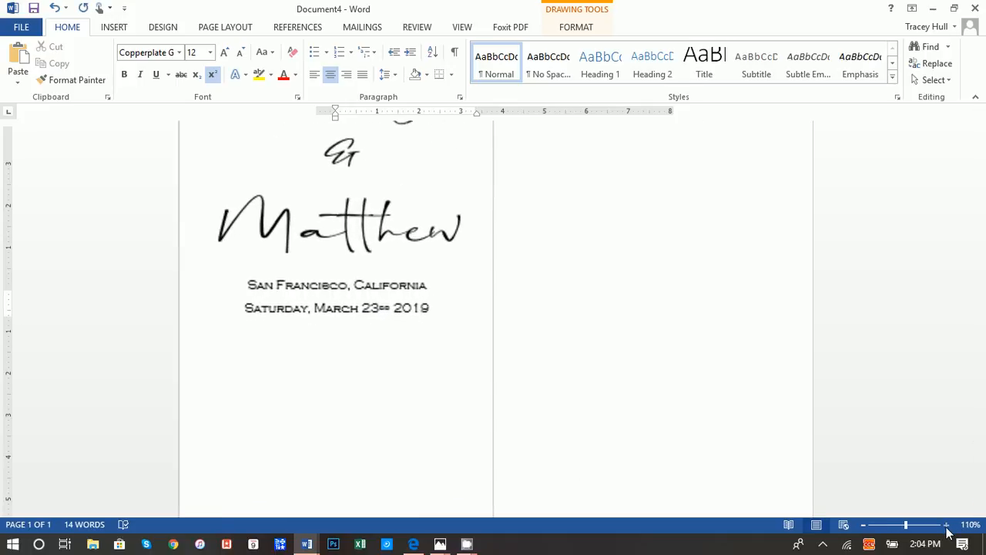
left_click(333, 297)
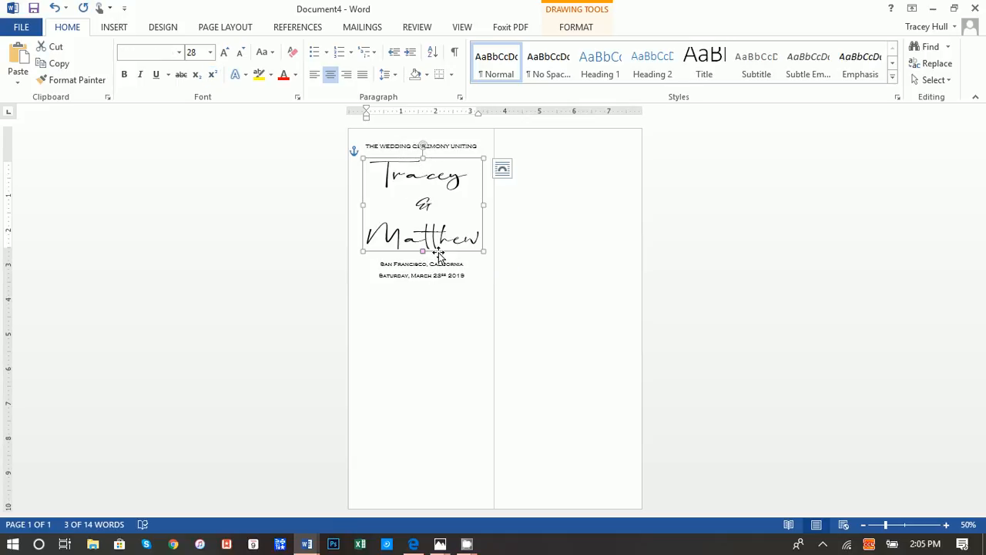
Step: Copy the names text box, change it to 'The ceremony', and shrink the box to fit
left_click(423, 319)
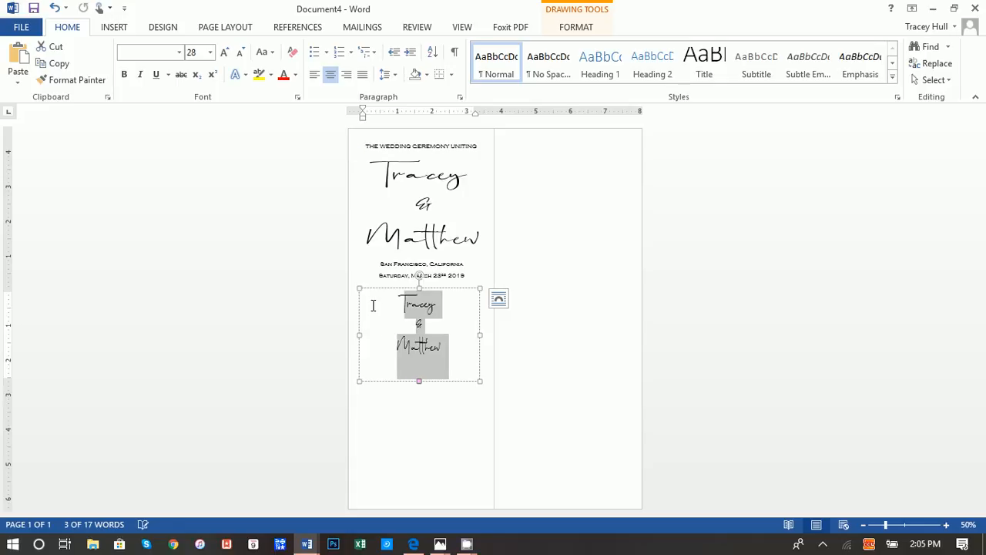
type("The")
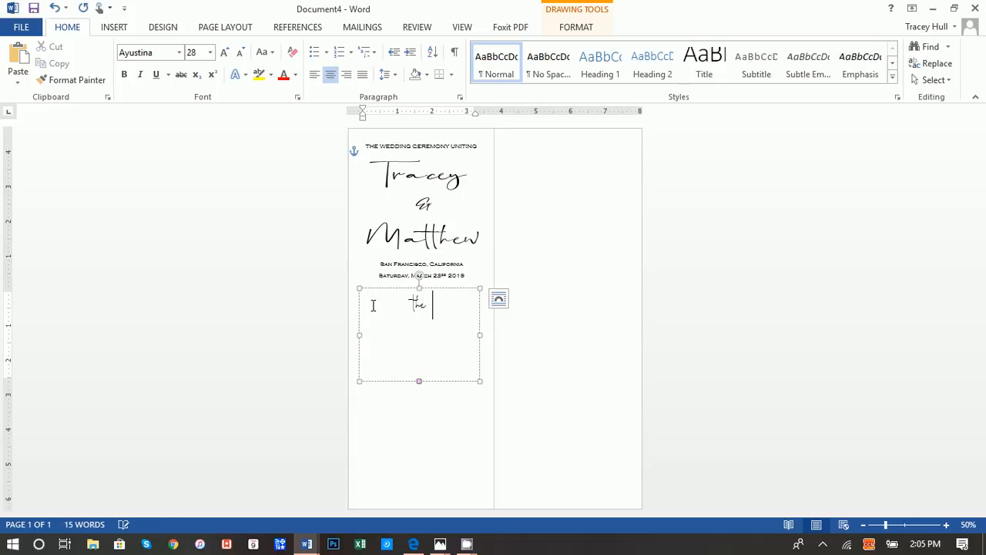
type("ceremony")
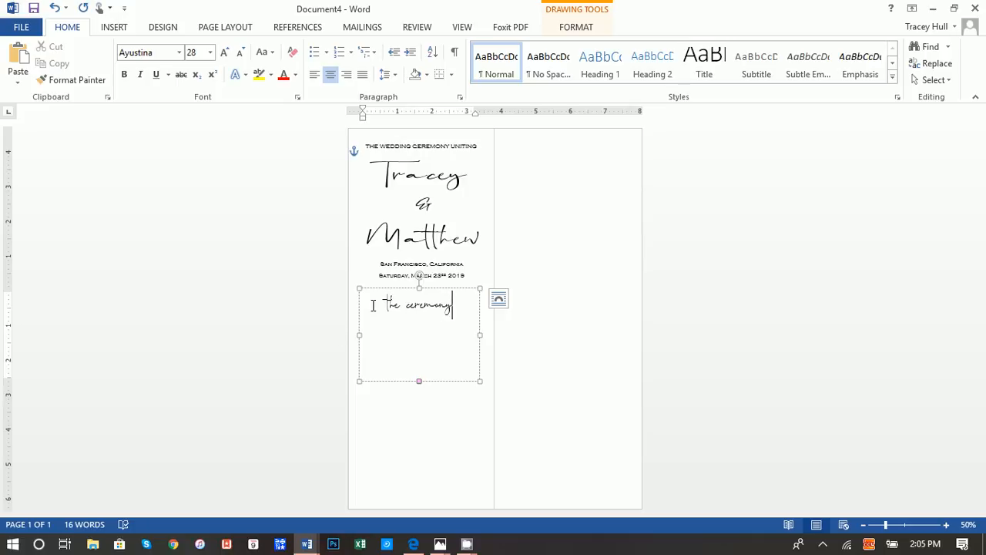
left_click_drag(419, 380, 420, 339)
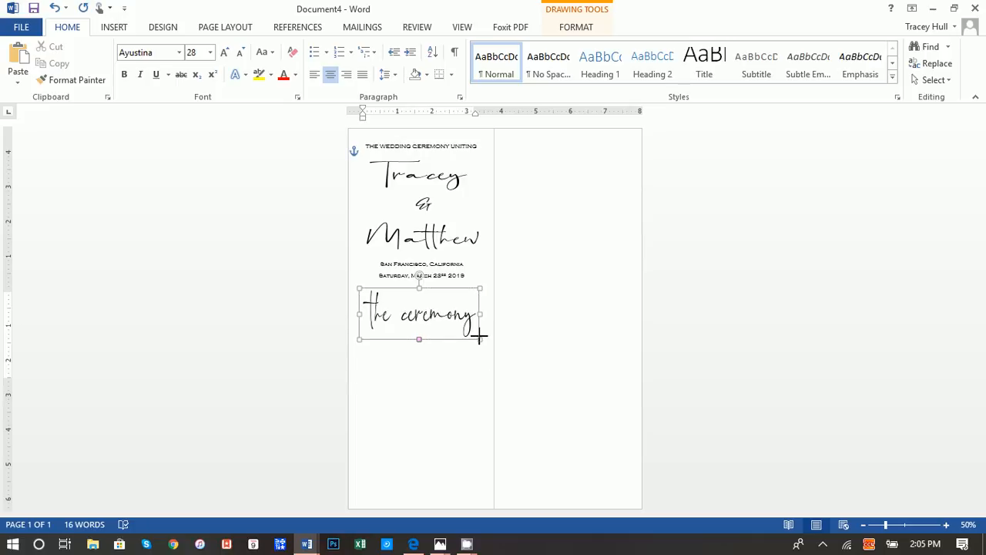
left_click_drag(419, 339, 418, 328)
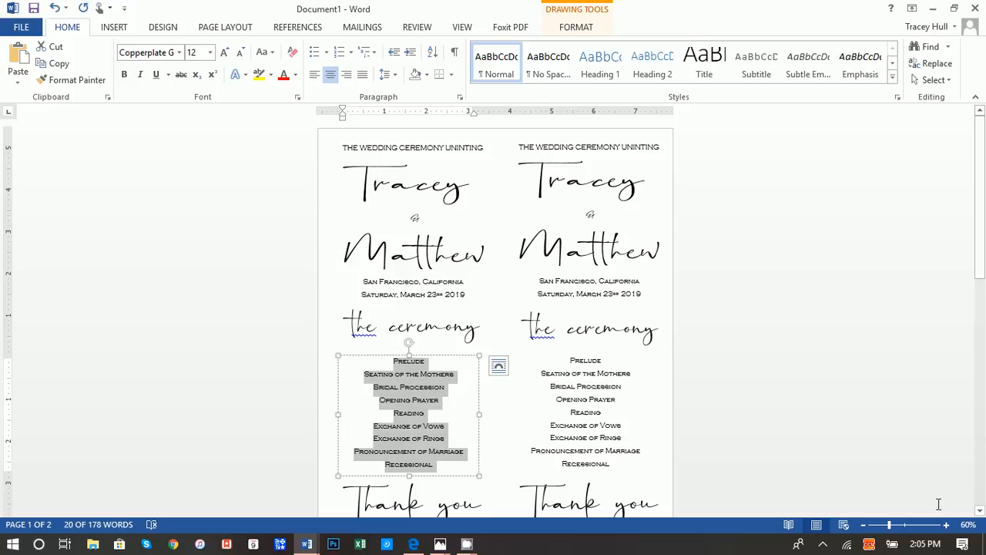
Step: Replace the copied date lines with the sample's ceremony list as plain text
left_click(946, 524)
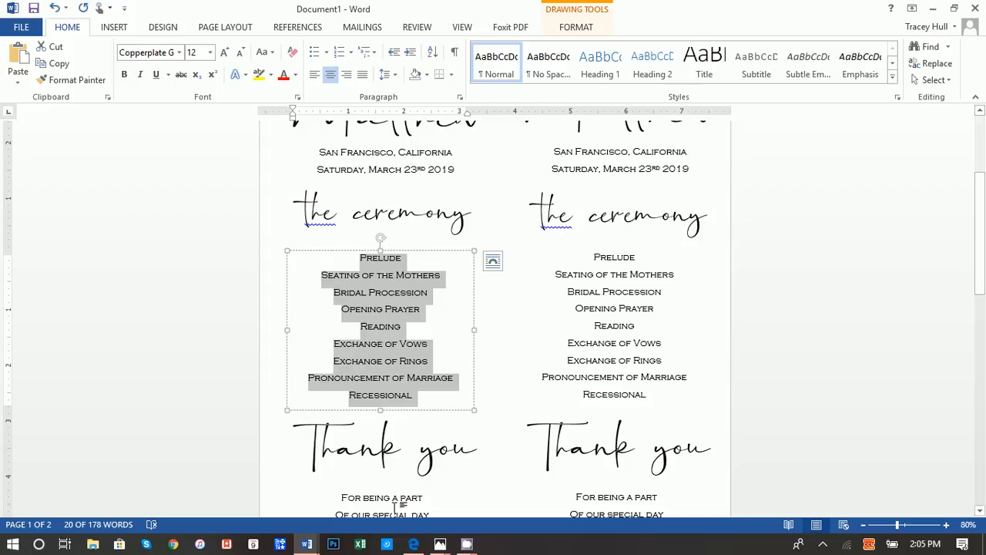
mouse_move(307, 543)
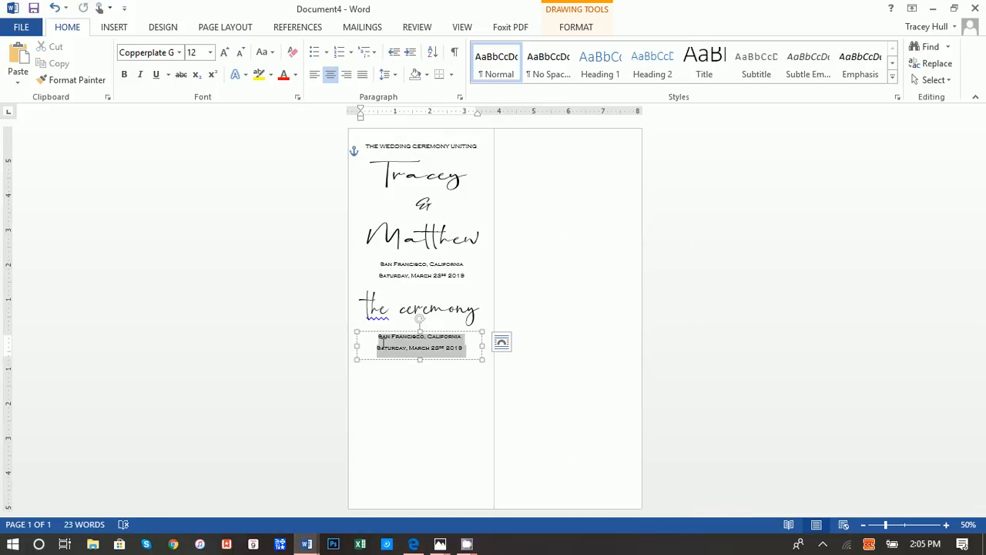
right_click(420, 343)
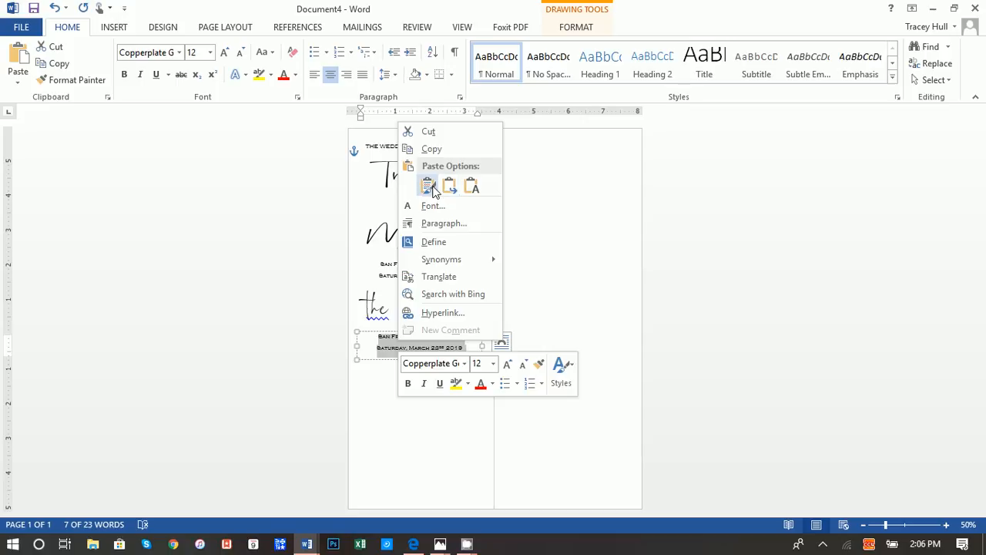
left_click(427, 185)
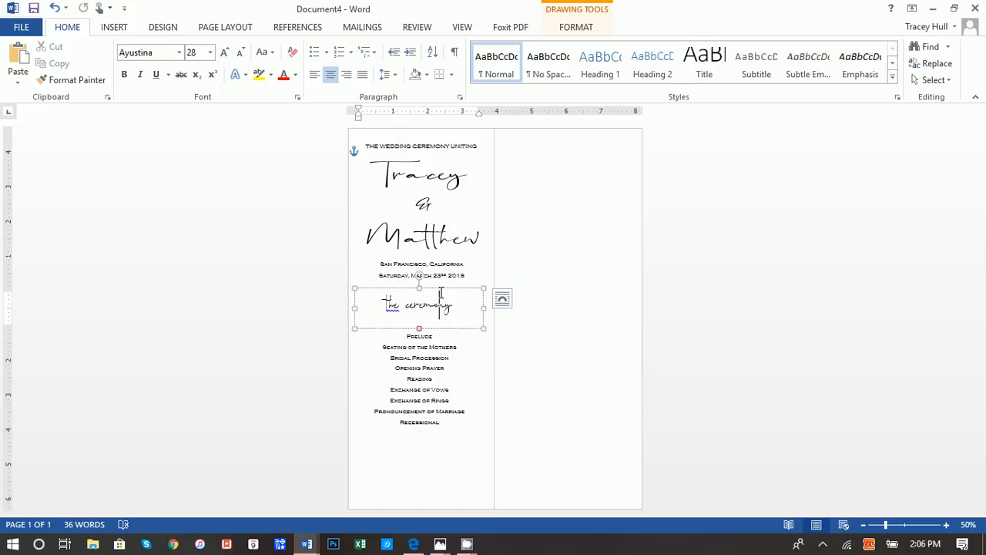
Step: Duplicate the ceremony heading box and change it to 'Thank You'
right_click(418, 304)
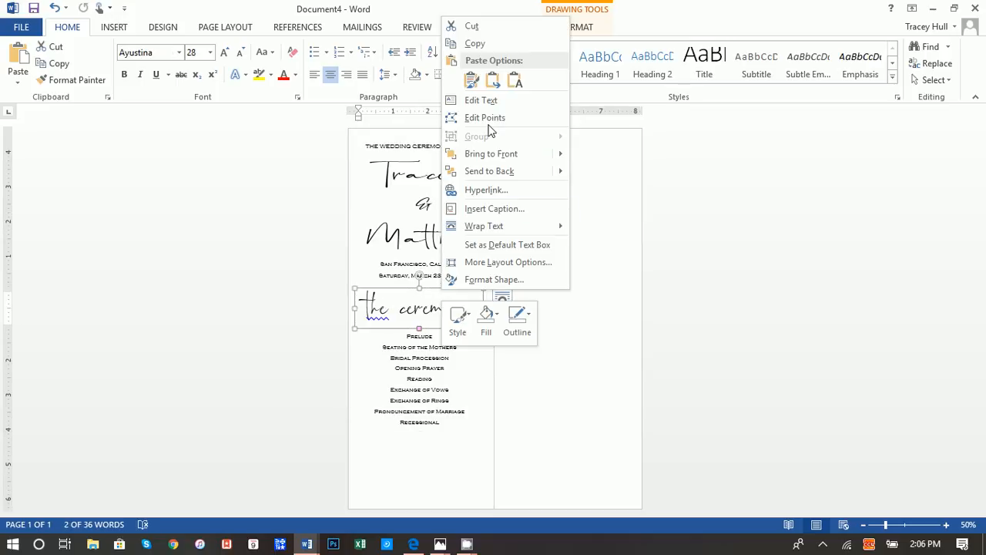
left_click(539, 366)
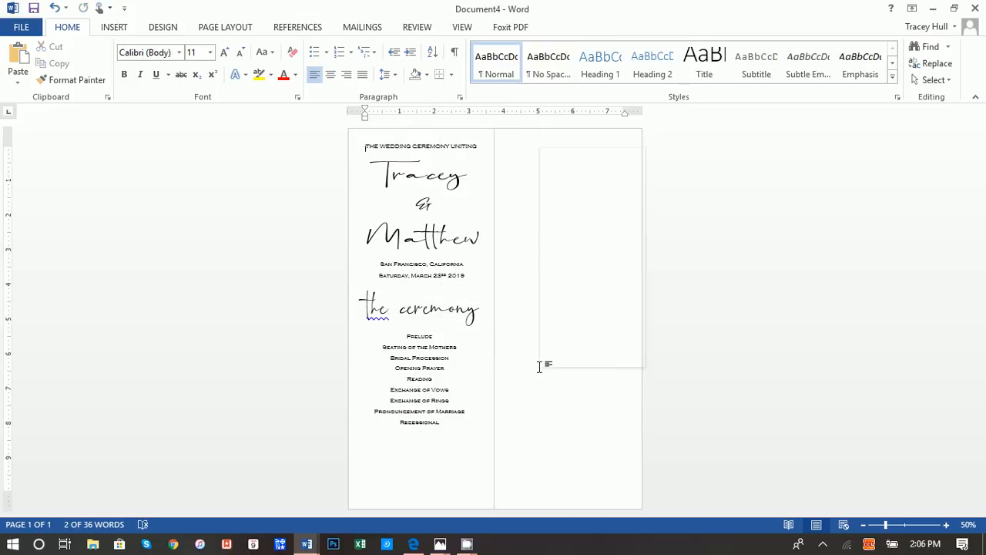
key("ctrl+v")
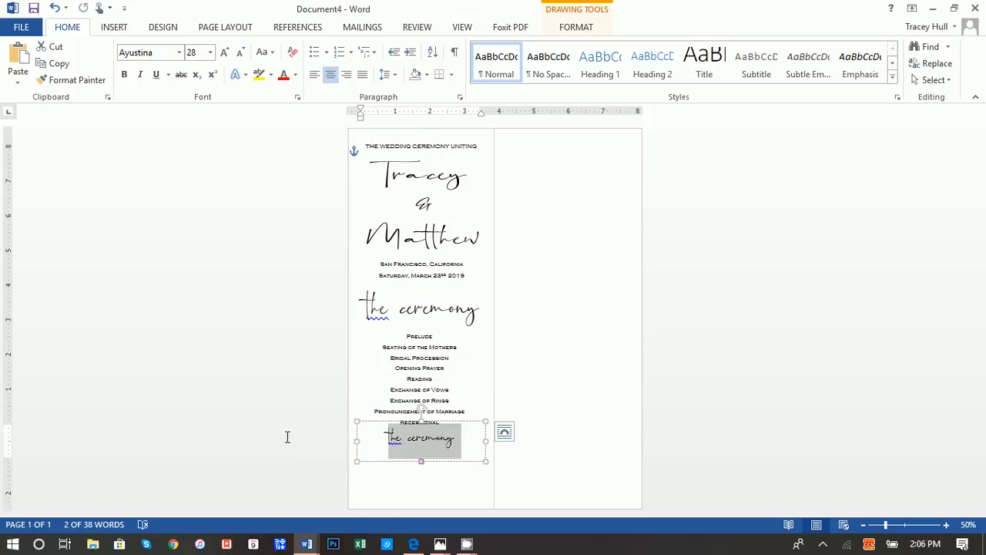
type("Thank You")
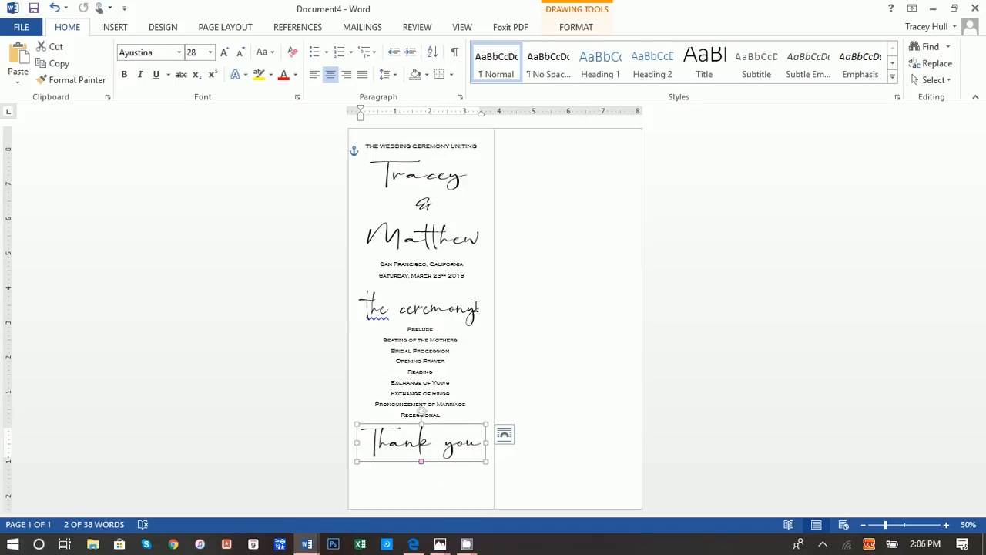
Step: Paste a copy of the location box reading 'For being a part of our special day', centred under 'Thank you'
left_click(422, 269)
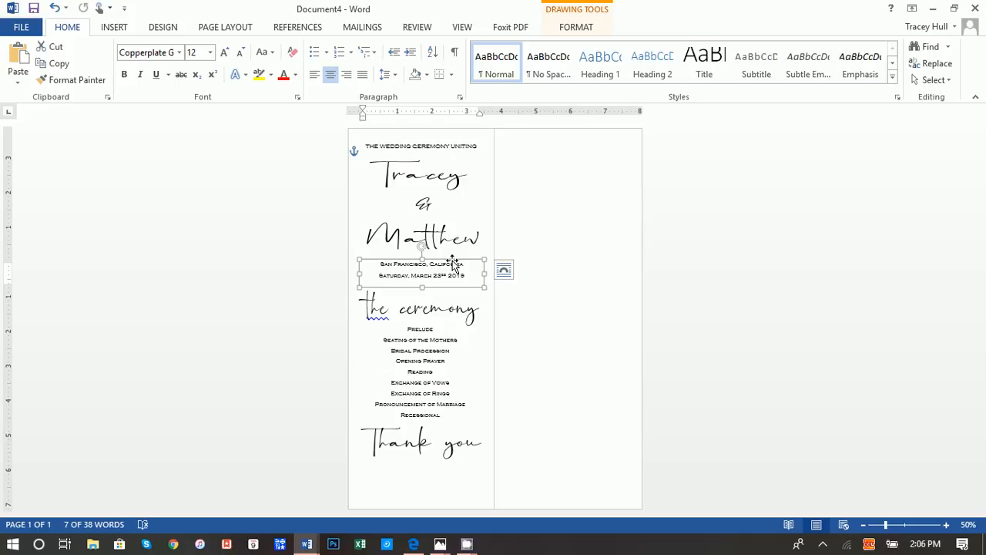
left_click(504, 269)
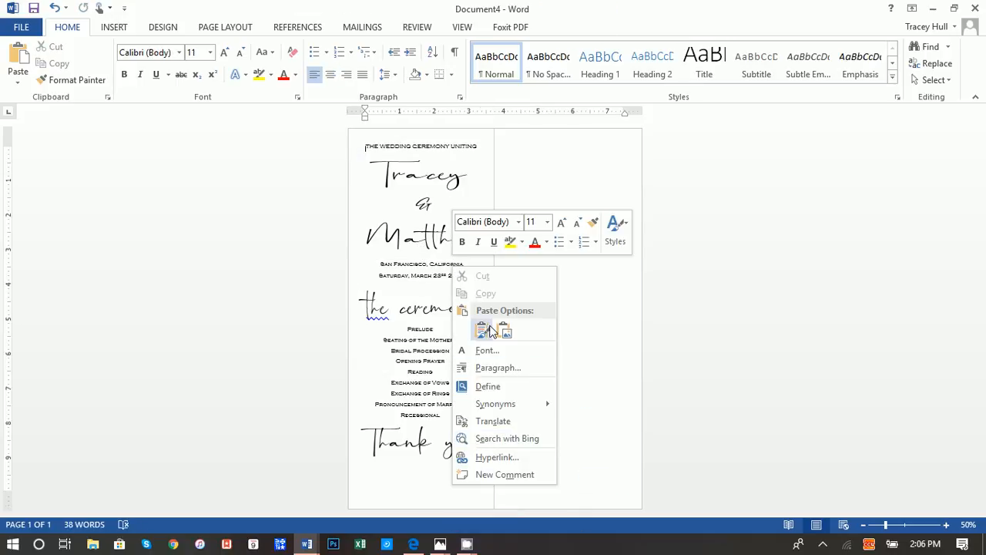
left_click(482, 329)
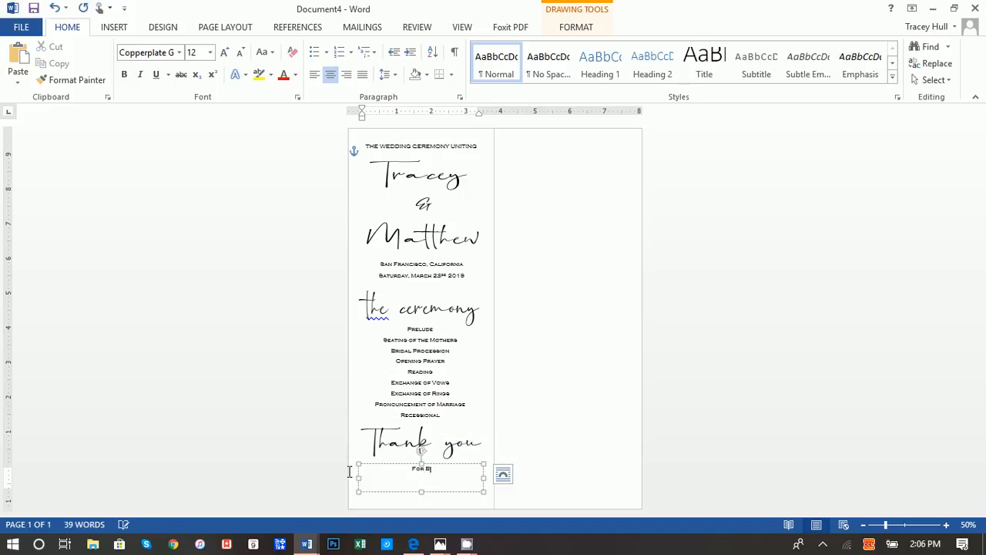
type("eing a")
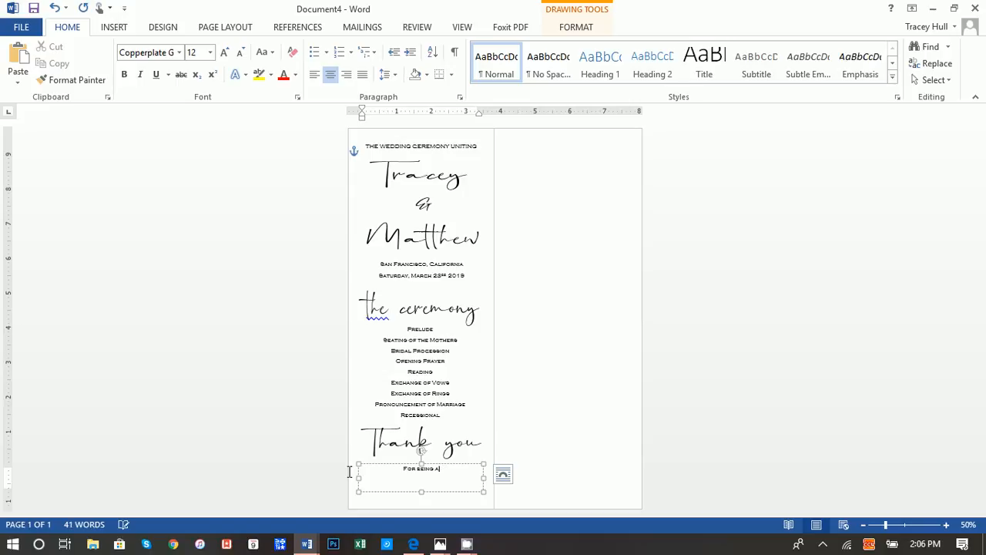
type("apart of our")
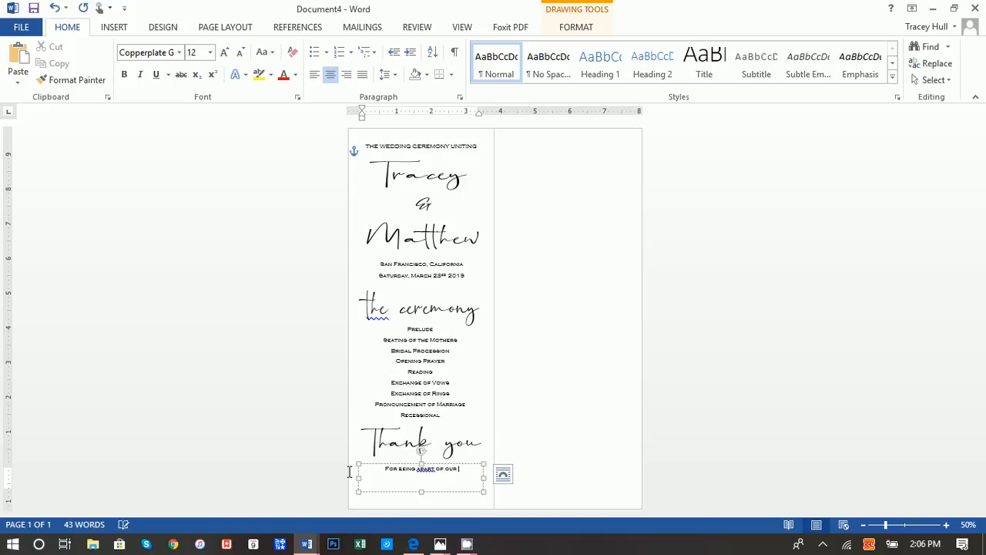
type("special day")
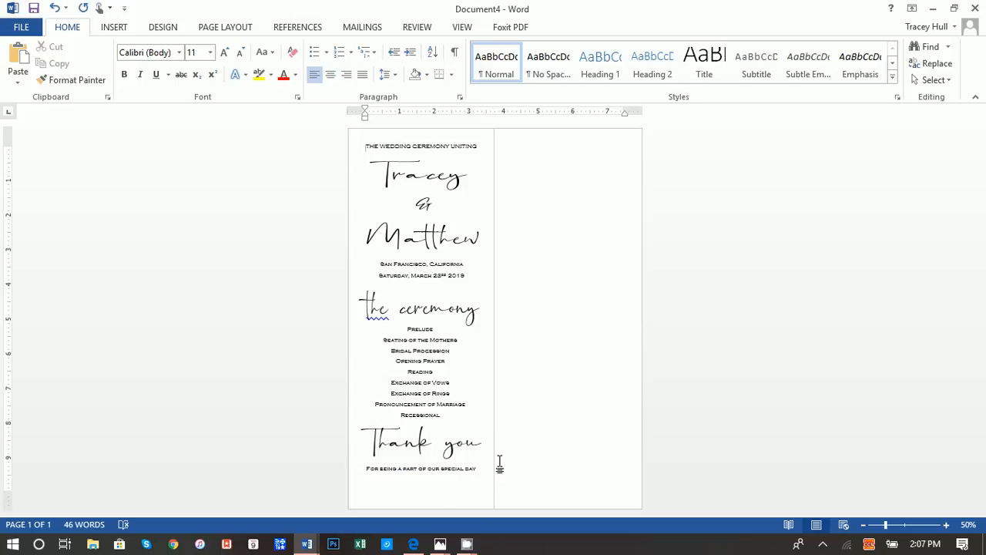
left_click(421, 468)
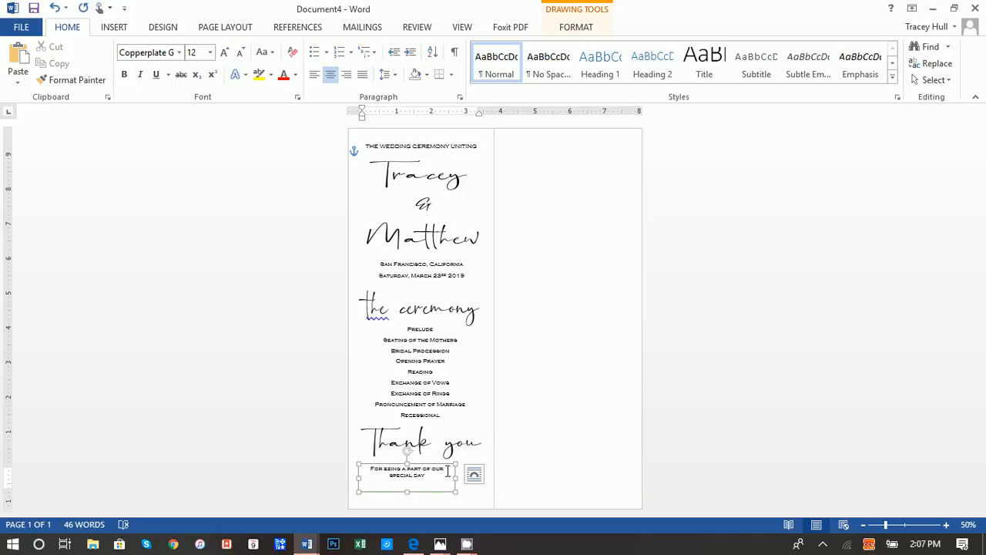
left_click_drag(406, 471, 462, 465)
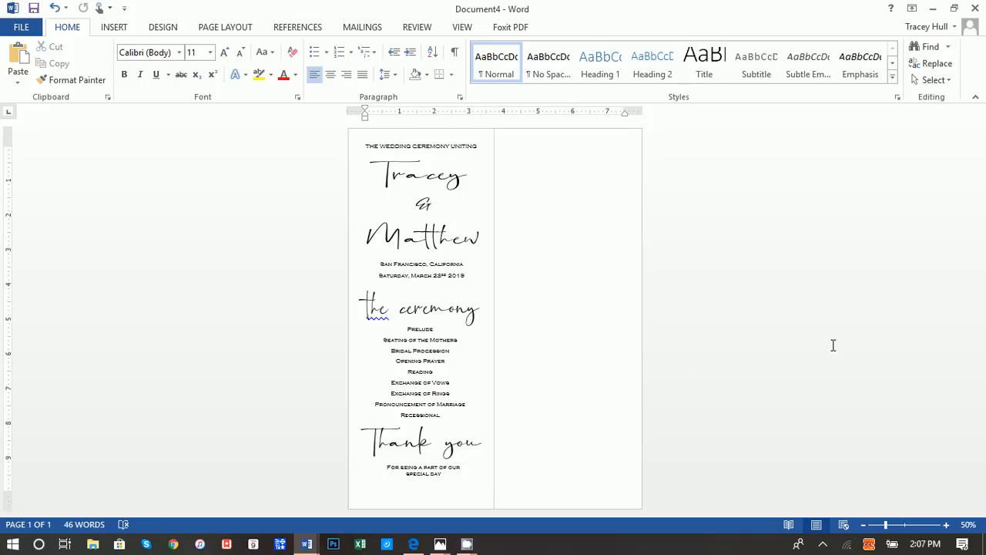
mouse_move(594, 209)
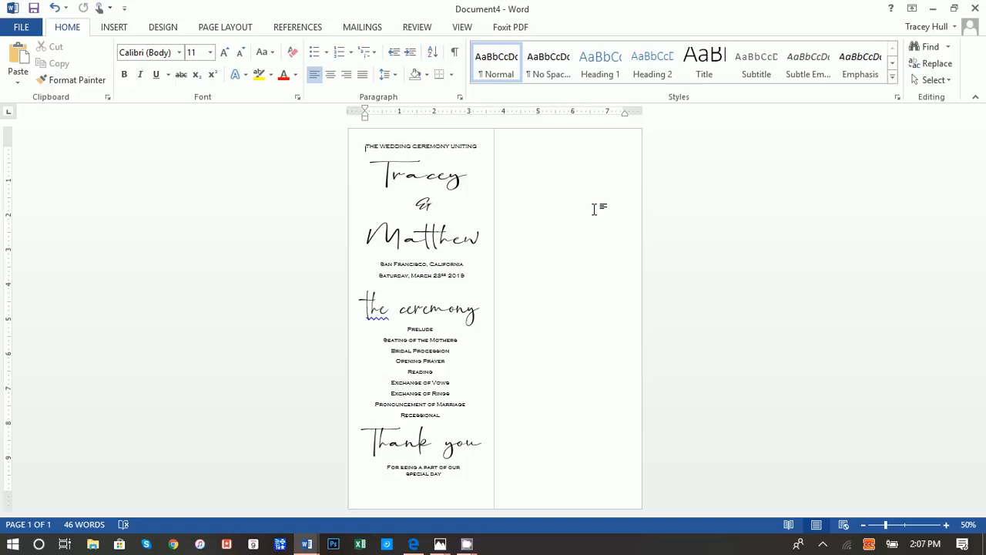
Step: Copy every front-panel text box and paste the group into the right column
left_click(422, 146)
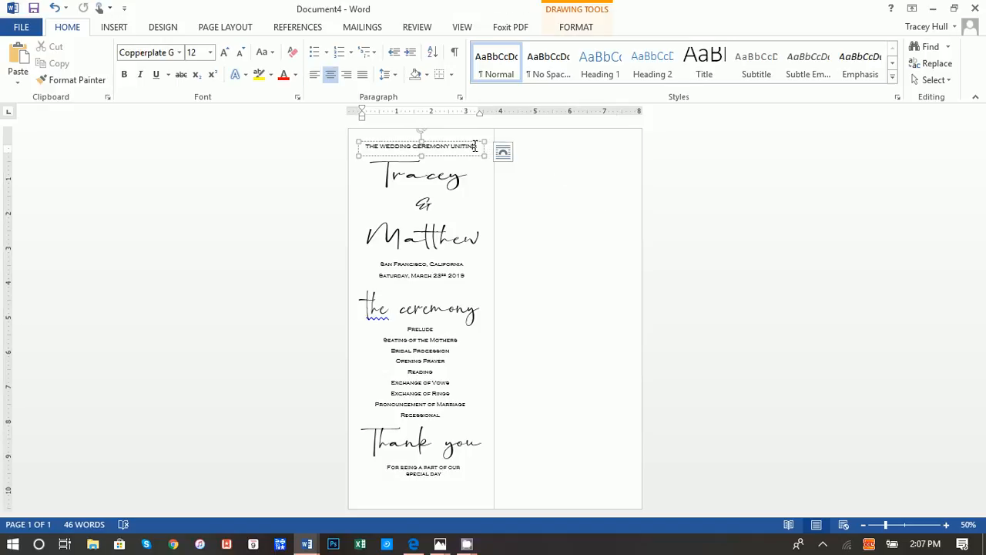
mouse_move(470, 146)
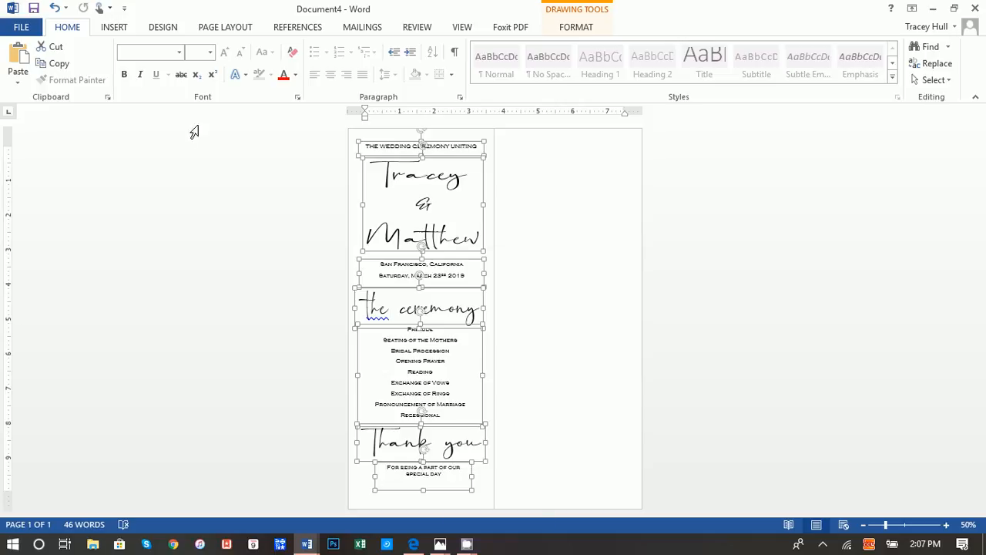
mouse_move(114, 27)
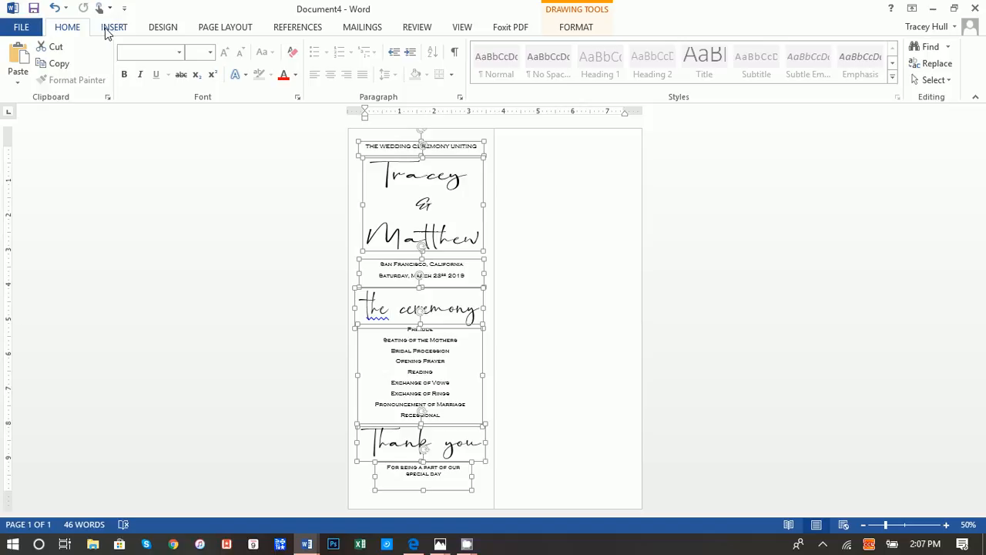
mouse_move(59, 63)
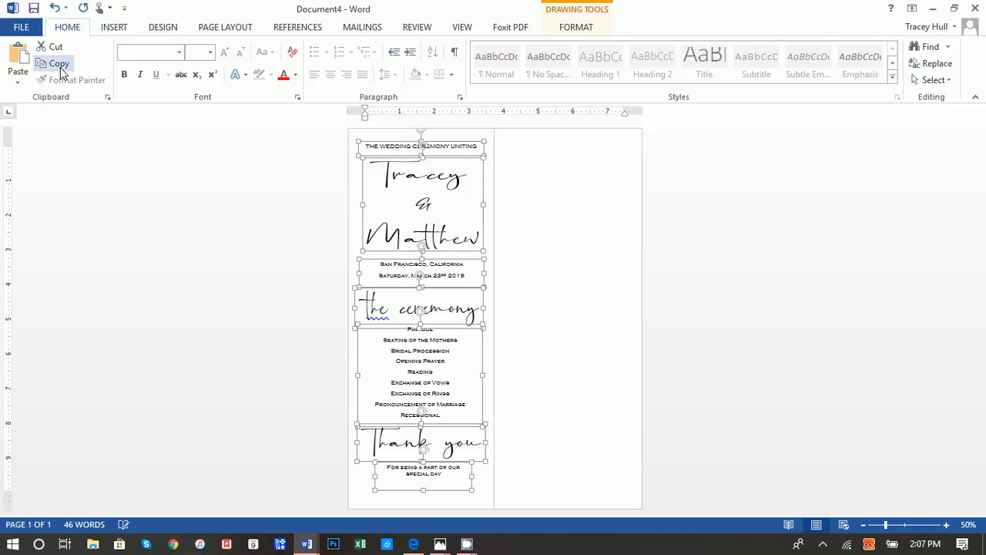
left_click(554, 203)
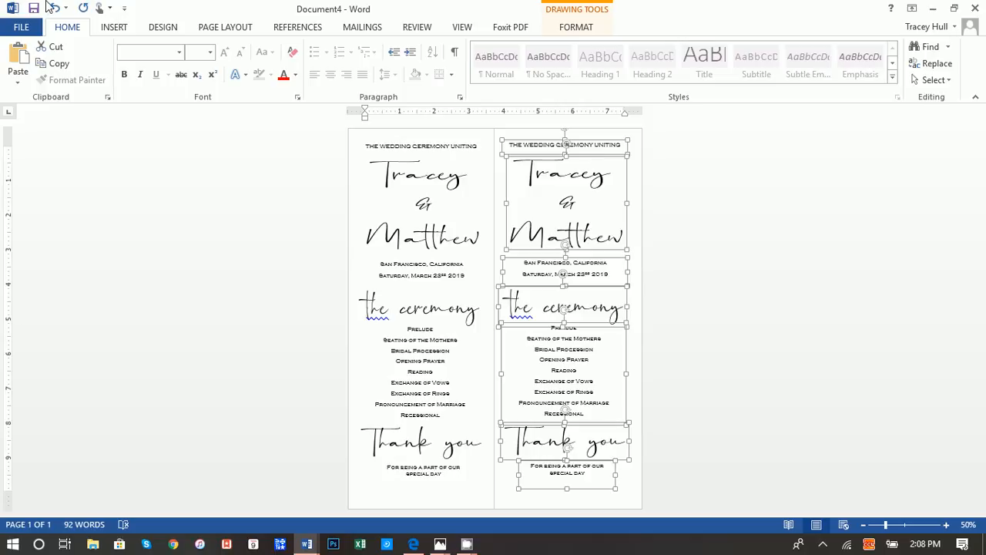
mouse_move(54, 8)
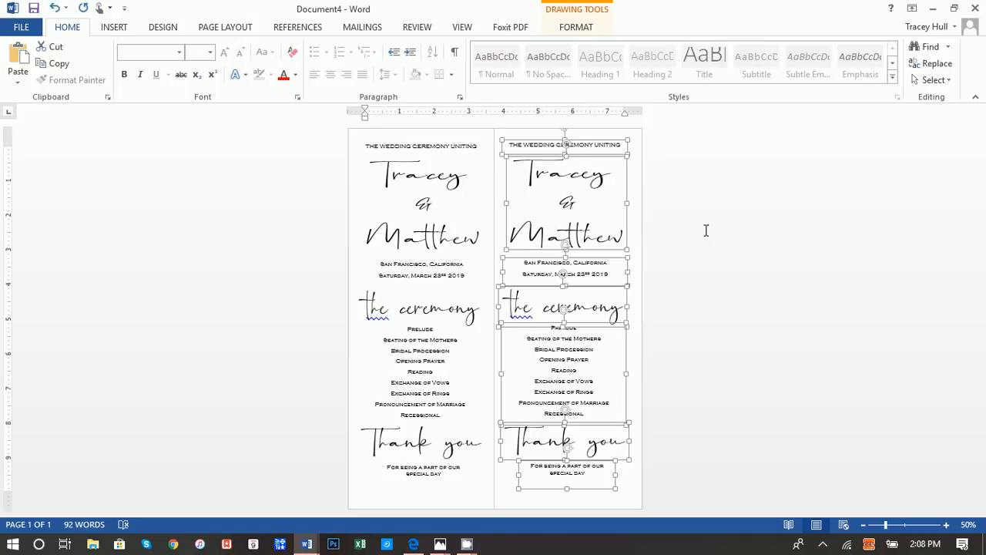
left_click(755, 254)
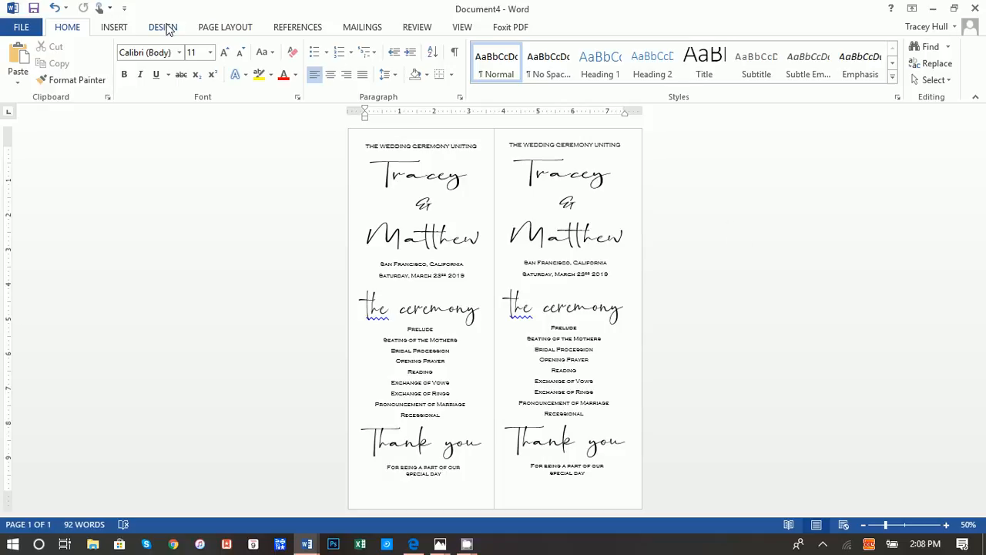
Step: Insert a blank page from the Insert ribbon, then scroll down to the program page
left_click(114, 27)
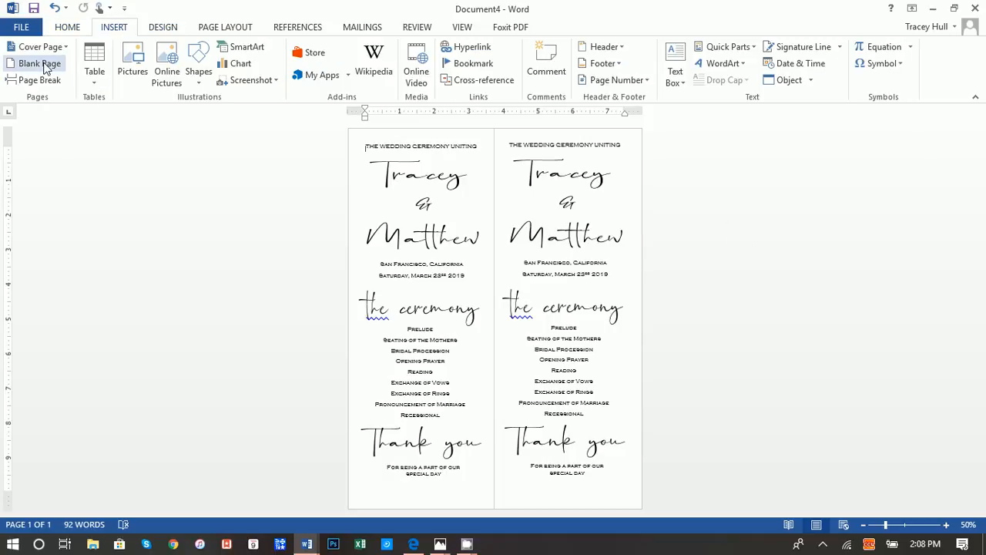
left_click(39, 63)
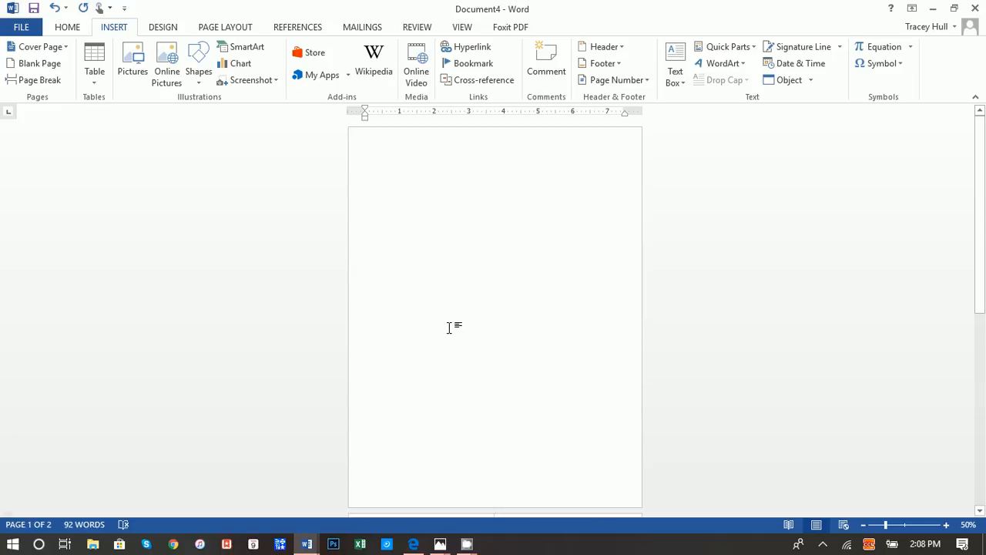
mouse_move(439, 331)
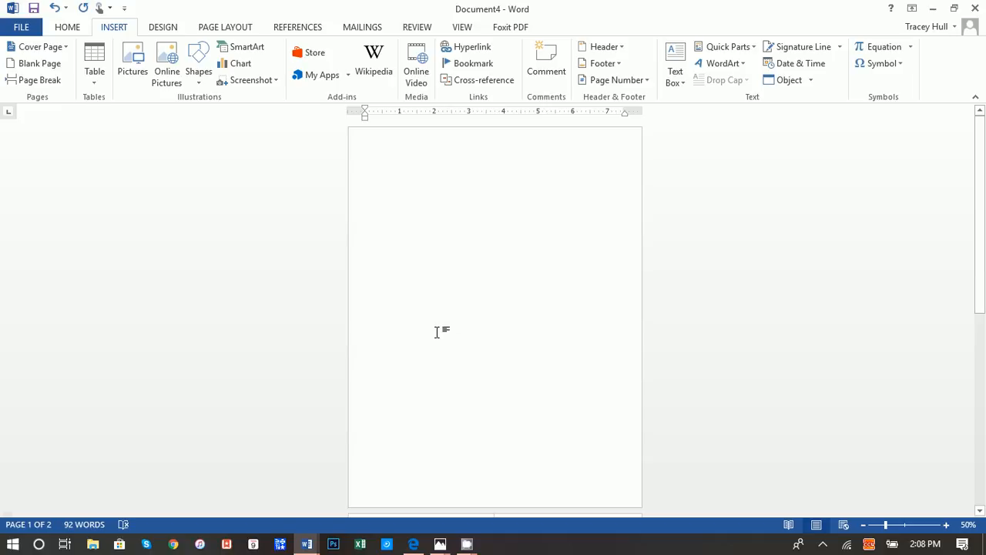
scroll("down", 3)
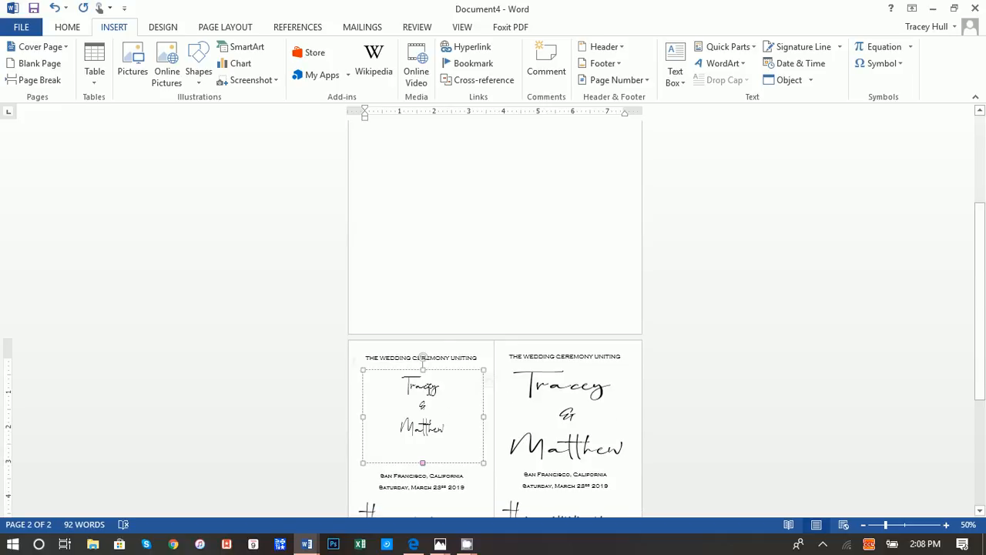
right_click(422, 416)
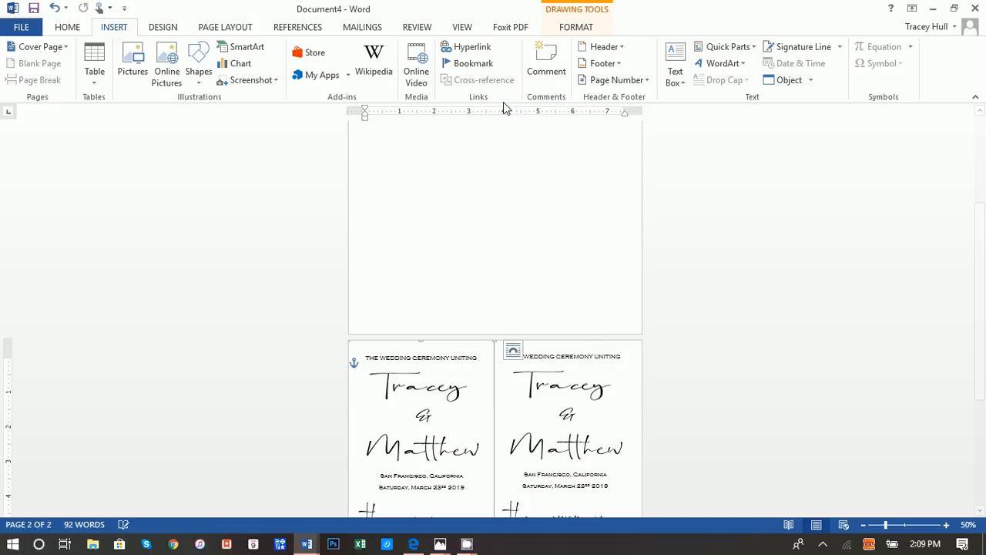
Step: Copy the script names text box to start 'The Wedding' heading on the blank page
scroll("down", 3)
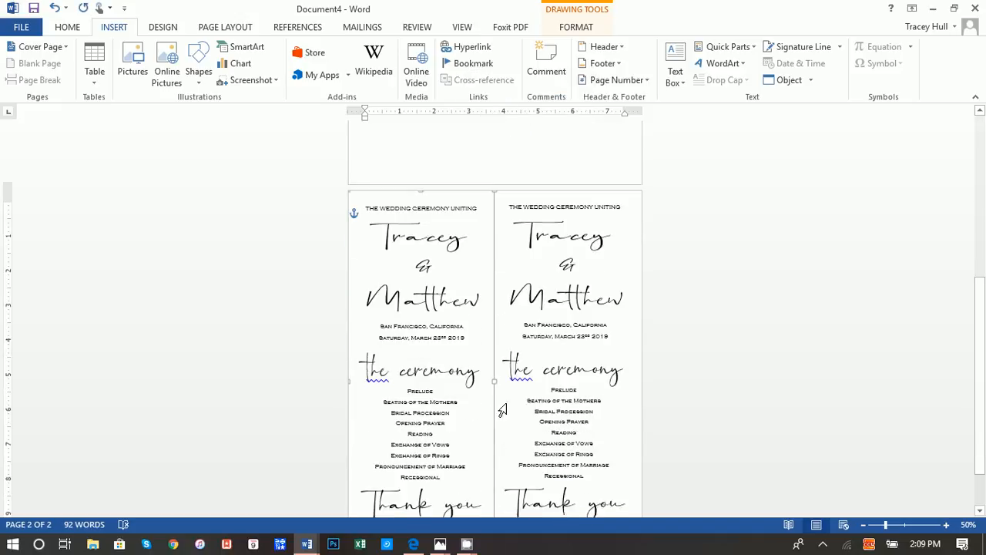
scroll("down", 3)
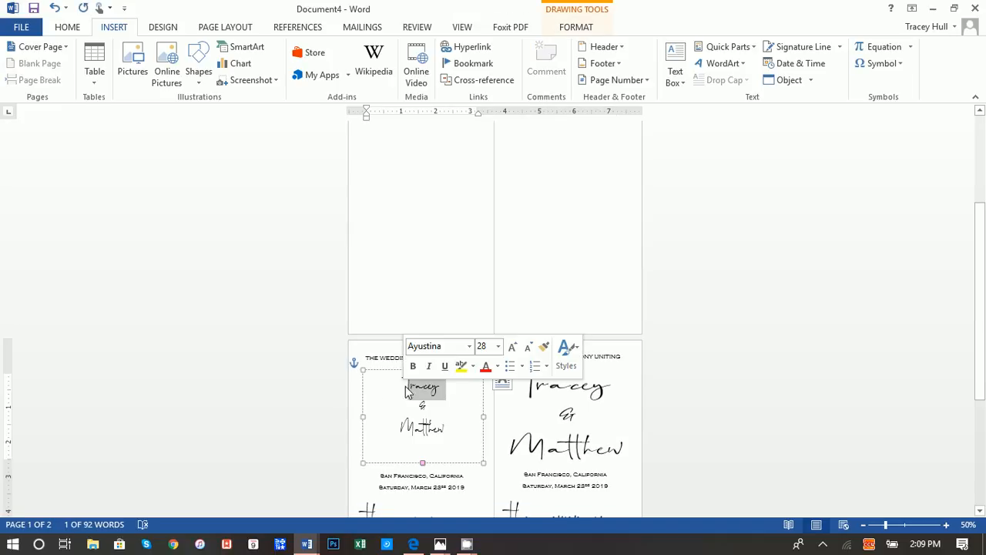
right_click(422, 389)
type("The Wedding")
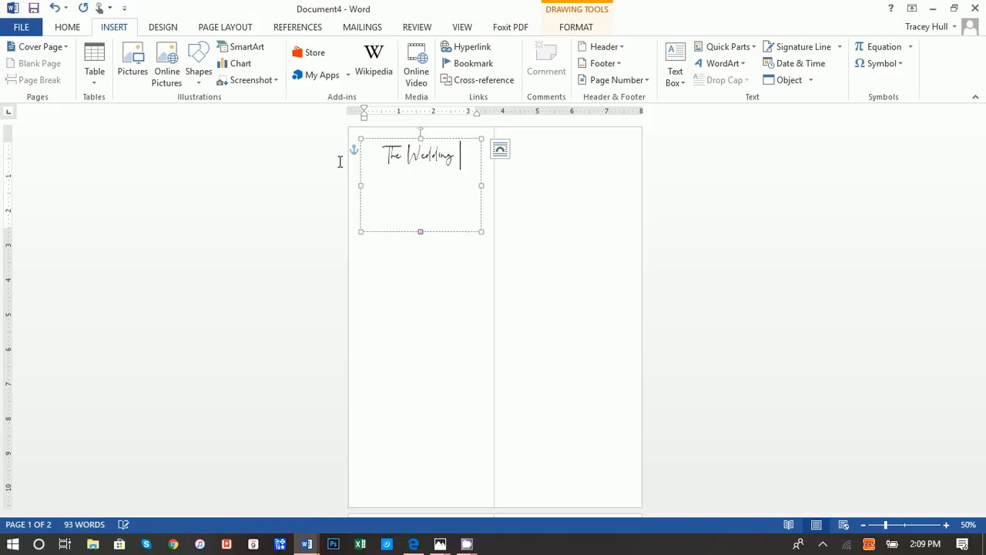
Step: Extend the heading to 'The Wedding Party', enlarge its box, and select the sample's party list
type("Party")
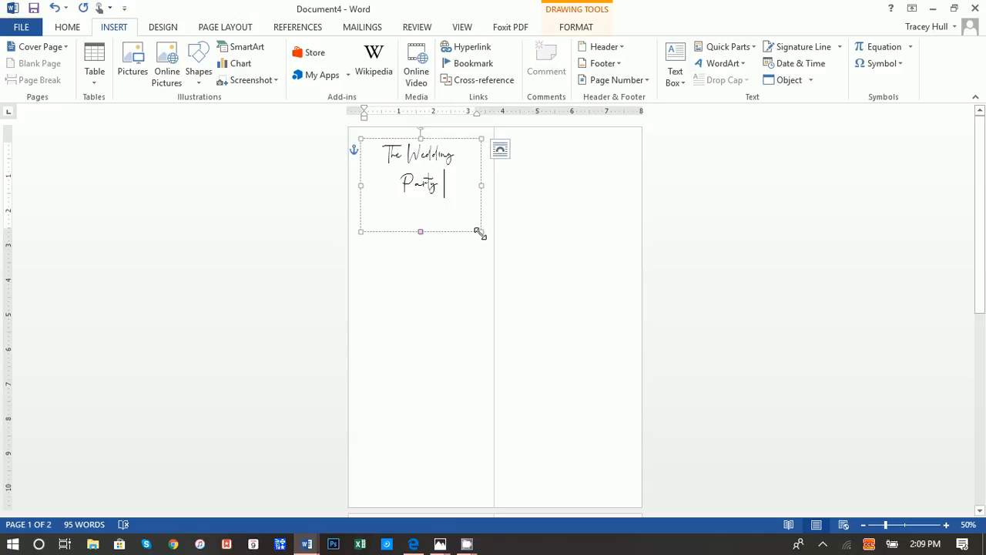
left_click_drag(480, 232, 488, 217)
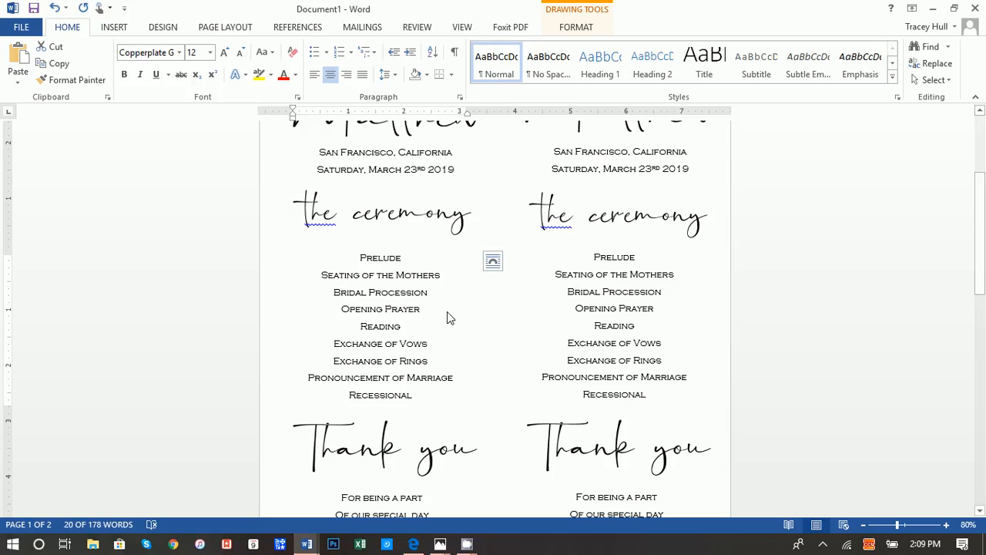
scroll("down", 3)
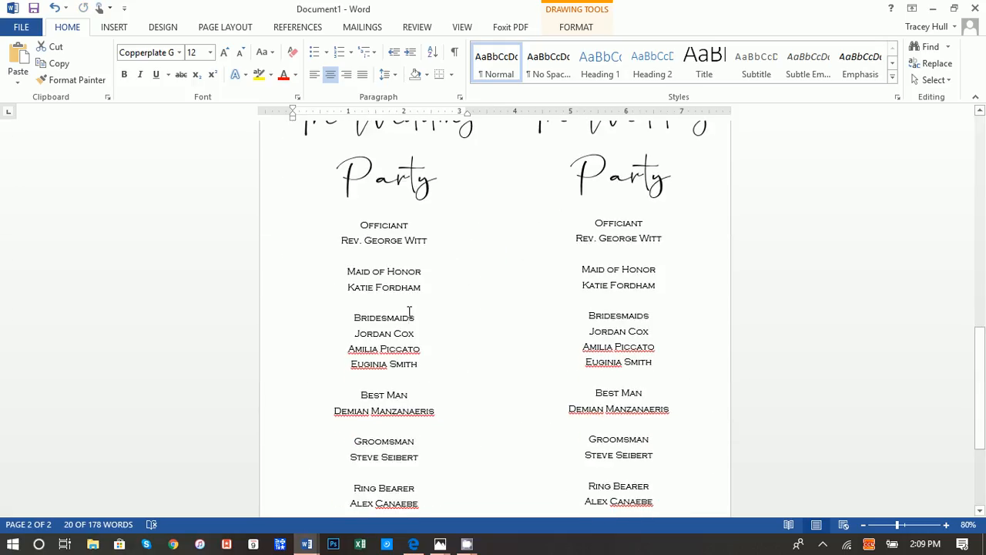
double_click(384, 225)
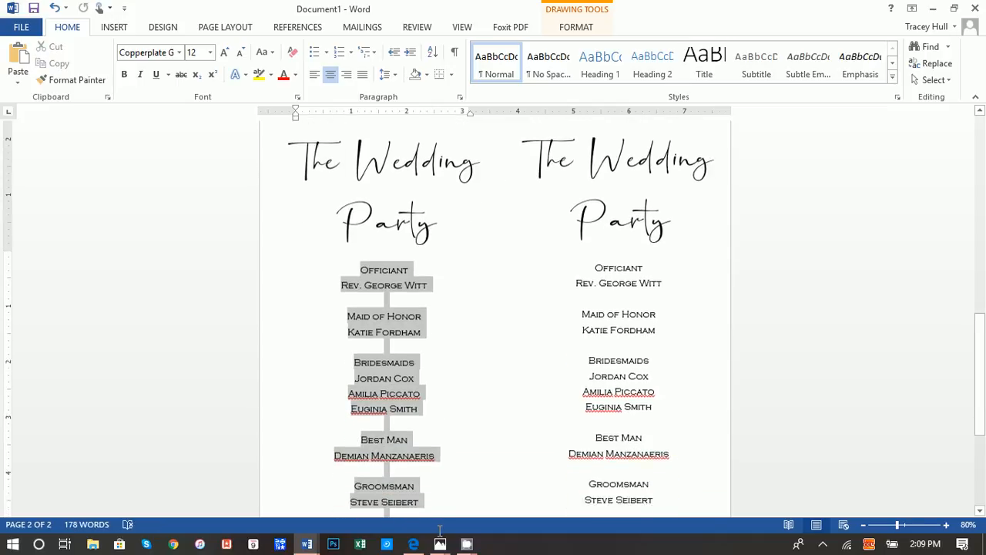
scroll("down", 3)
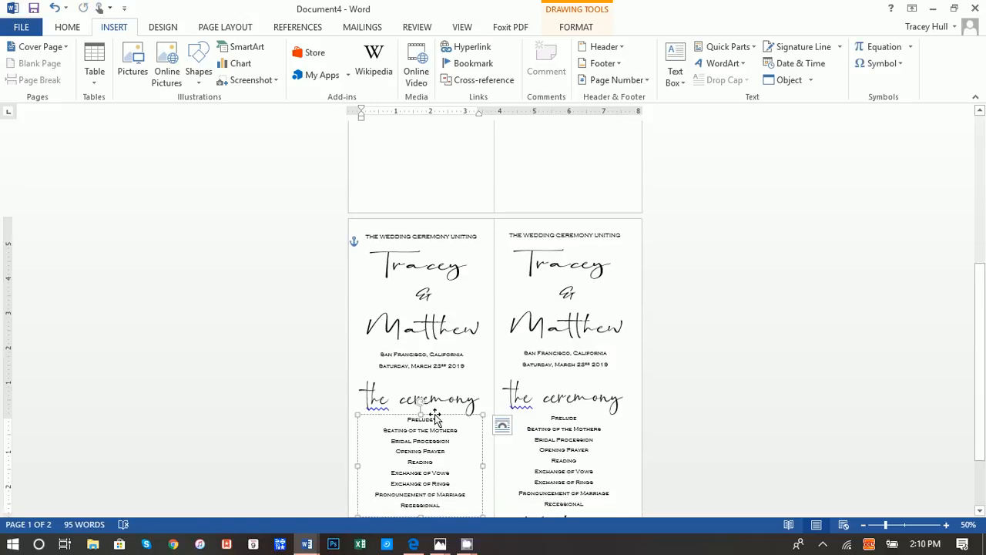
Step: Copy the ceremony list text box to hold the wedding party list below the heading
right_click(435, 416)
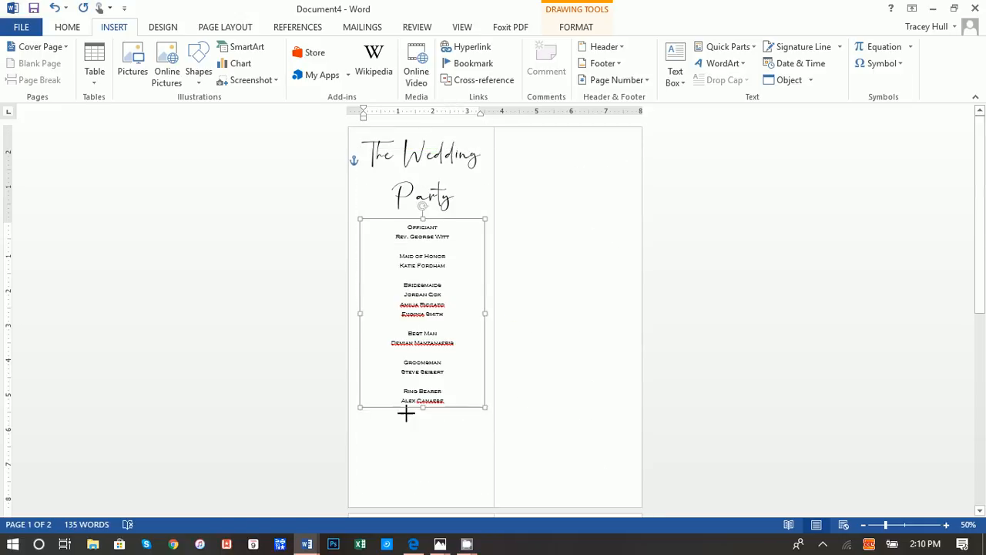
scroll("down", 3)
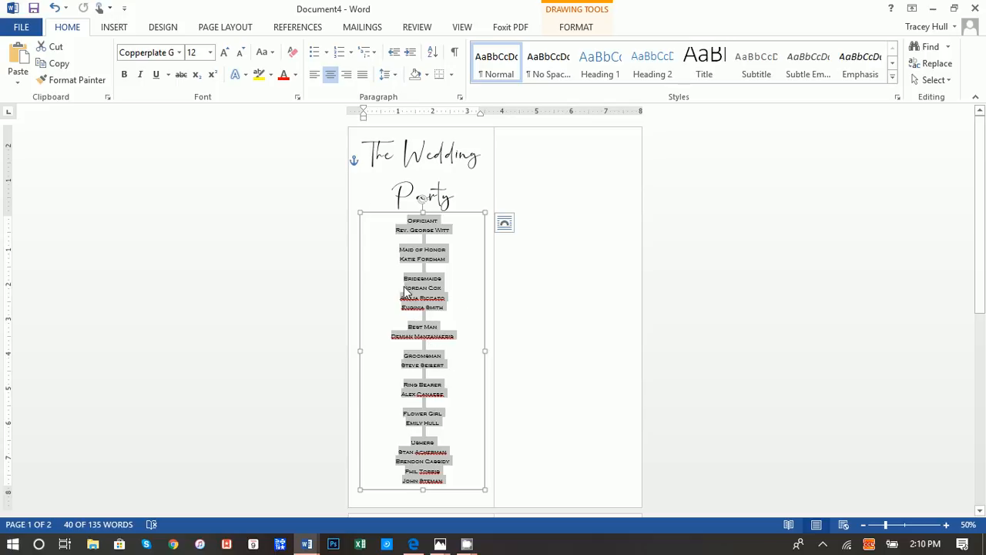
left_click(387, 75)
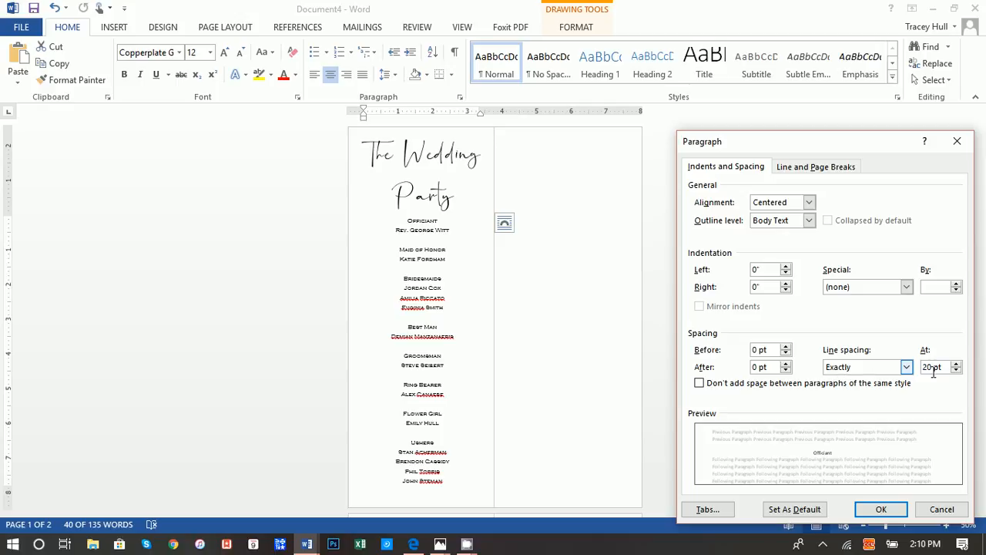
left_click(936, 366)
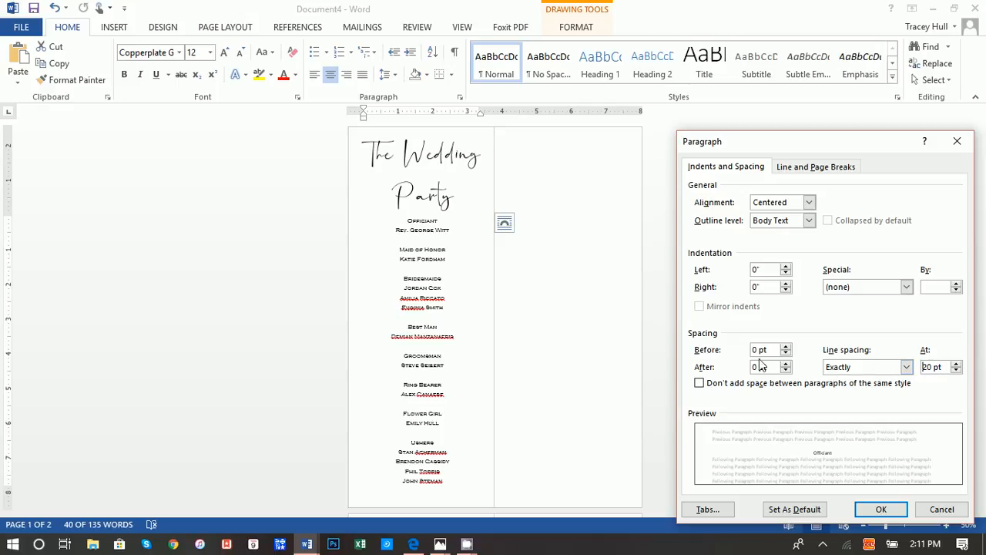
left_click(838, 366)
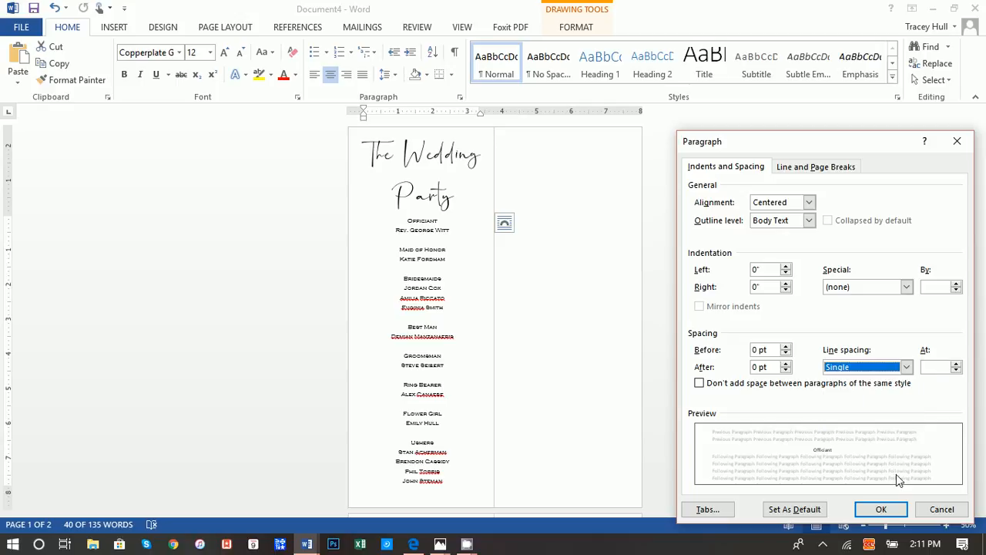
left_click(881, 509)
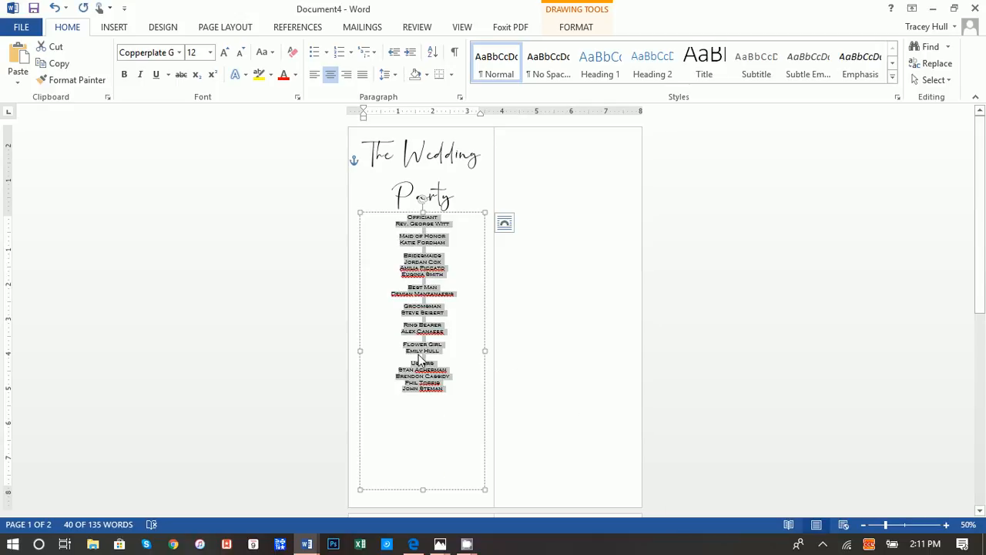
left_click(386, 74)
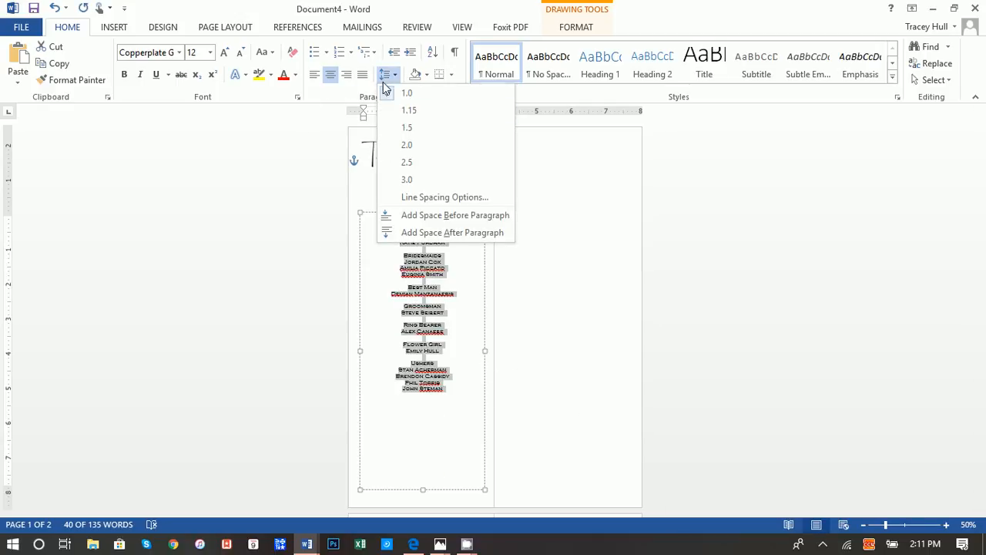
left_click(445, 196)
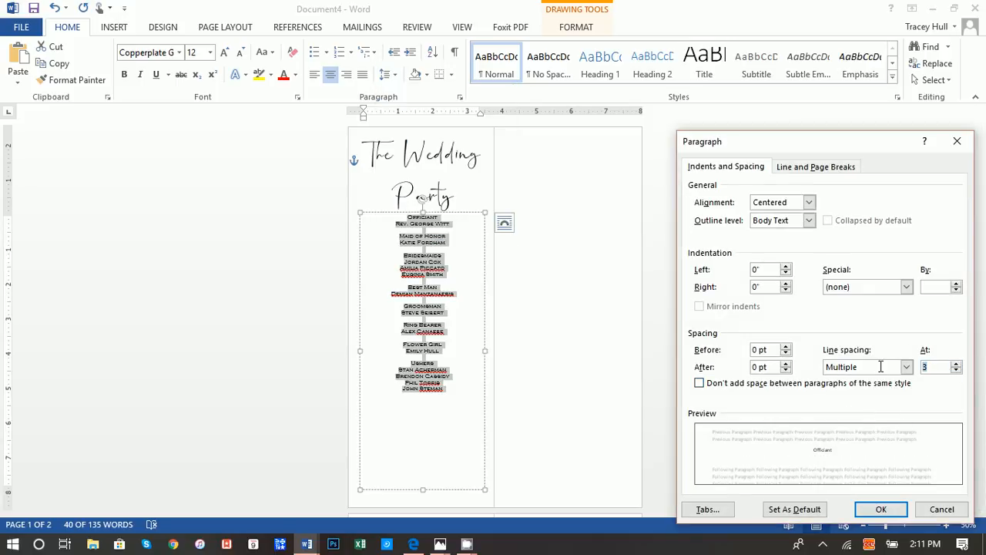
left_click(881, 509)
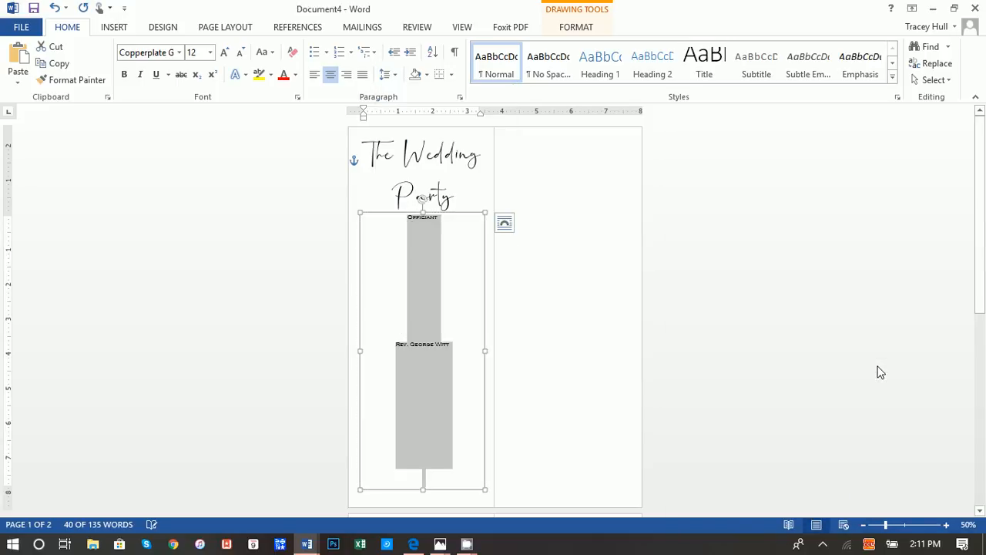
left_click(388, 74)
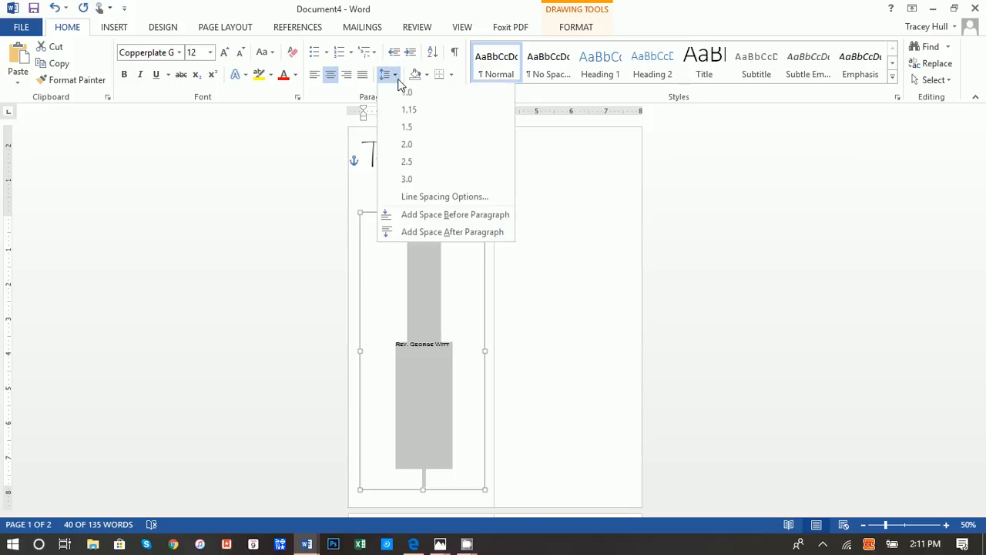
left_click(444, 196)
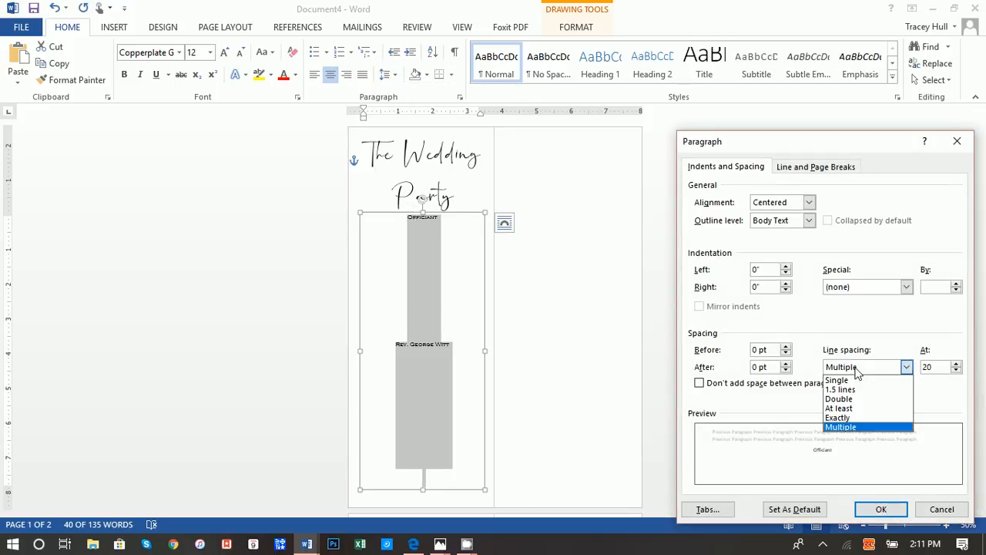
left_click(837, 417)
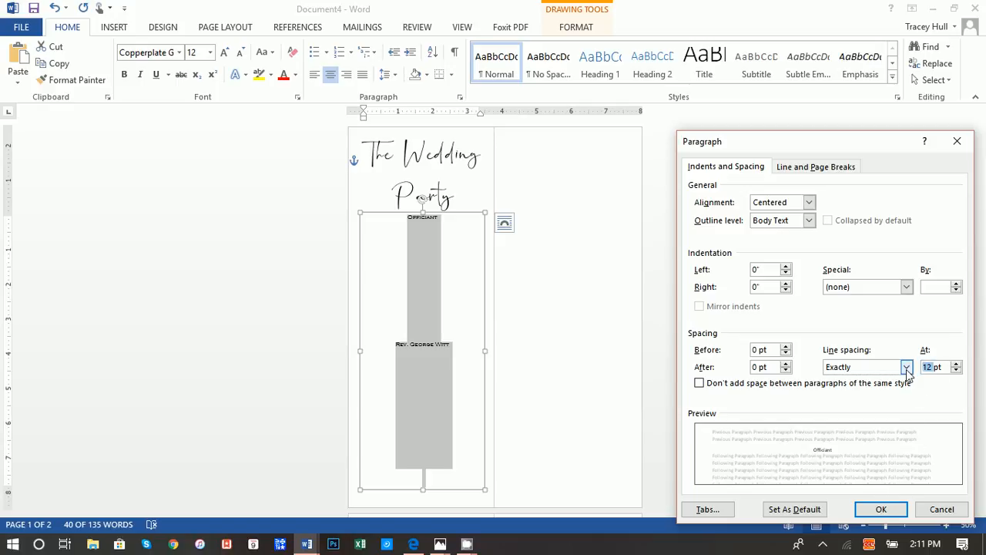
left_click(880, 508)
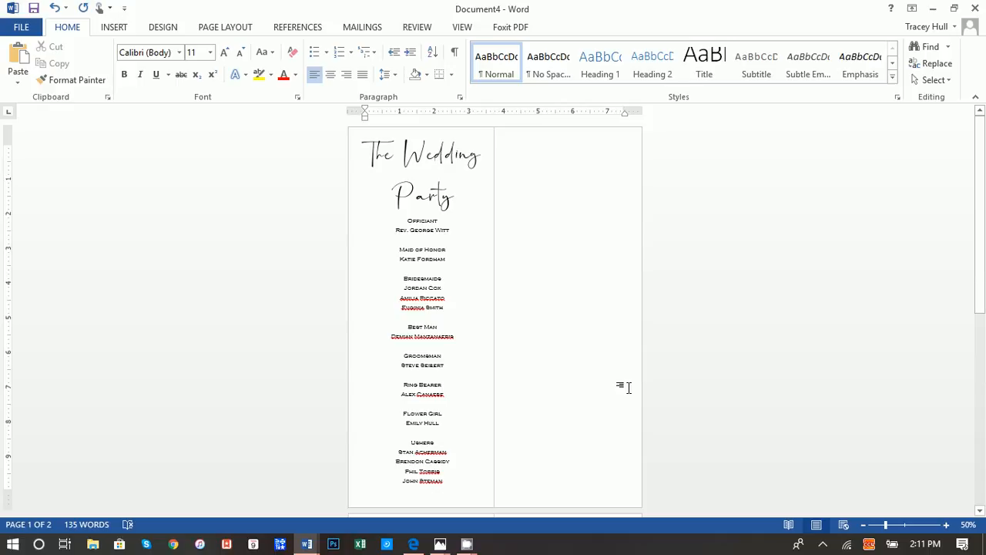
Step: Select 'The Wedding Party' heading and the party list boxes together
left_click(421, 168)
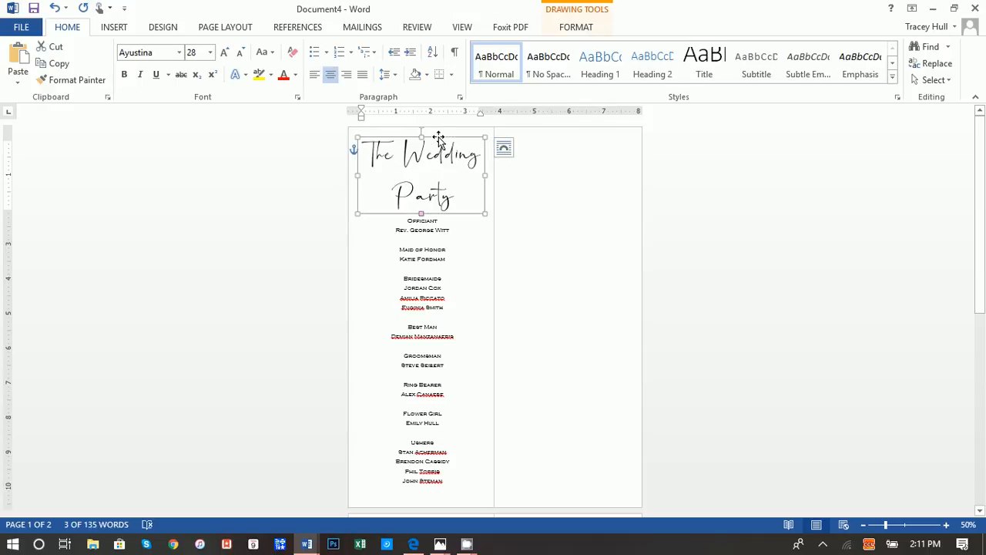
left_click(427, 249)
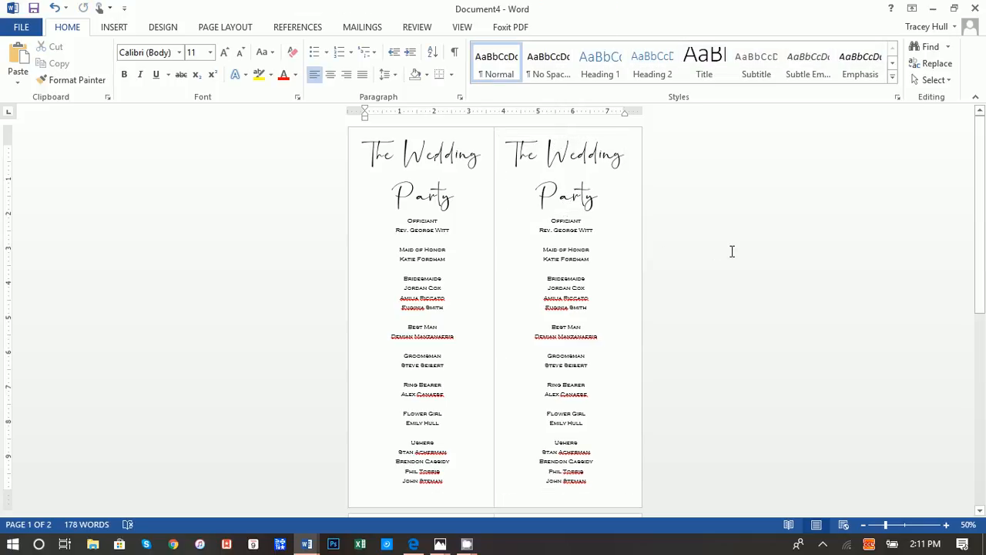
Step: Scroll down to page 2 of the wedding program to view its twin ceremony panels
scroll("down", 3)
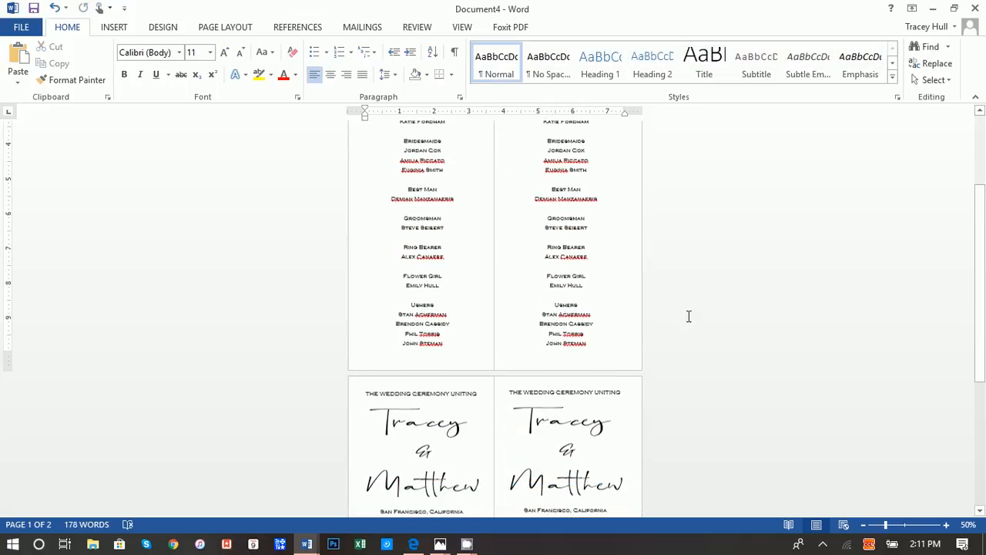
left_click(422, 391)
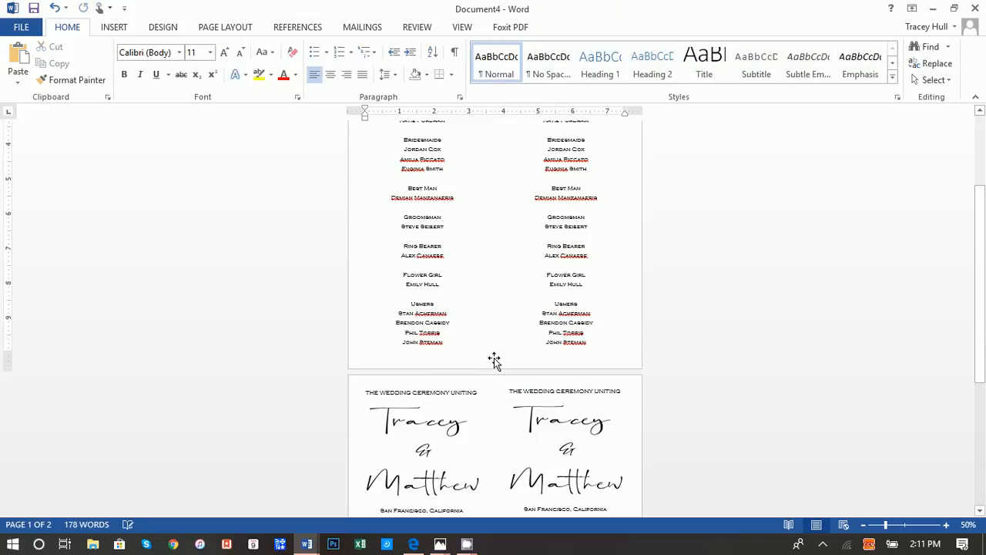
scroll("down", 3)
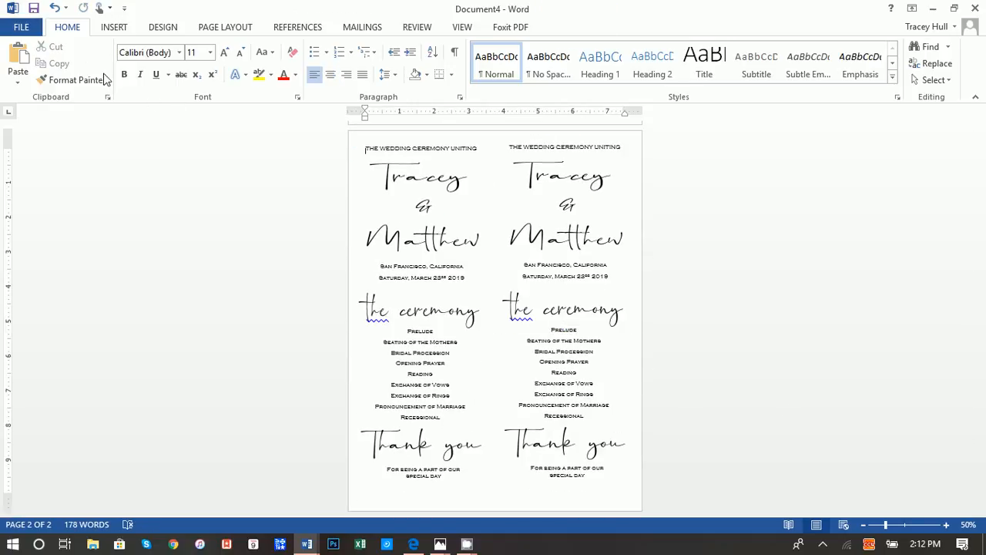
Step: Set printing to Print Current Page in File > Print
left_click(21, 27)
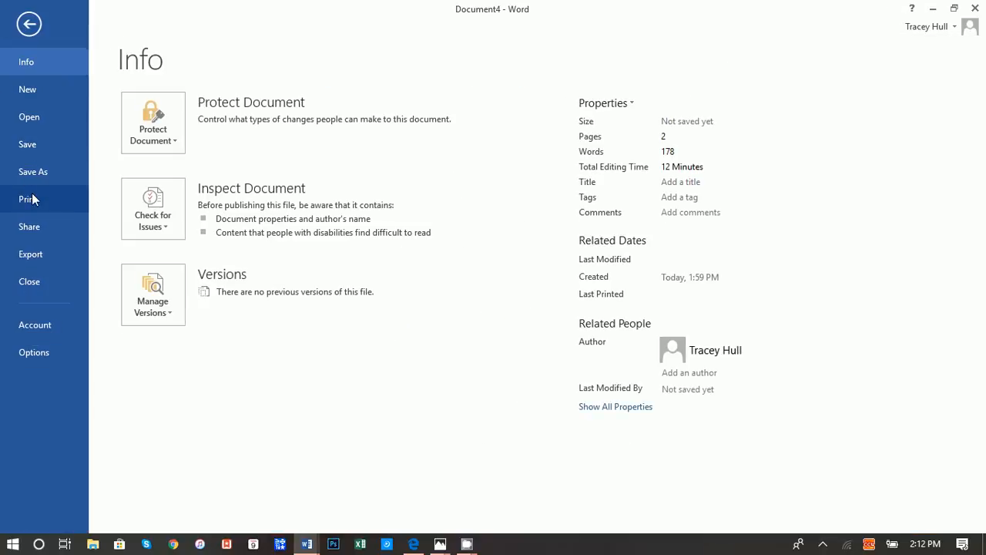
left_click(31, 199)
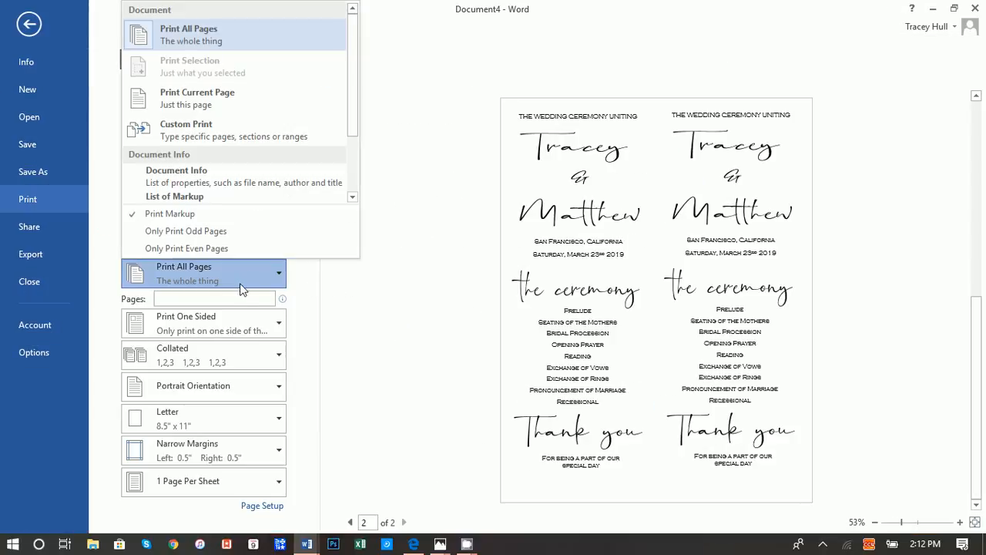
left_click(197, 98)
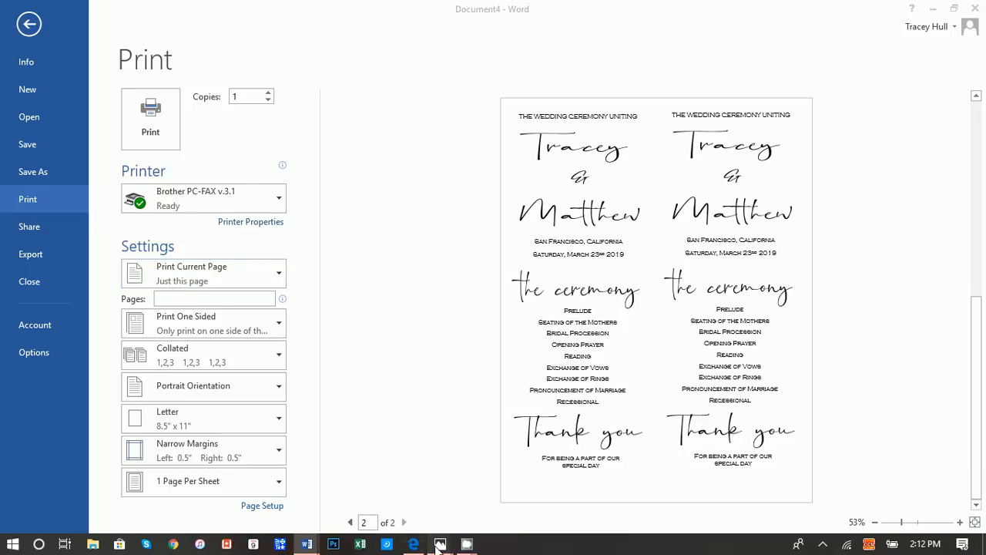
Step: View printer.jpg of the printed fronts in Photos, then exit Word's Print backstage
left_click(440, 544)
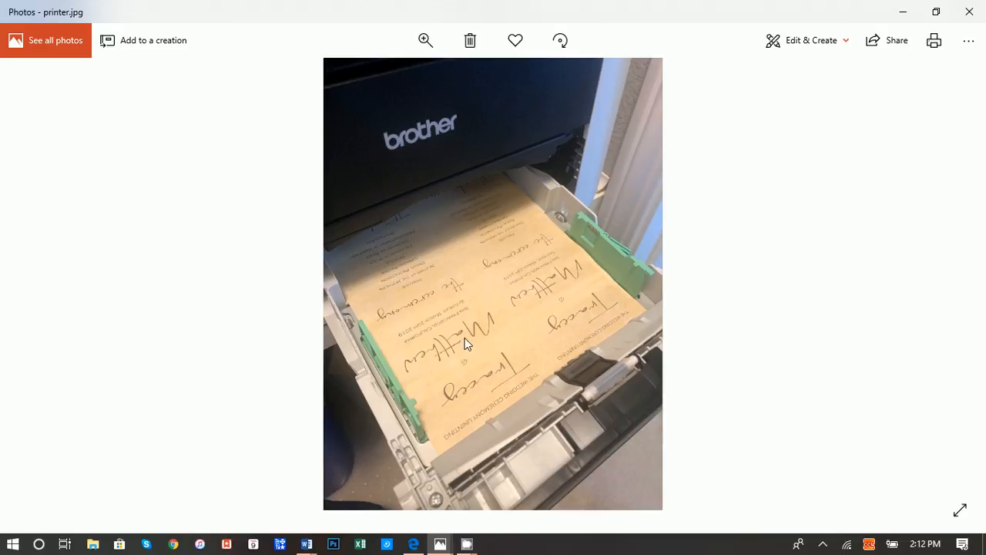
mouse_move(537, 363)
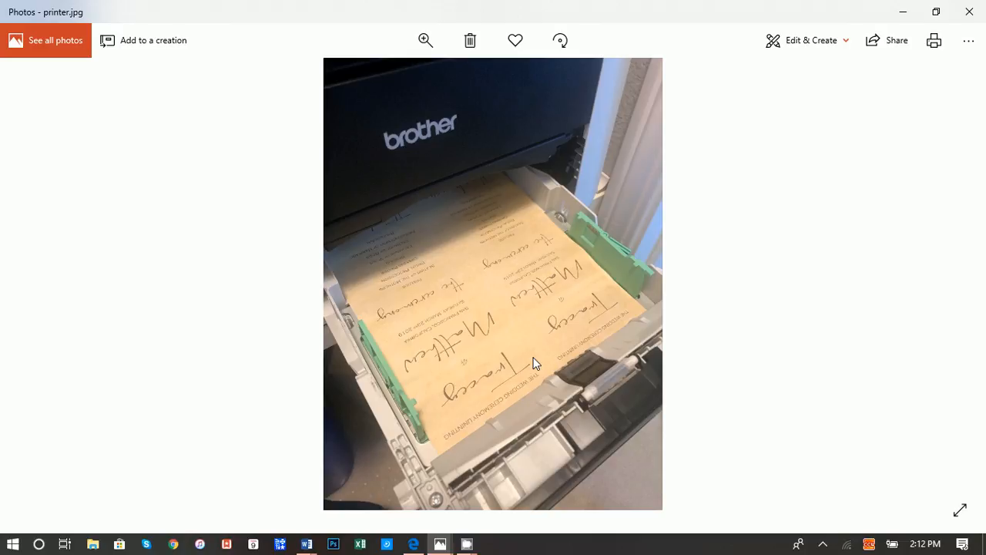
mouse_move(458, 396)
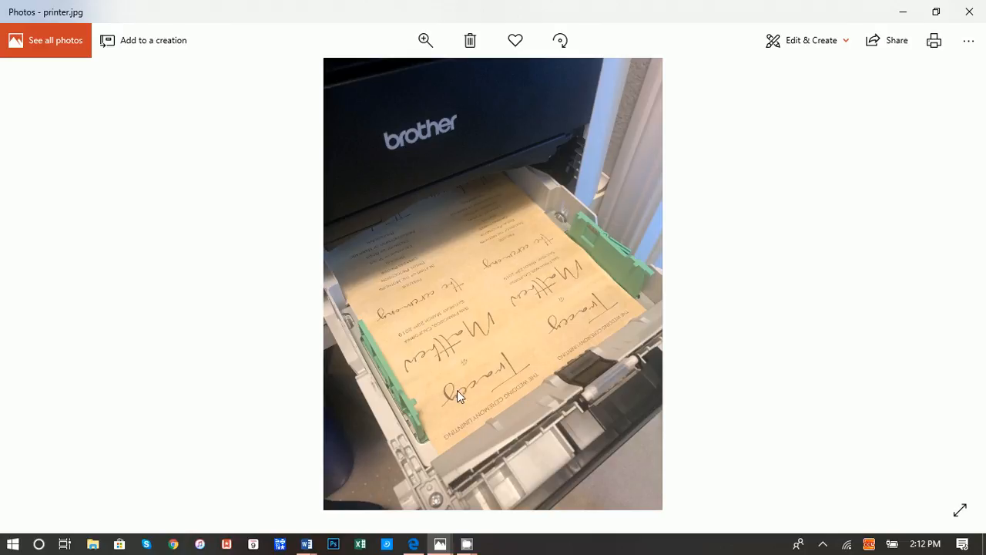
mouse_move(459, 370)
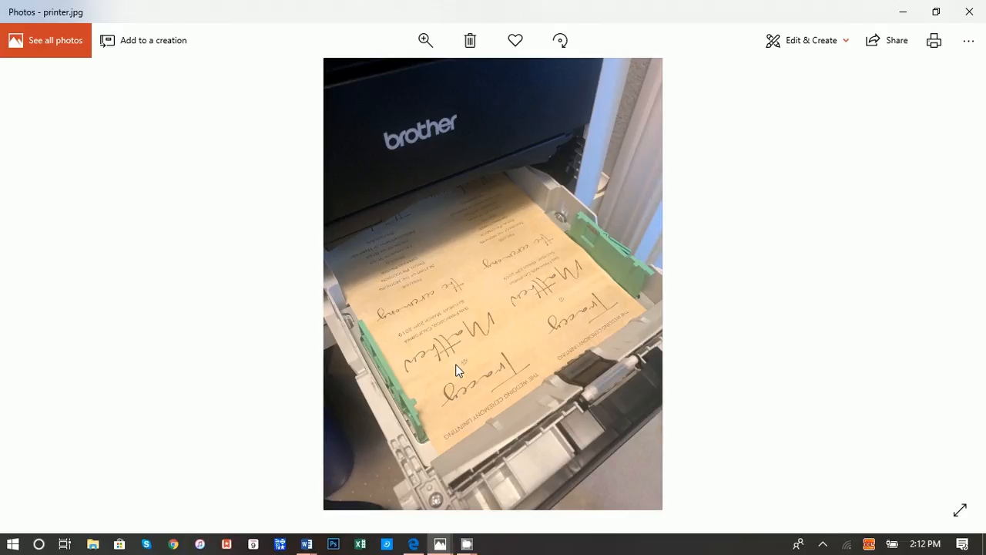
mouse_move(902, 23)
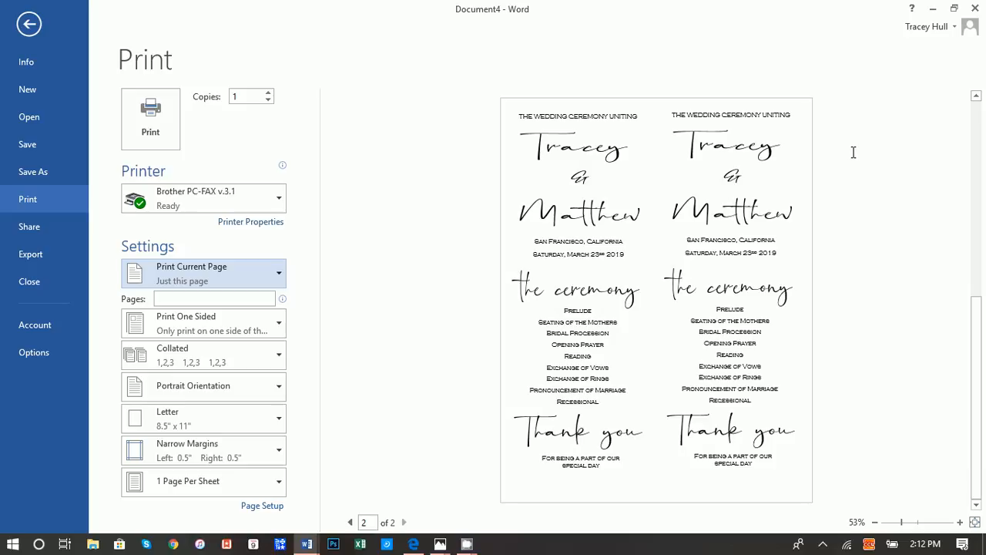
left_click(28, 24)
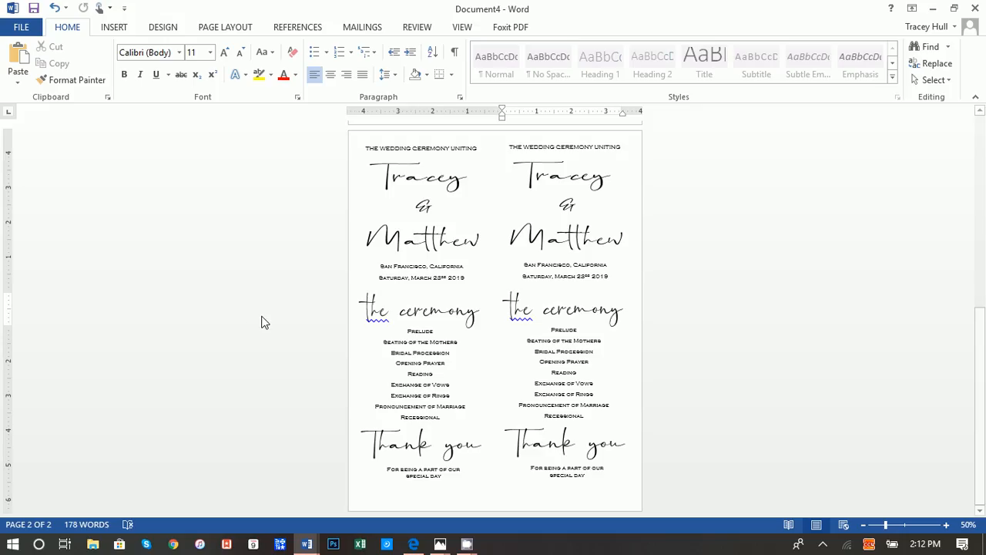